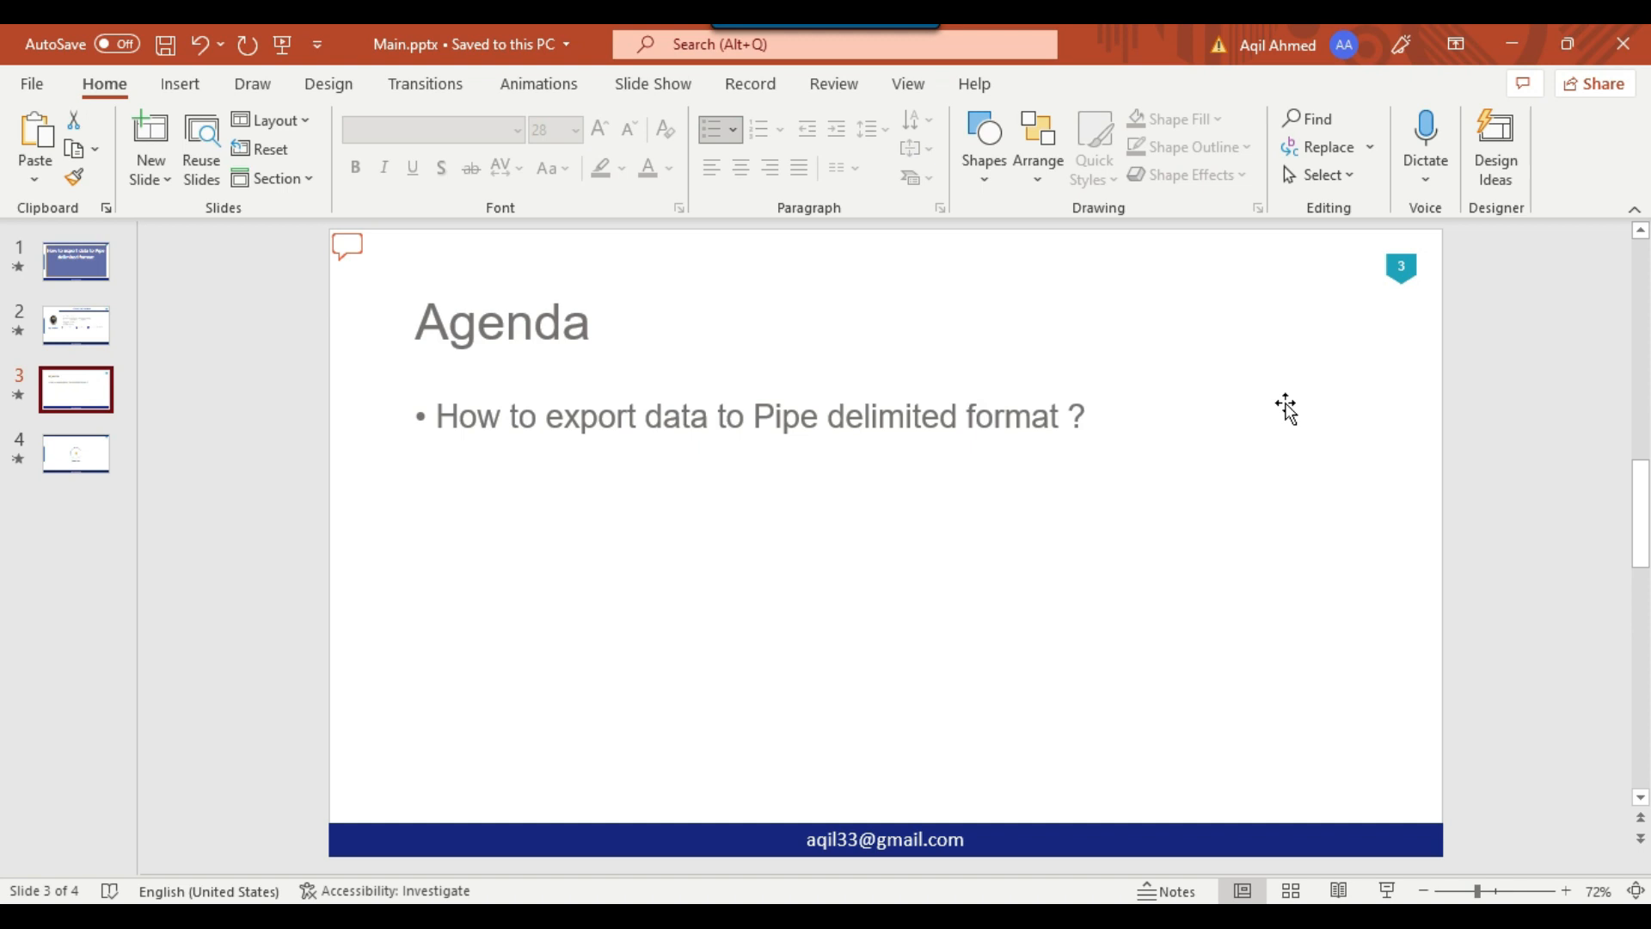
pyautogui.moveTo(1234, 679)
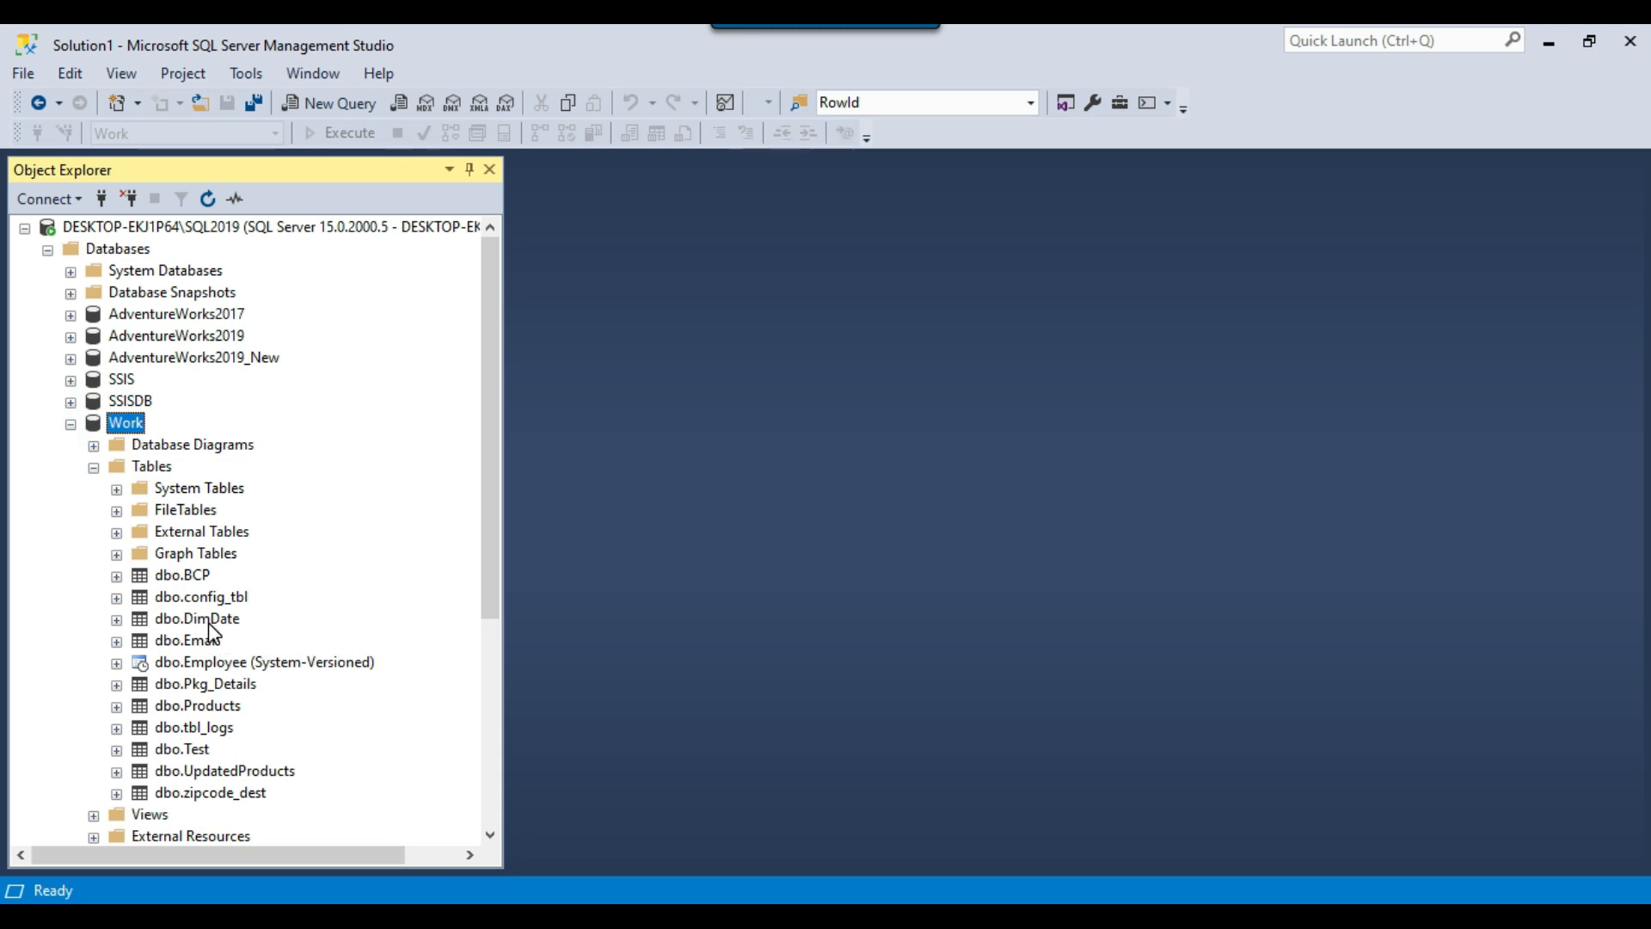
# Query DimDate via Select Top 1000 Rows and remove the TOP (1000) limit from the SELECT
pyautogui.rightClick(196, 618)
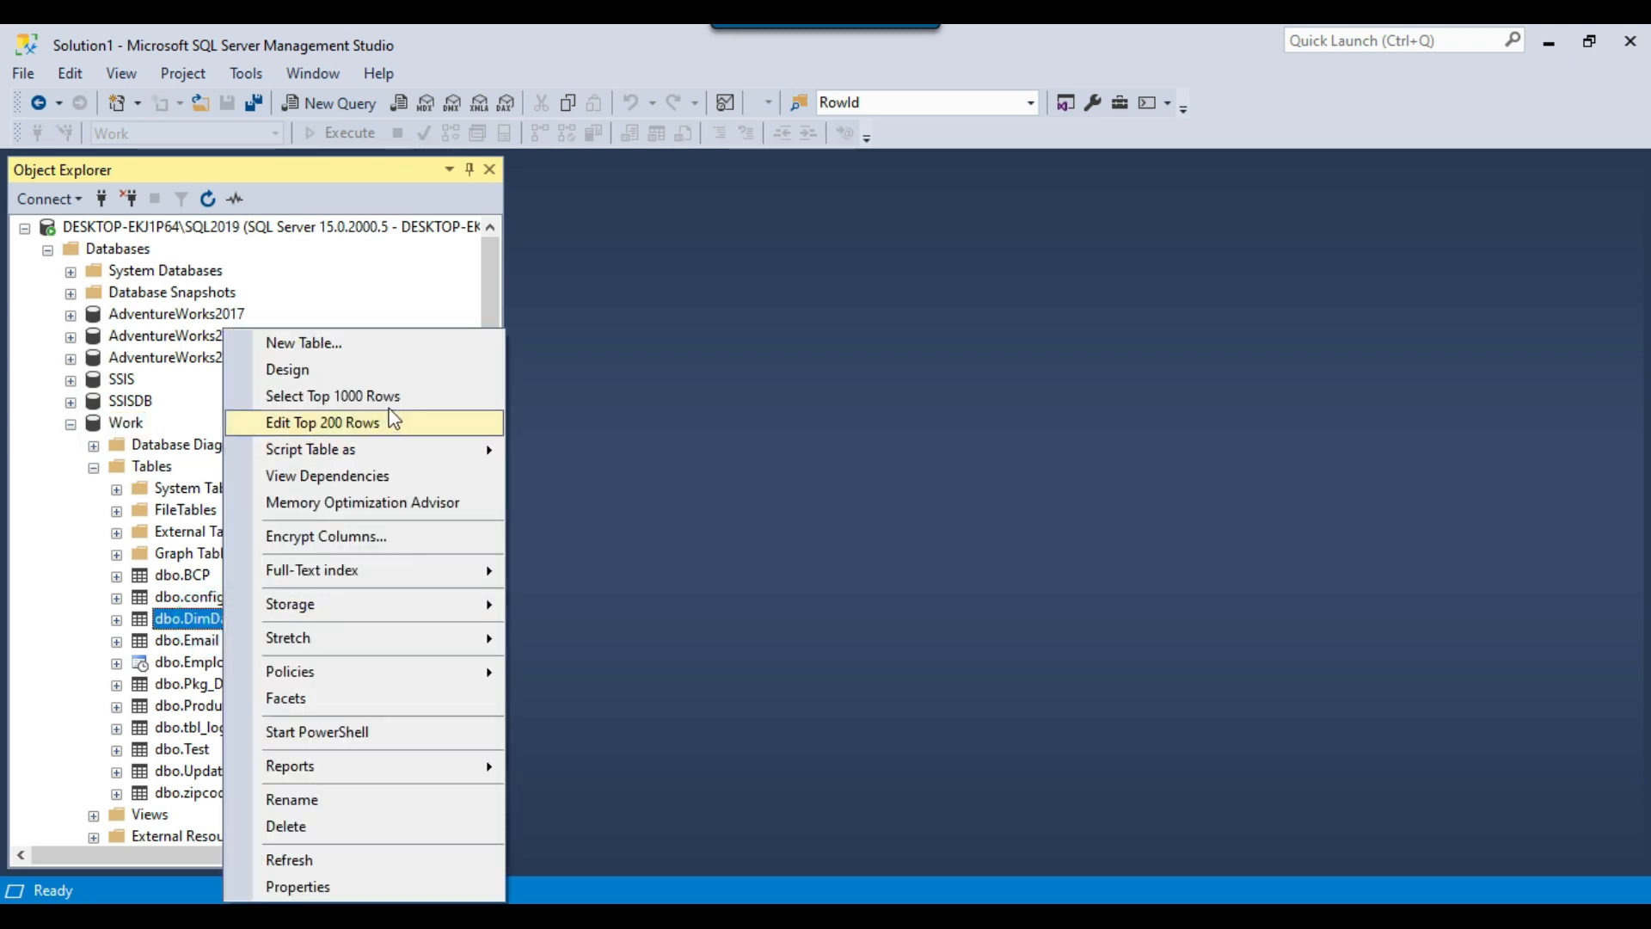
pyautogui.click(332, 396)
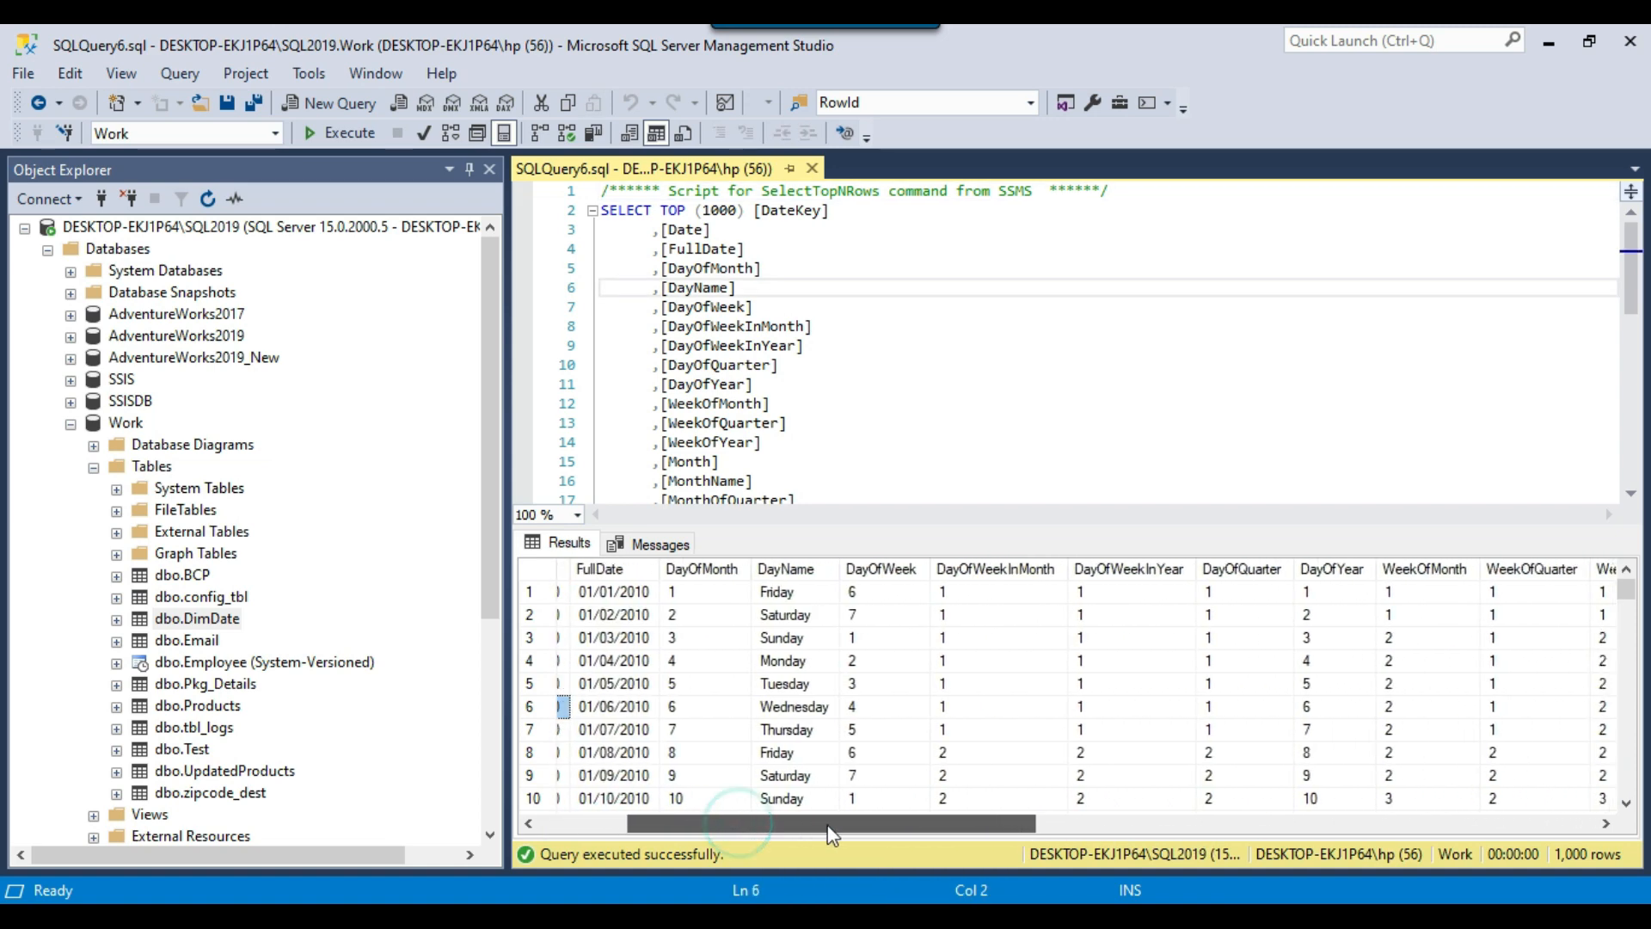
pyautogui.hscroll(-3)
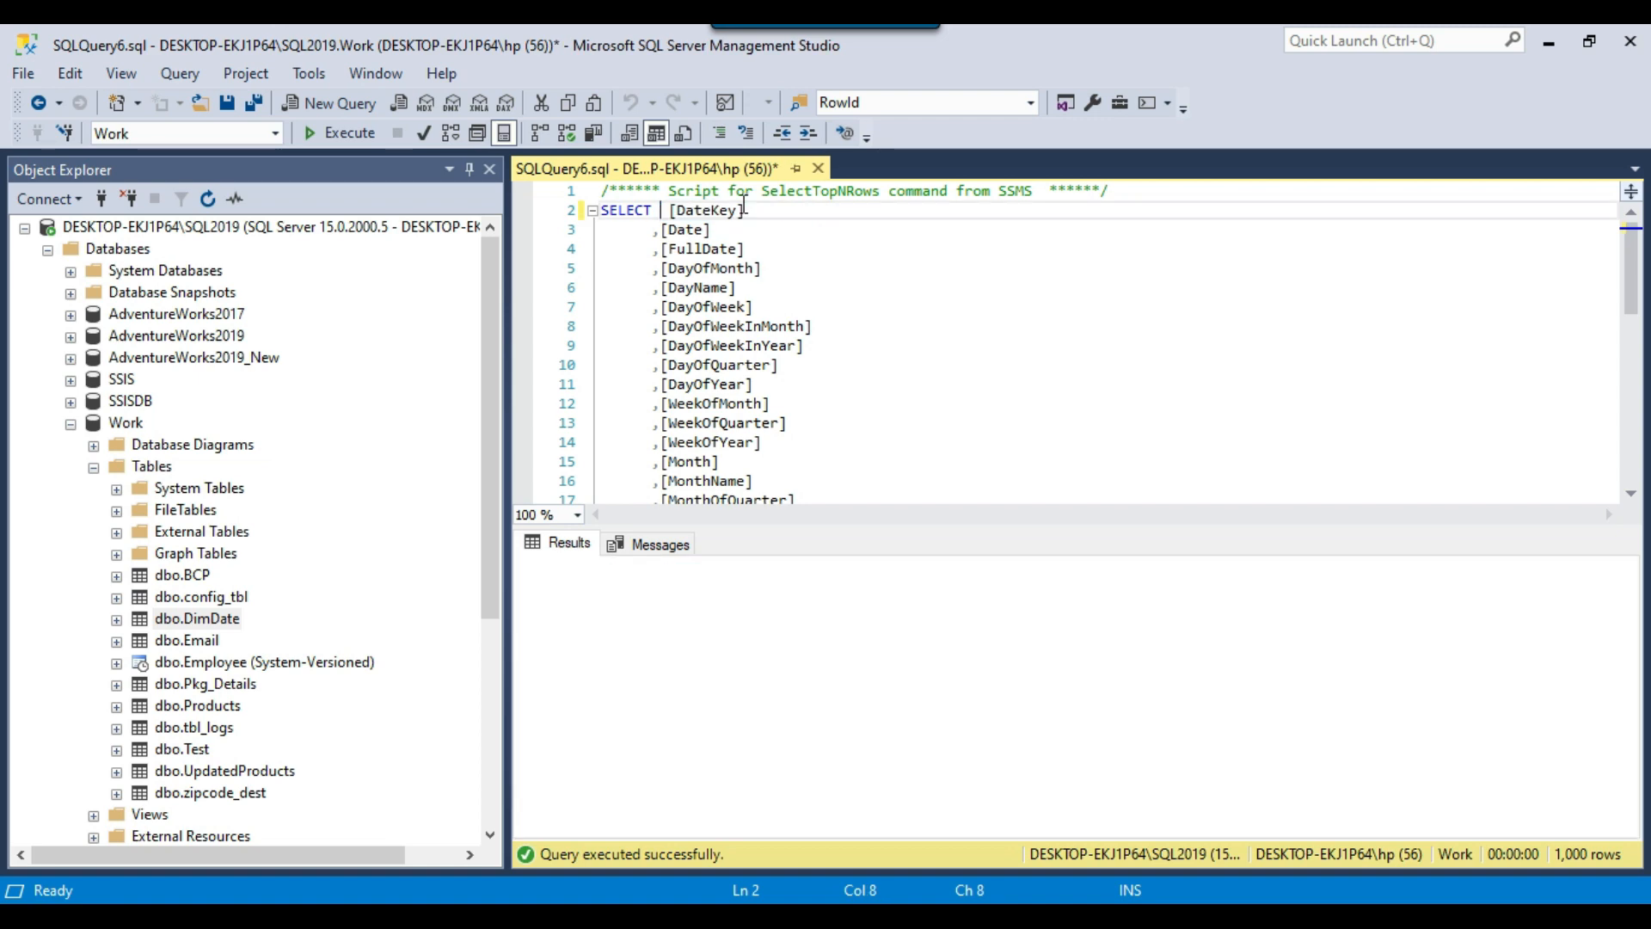
pyautogui.click(349, 132)
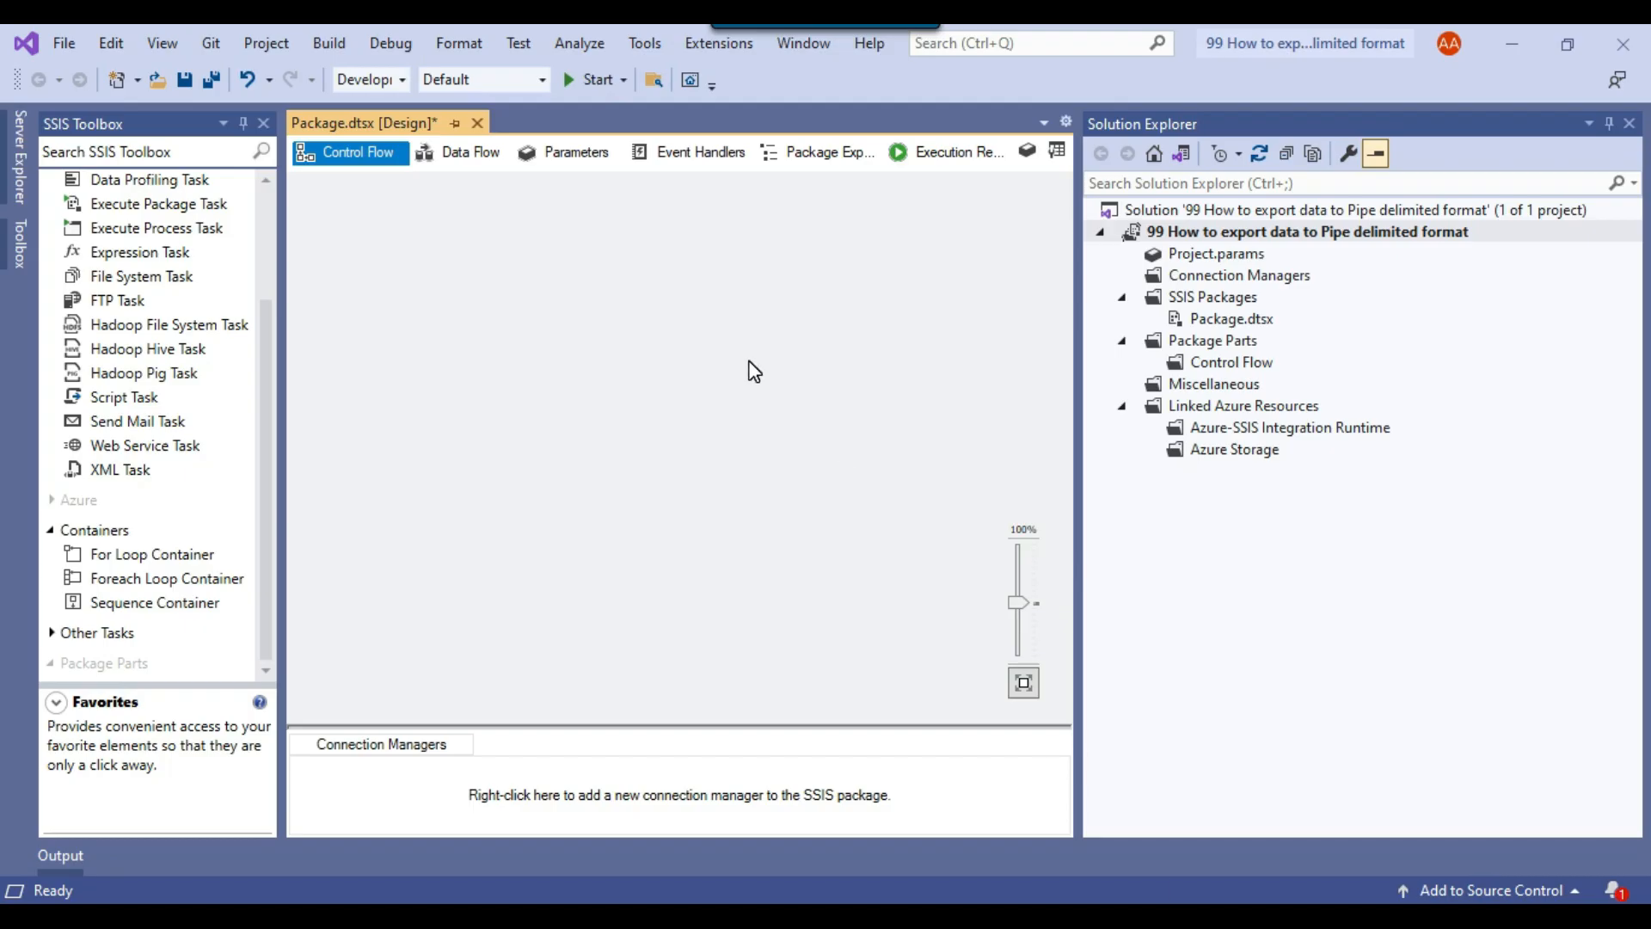
# Add a Data Flow Task to the package with an OLE DB Source inside its data flow
pyautogui.scroll(3)
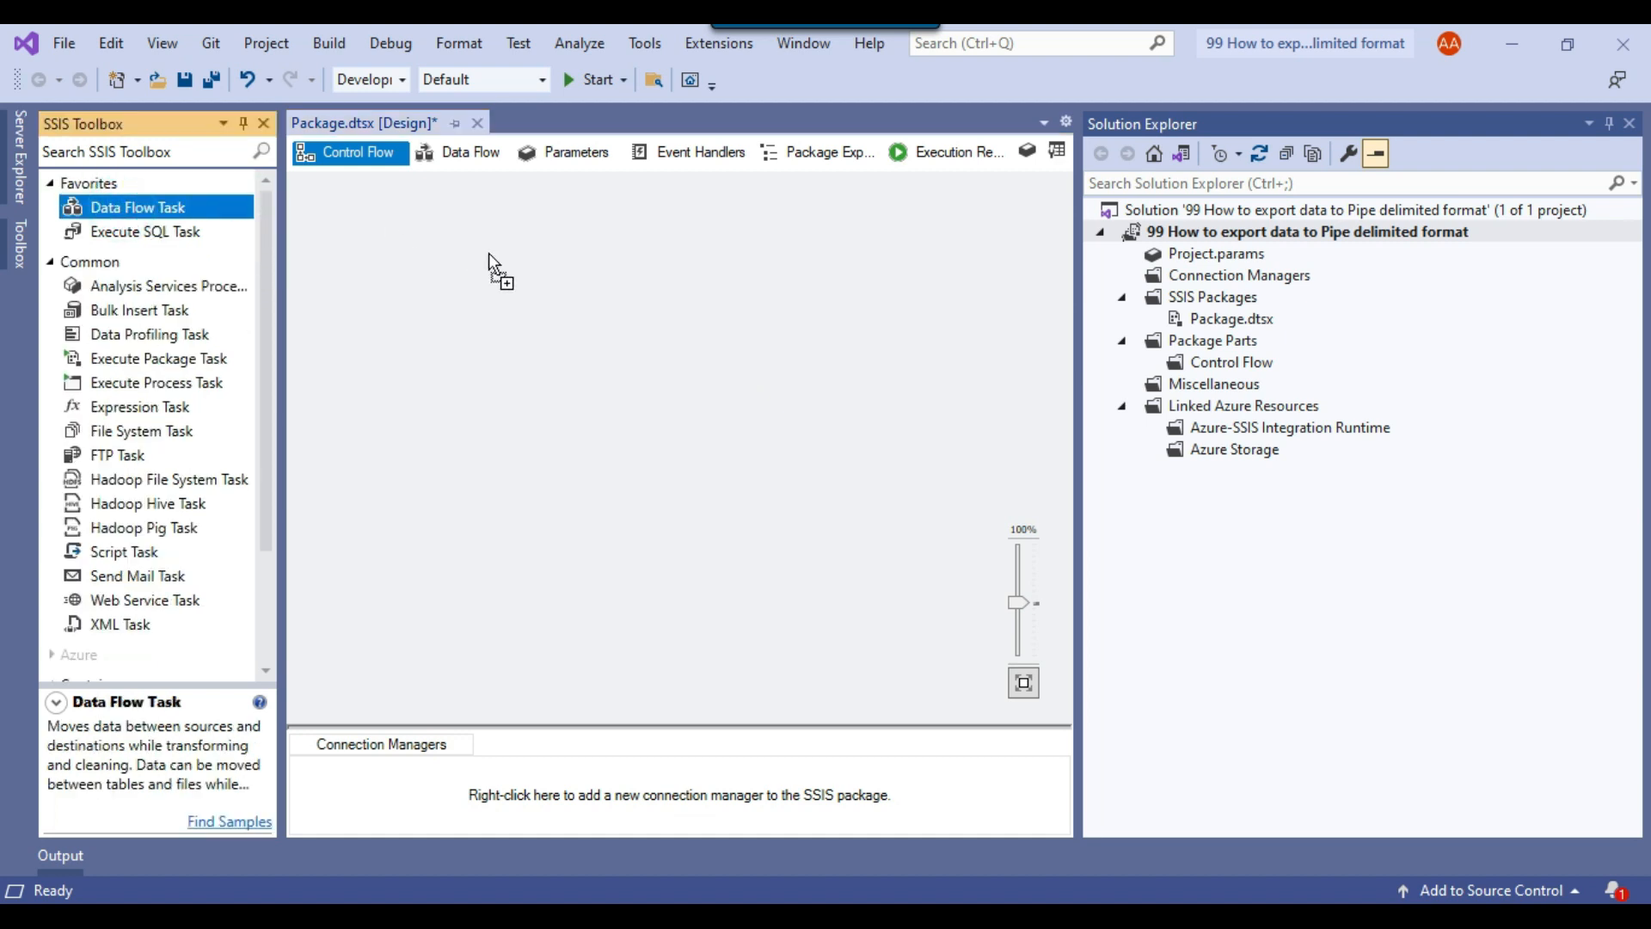
pyautogui.moveTo(138, 206); pyautogui.dragTo(654, 282)
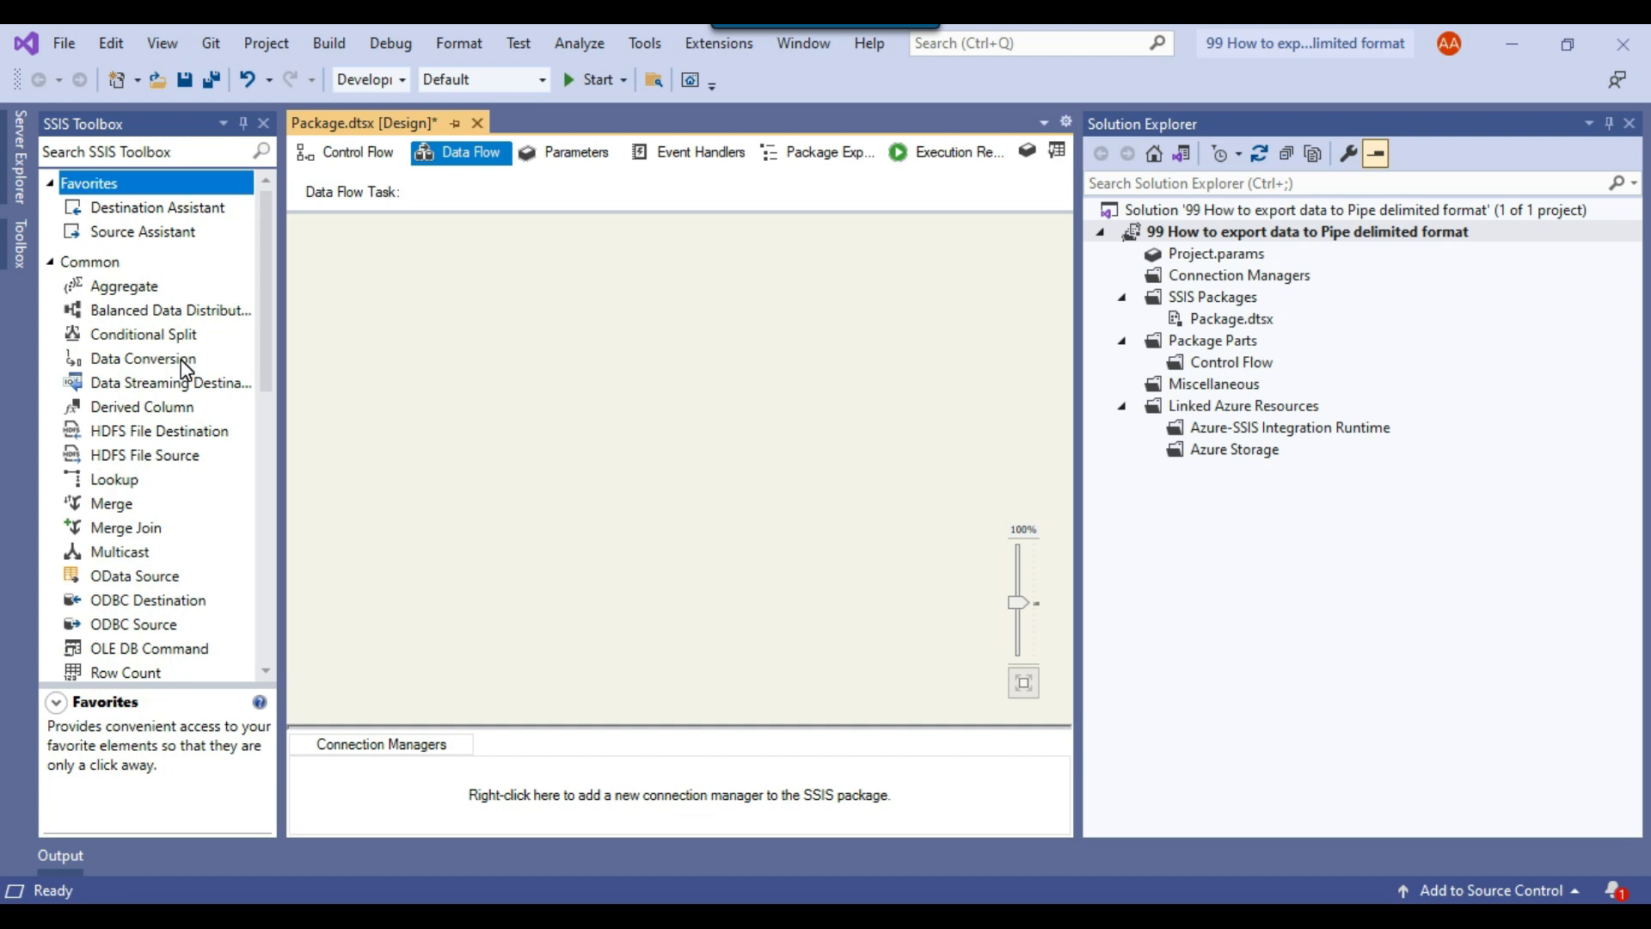
pyautogui.scroll(-3)
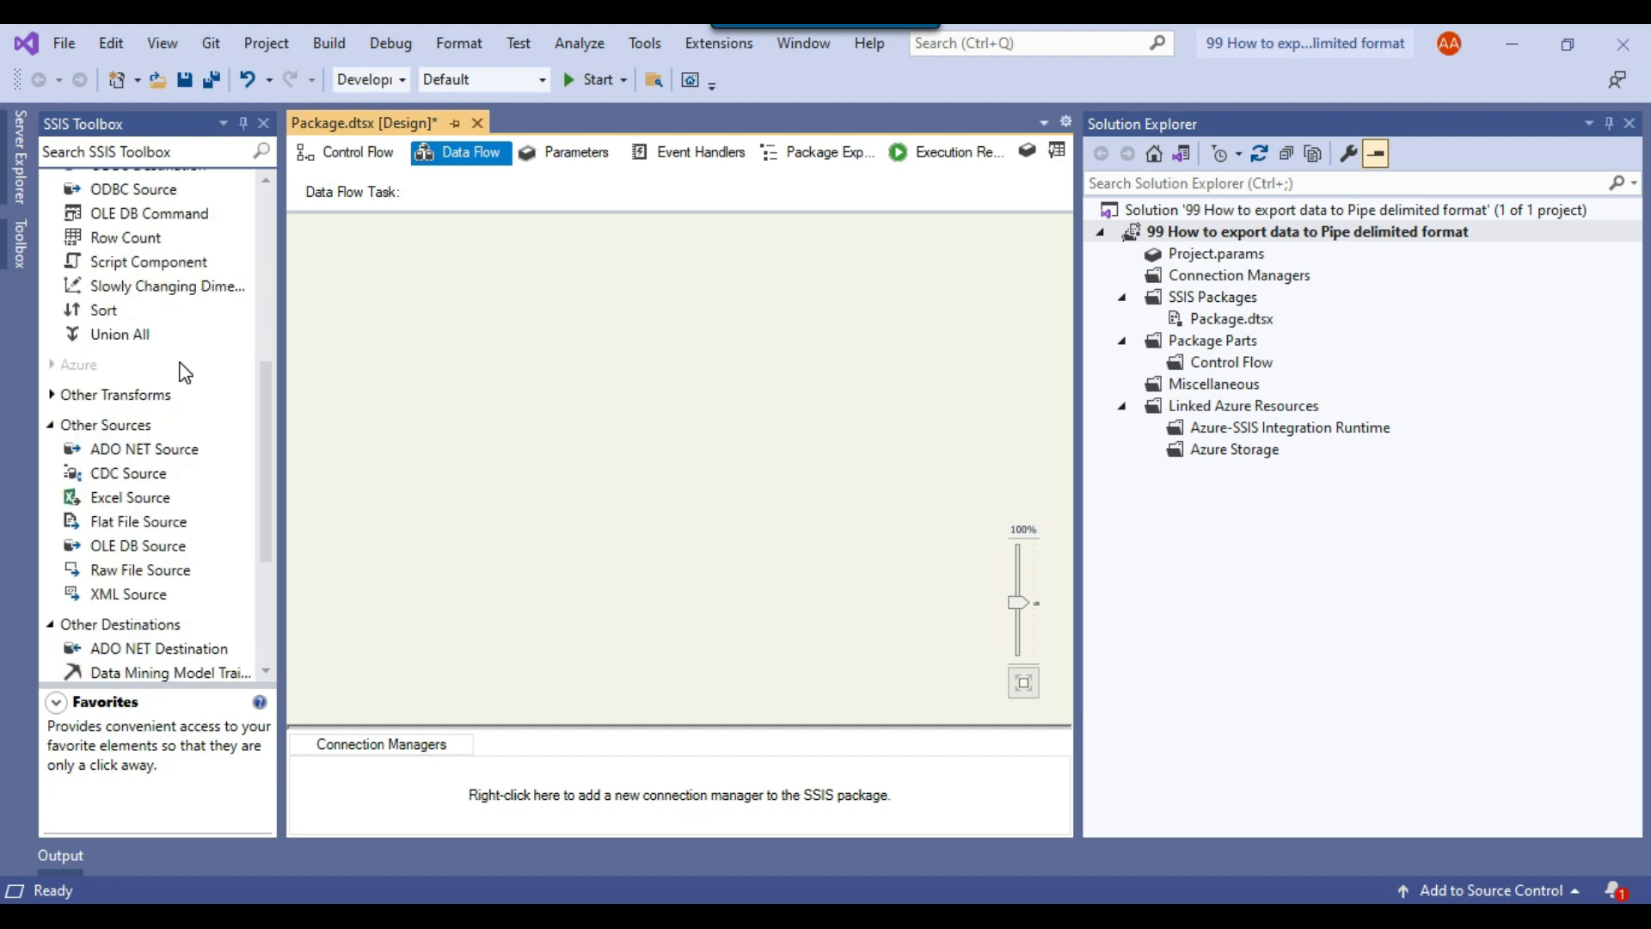
pyautogui.click(137, 545)
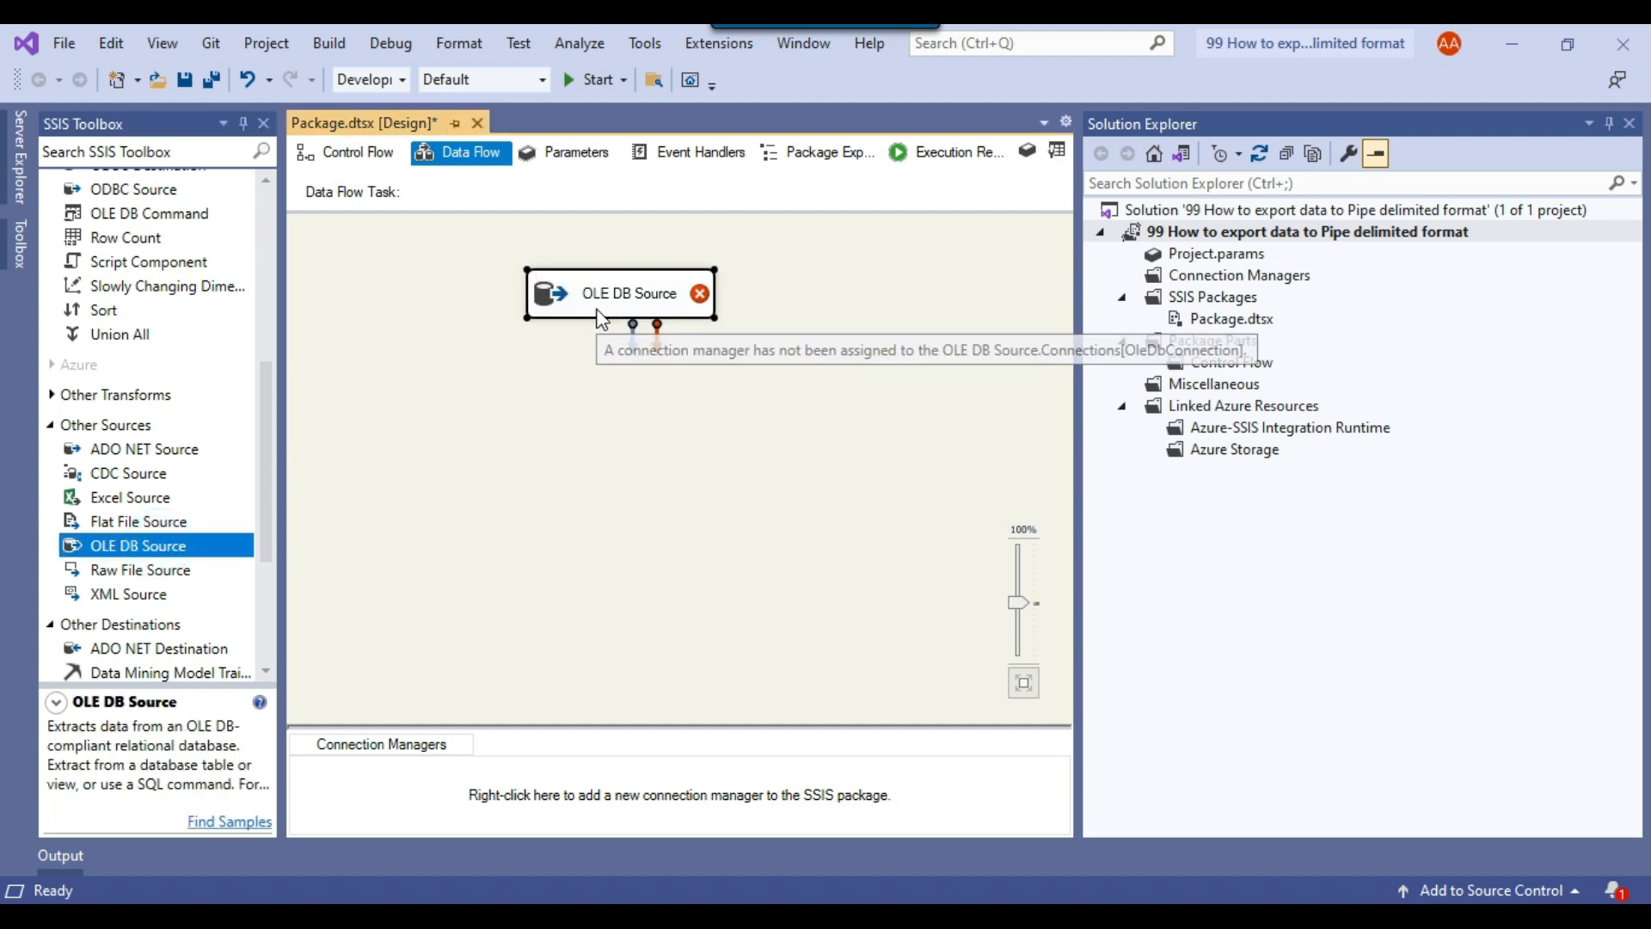
# Connect the OLE DB Source to the DESKTOP-EKJ1P64\SQL2019.Work database connection
pyautogui.rightClick(619, 292)
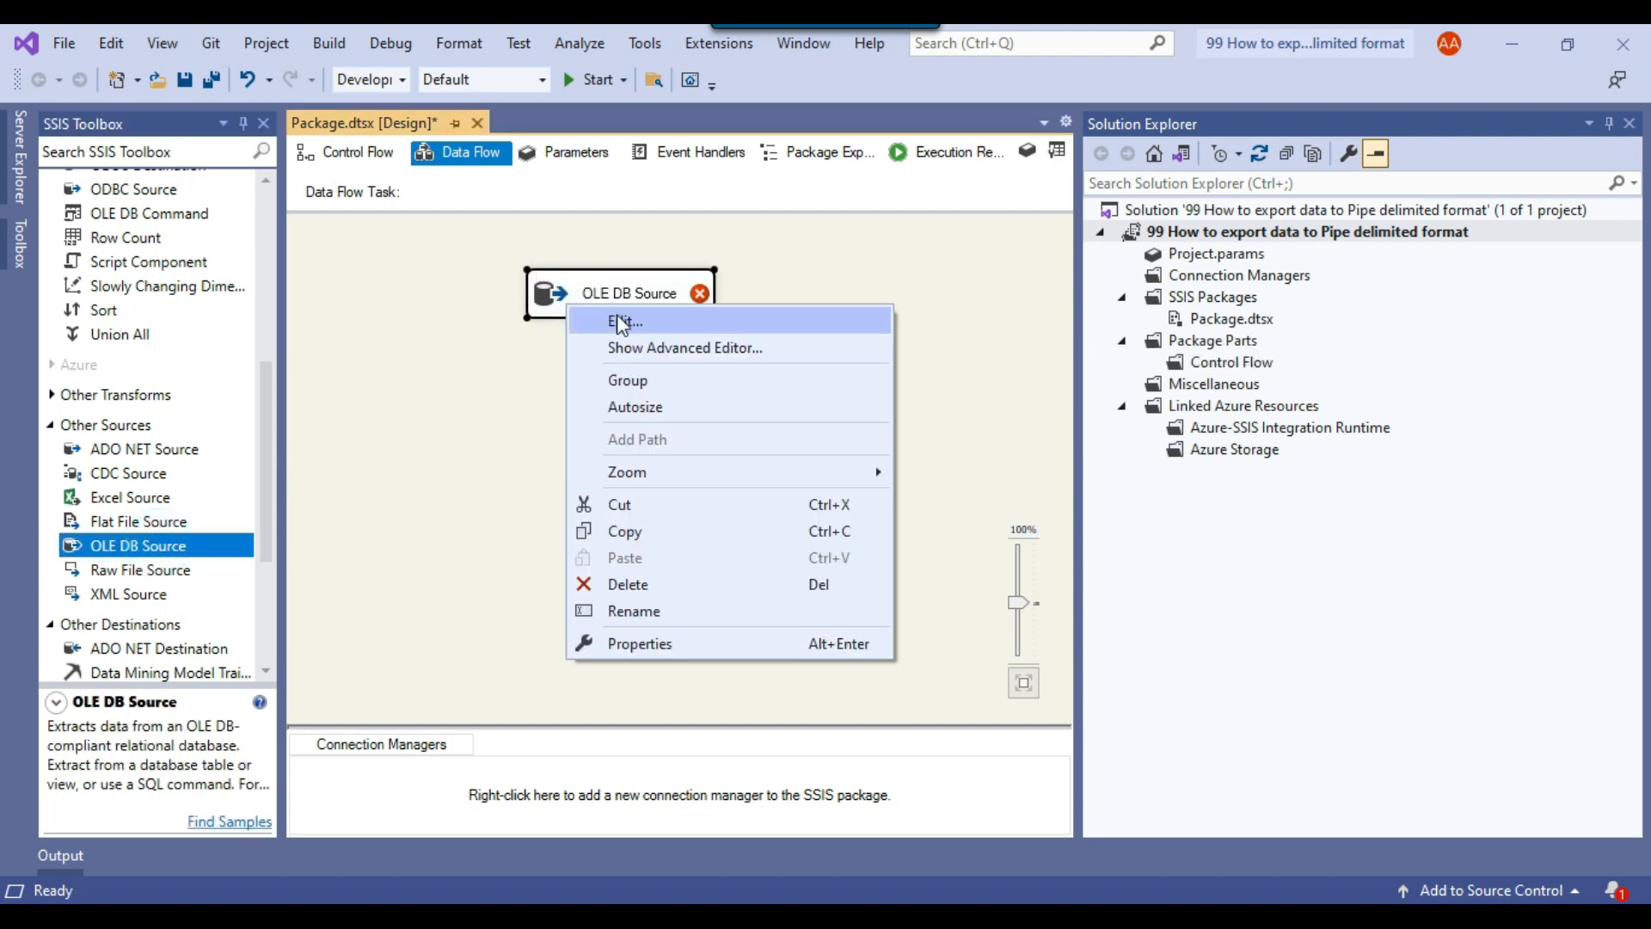
pyautogui.click(624, 322)
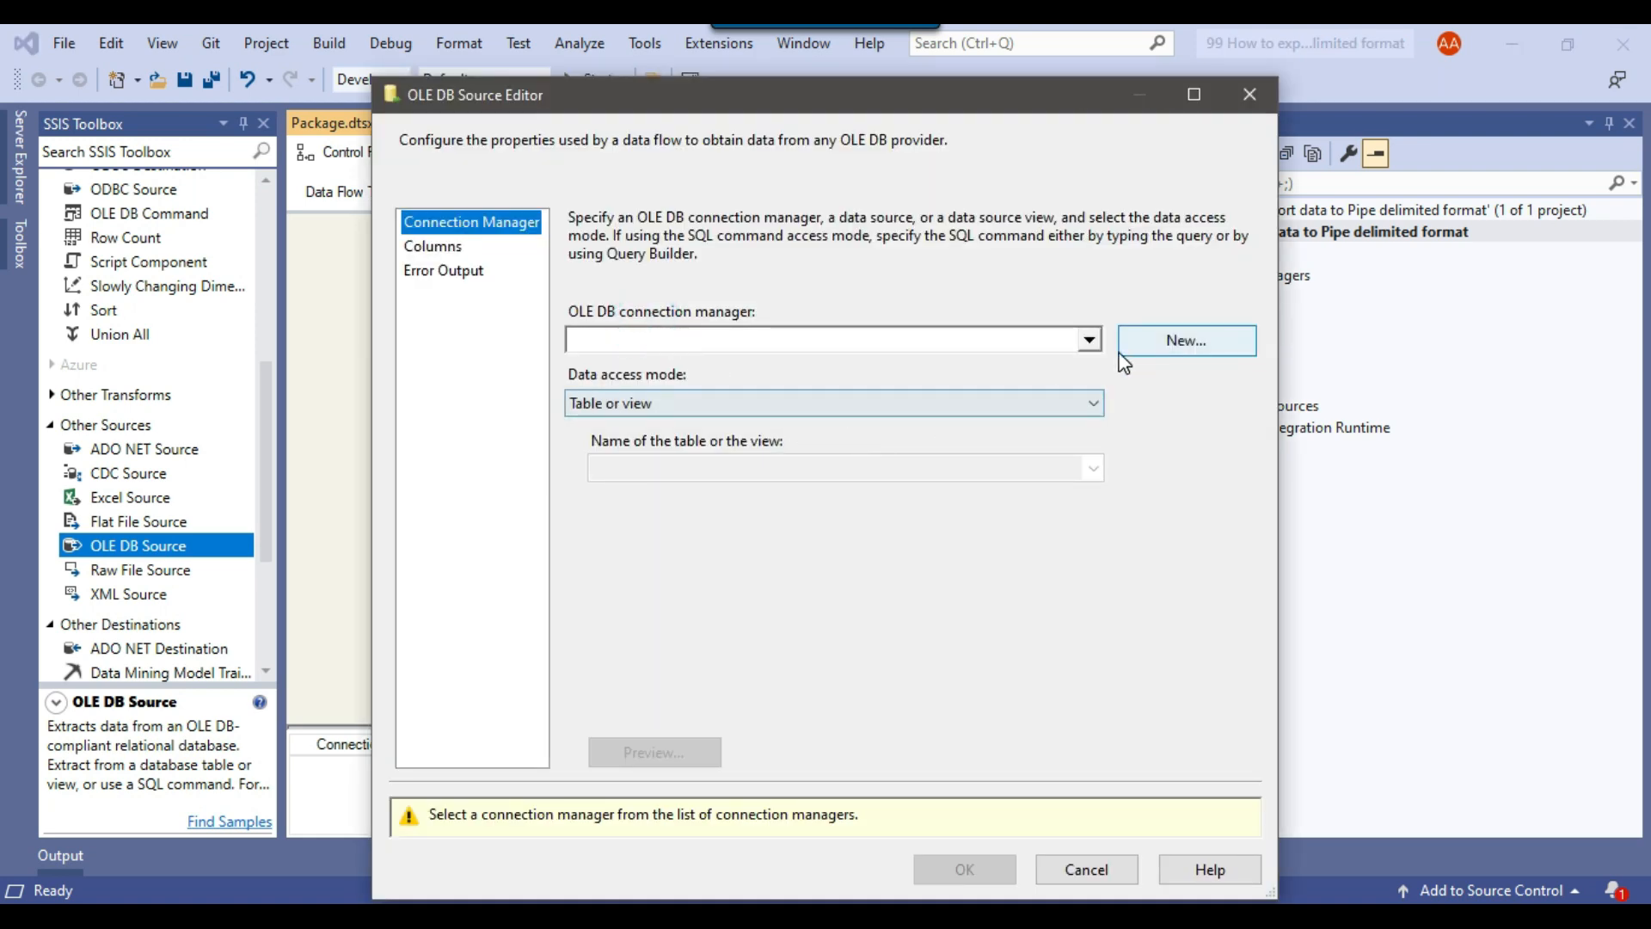
pyautogui.click(1185, 339)
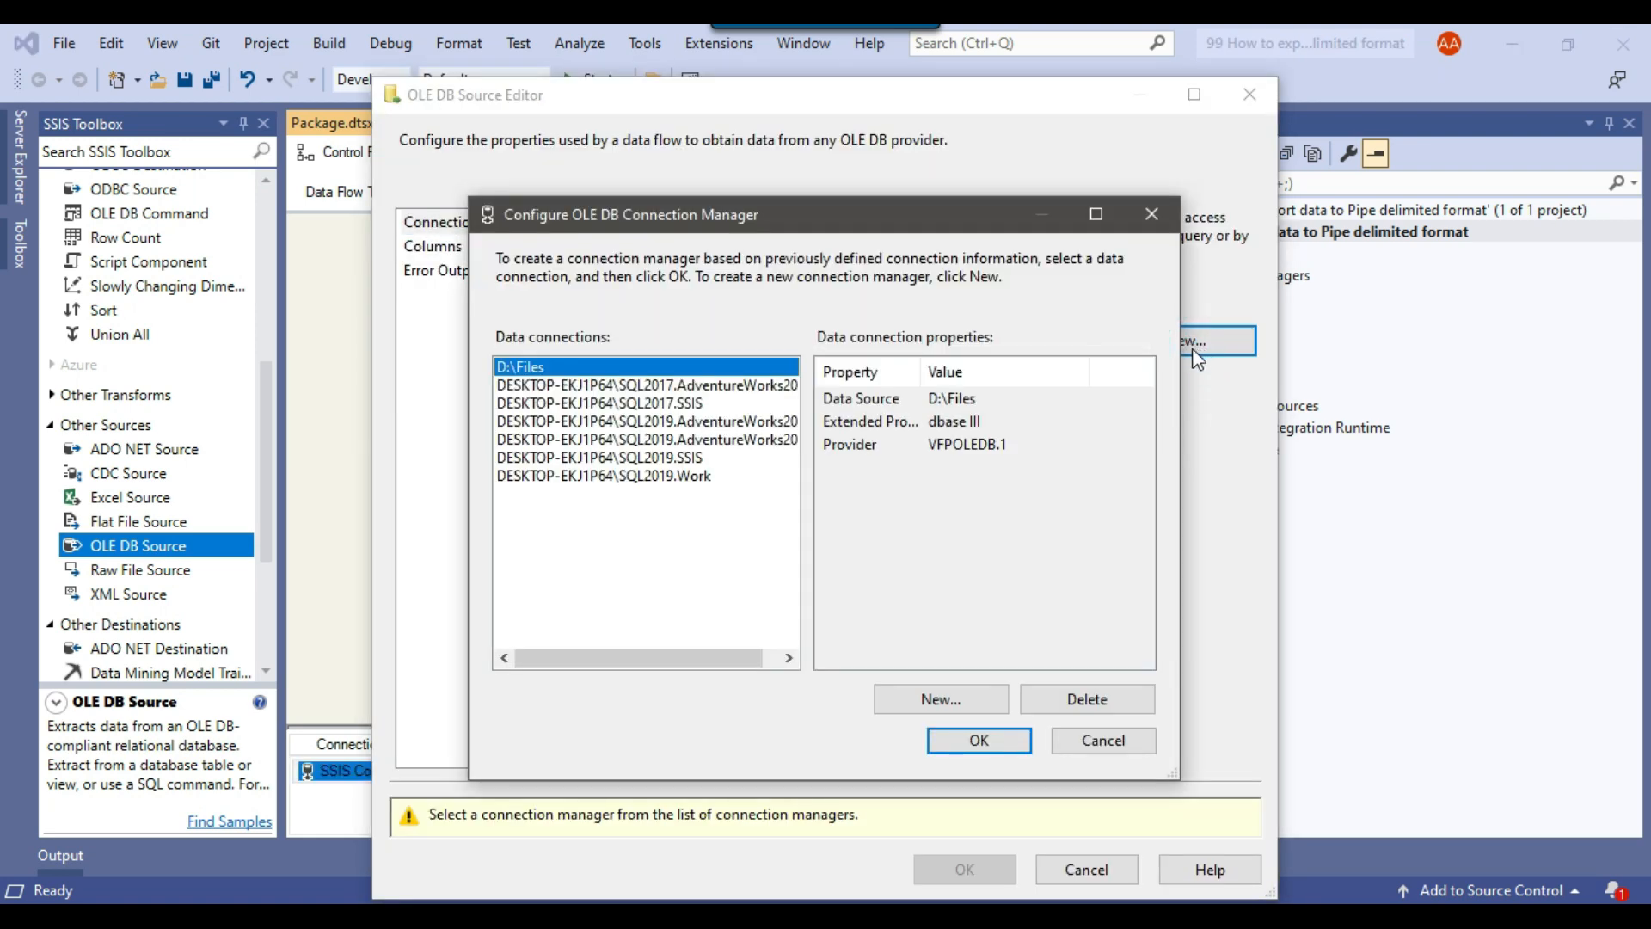
pyautogui.click(602, 475)
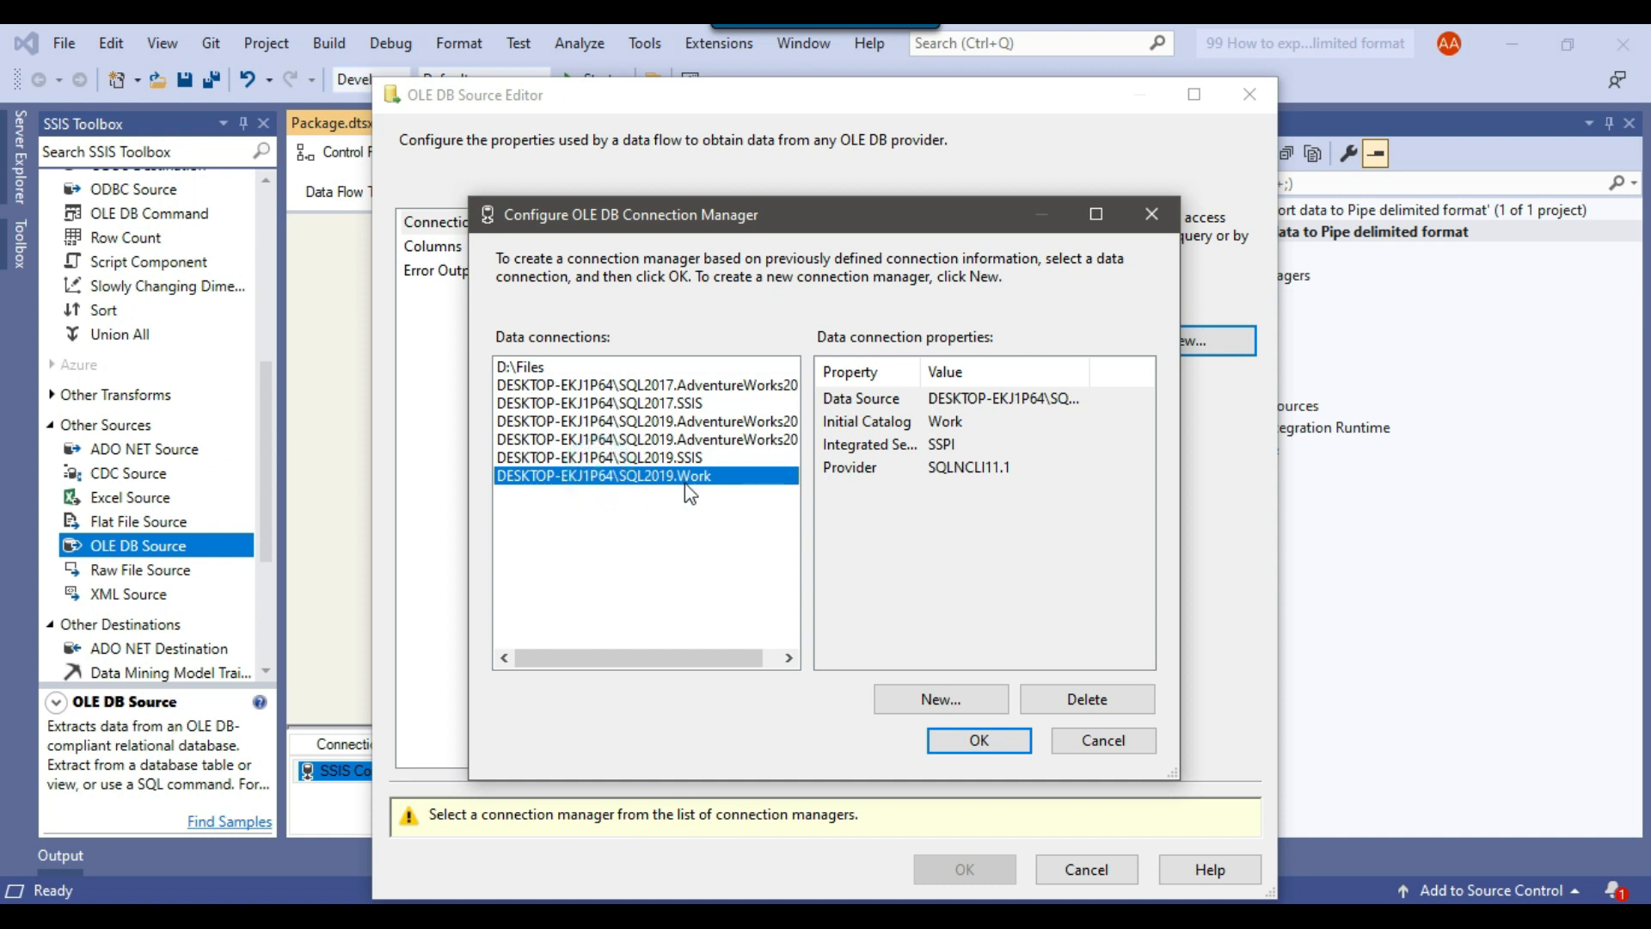
pyautogui.moveTo(908, 678)
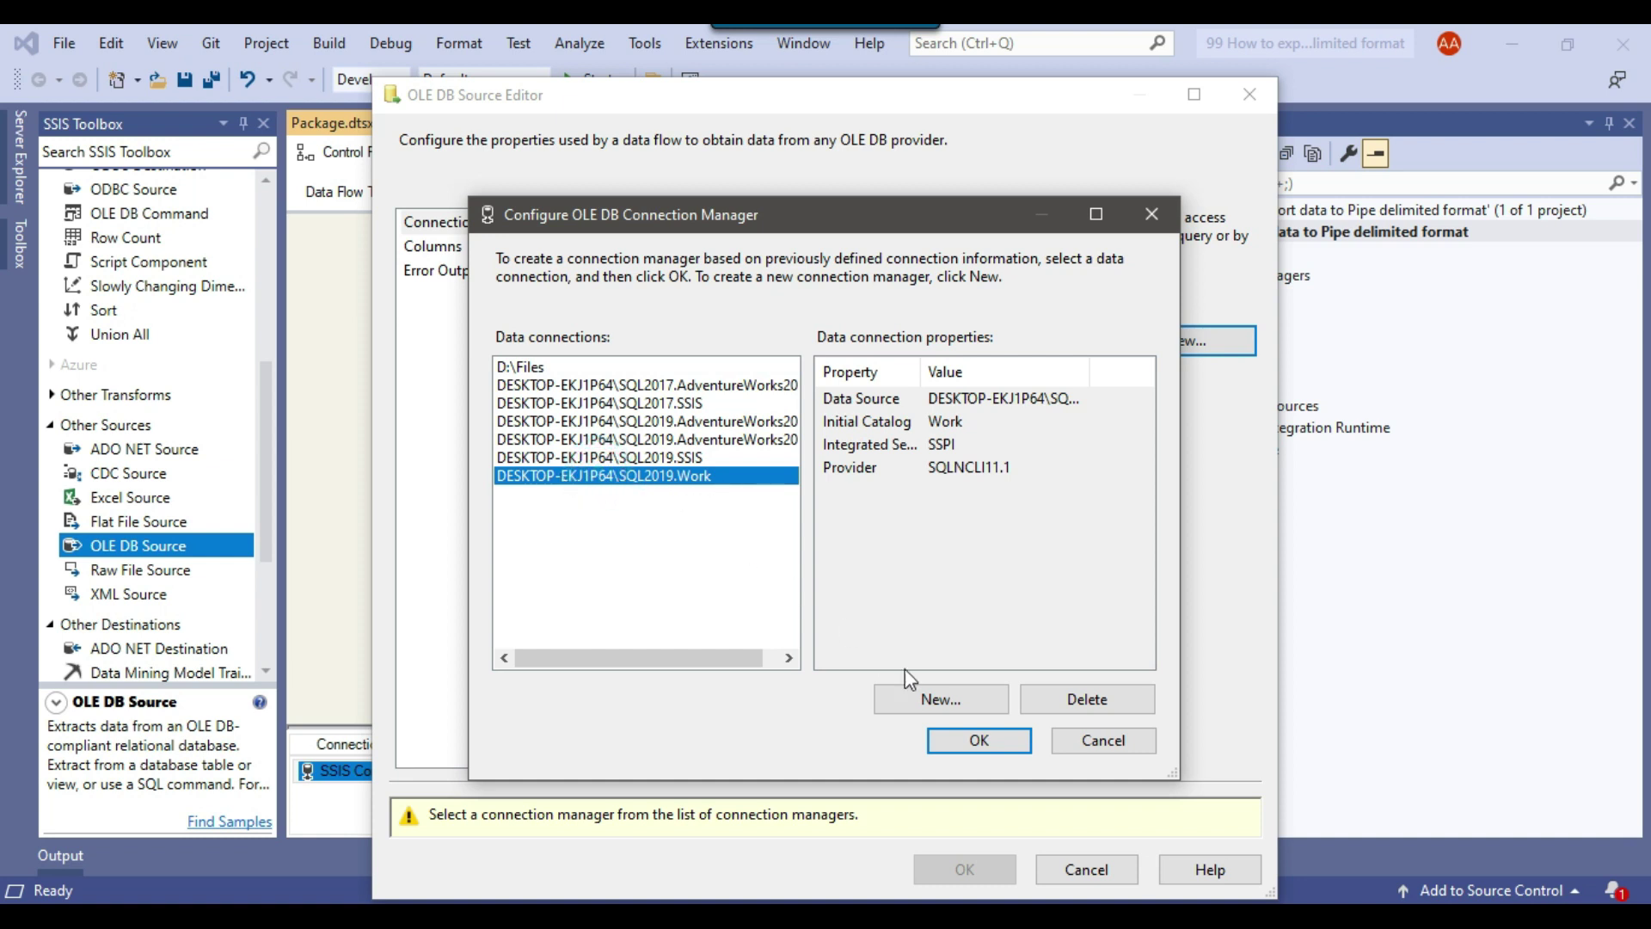
pyautogui.click(977, 739)
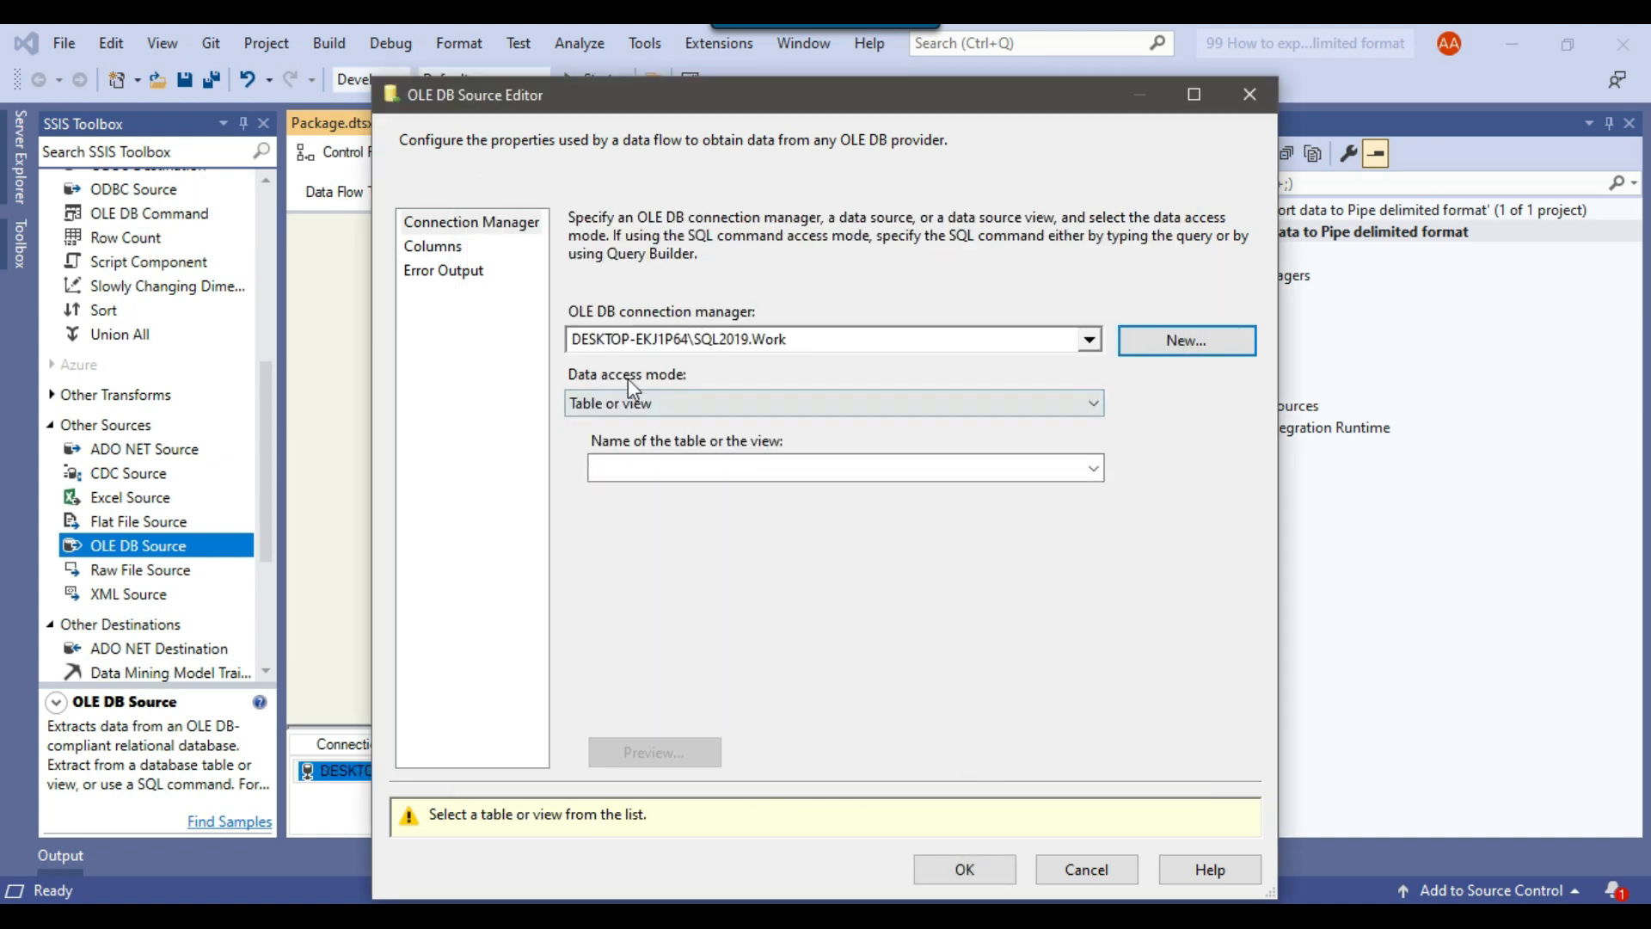
pyautogui.click(832, 403)
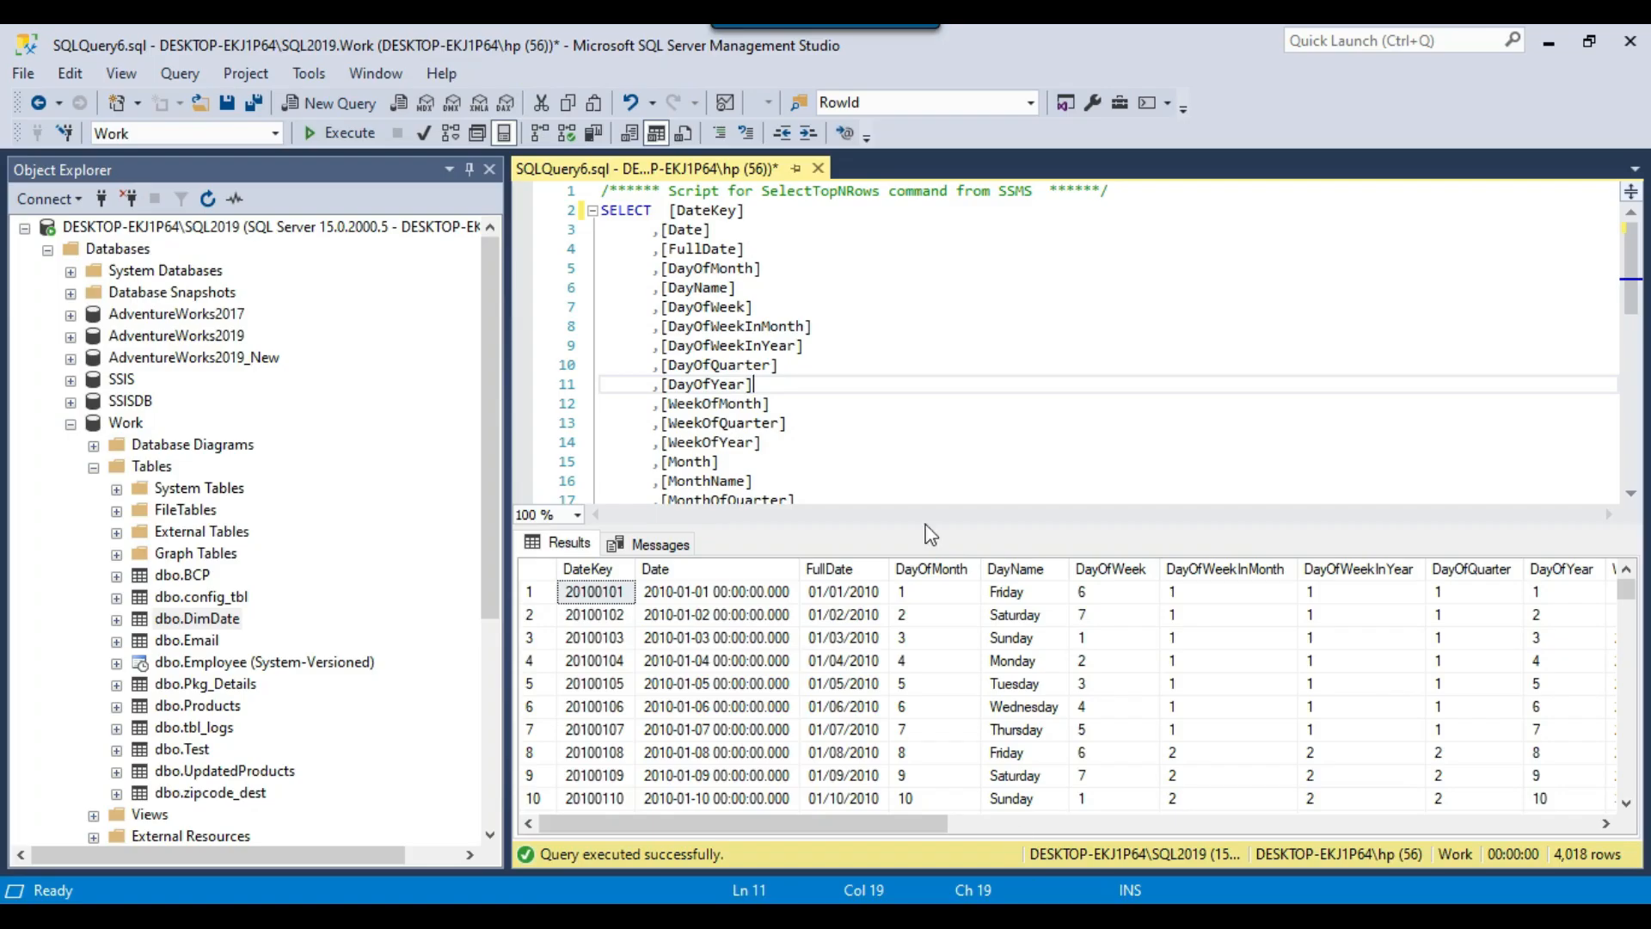
# Select the full DimDate SELECT query text in SSMS for copying into the source
pyautogui.click(600, 210)
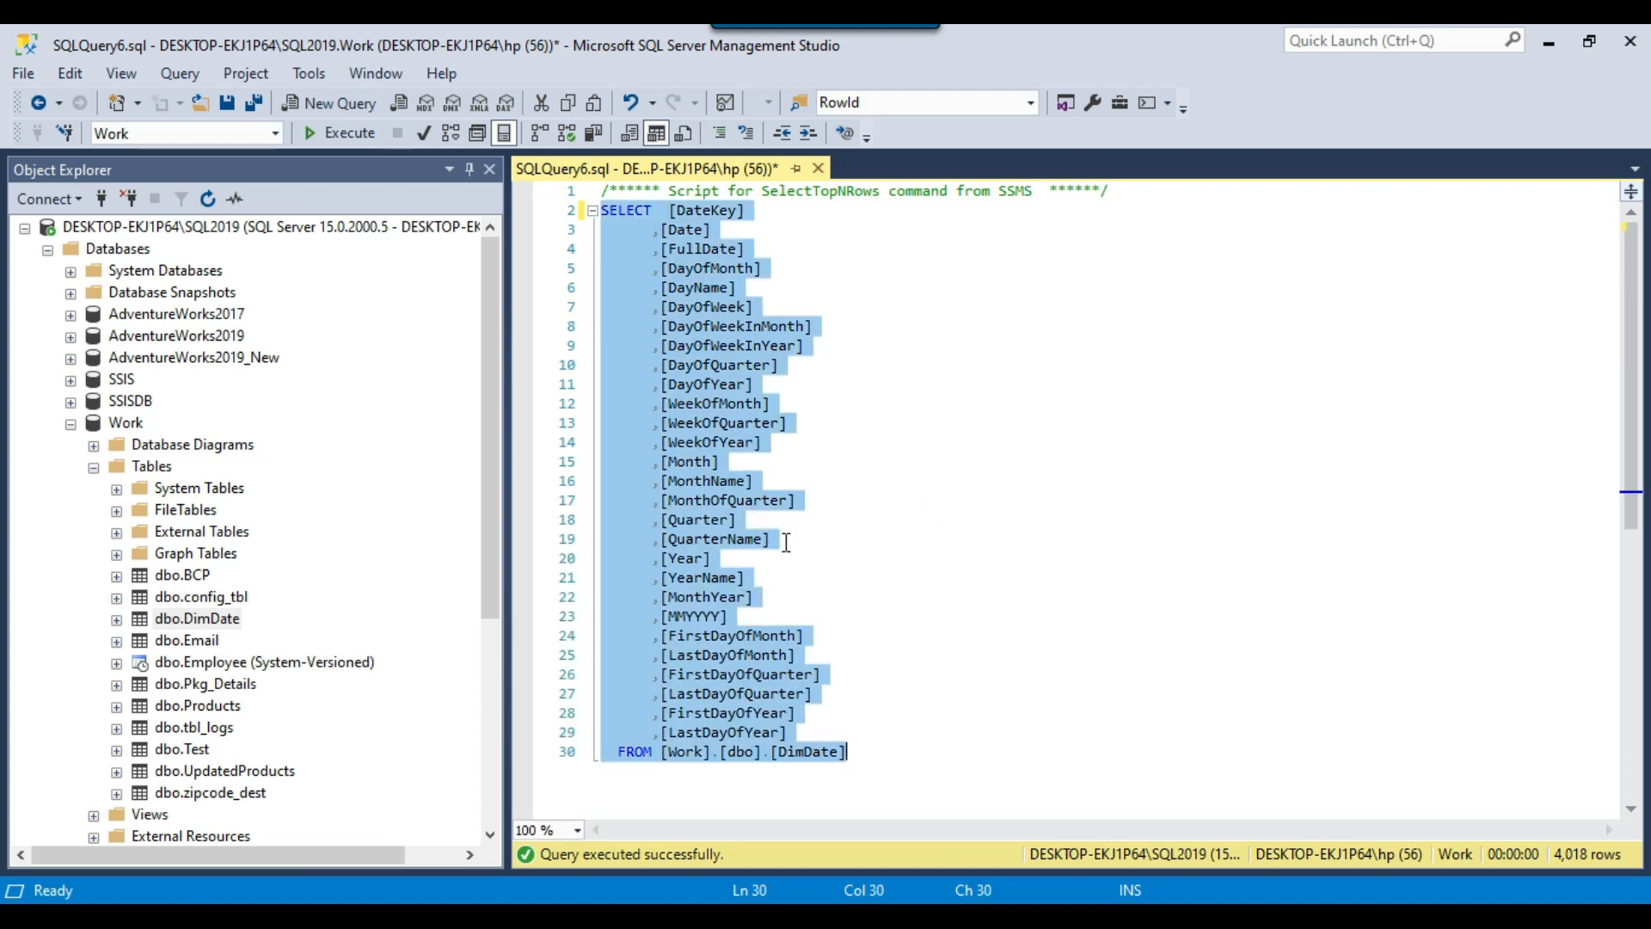
pyautogui.moveTo(814, 514)
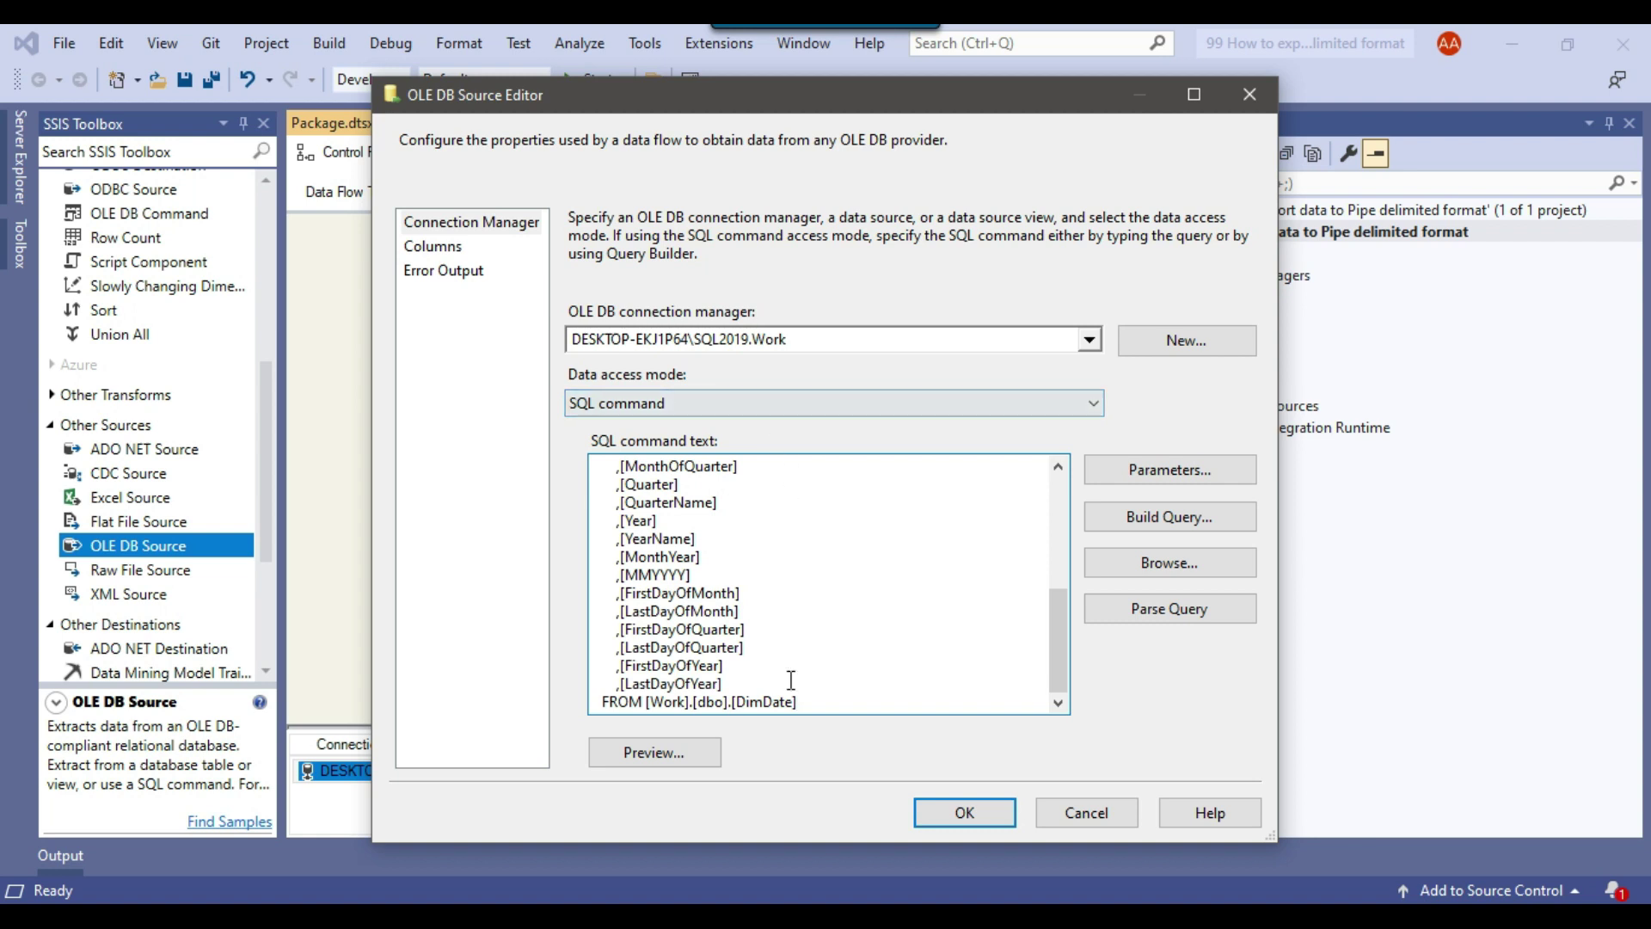
# Review the OLE DB Source's DimDate output columns and confirm the source settings
pyautogui.scroll(3)
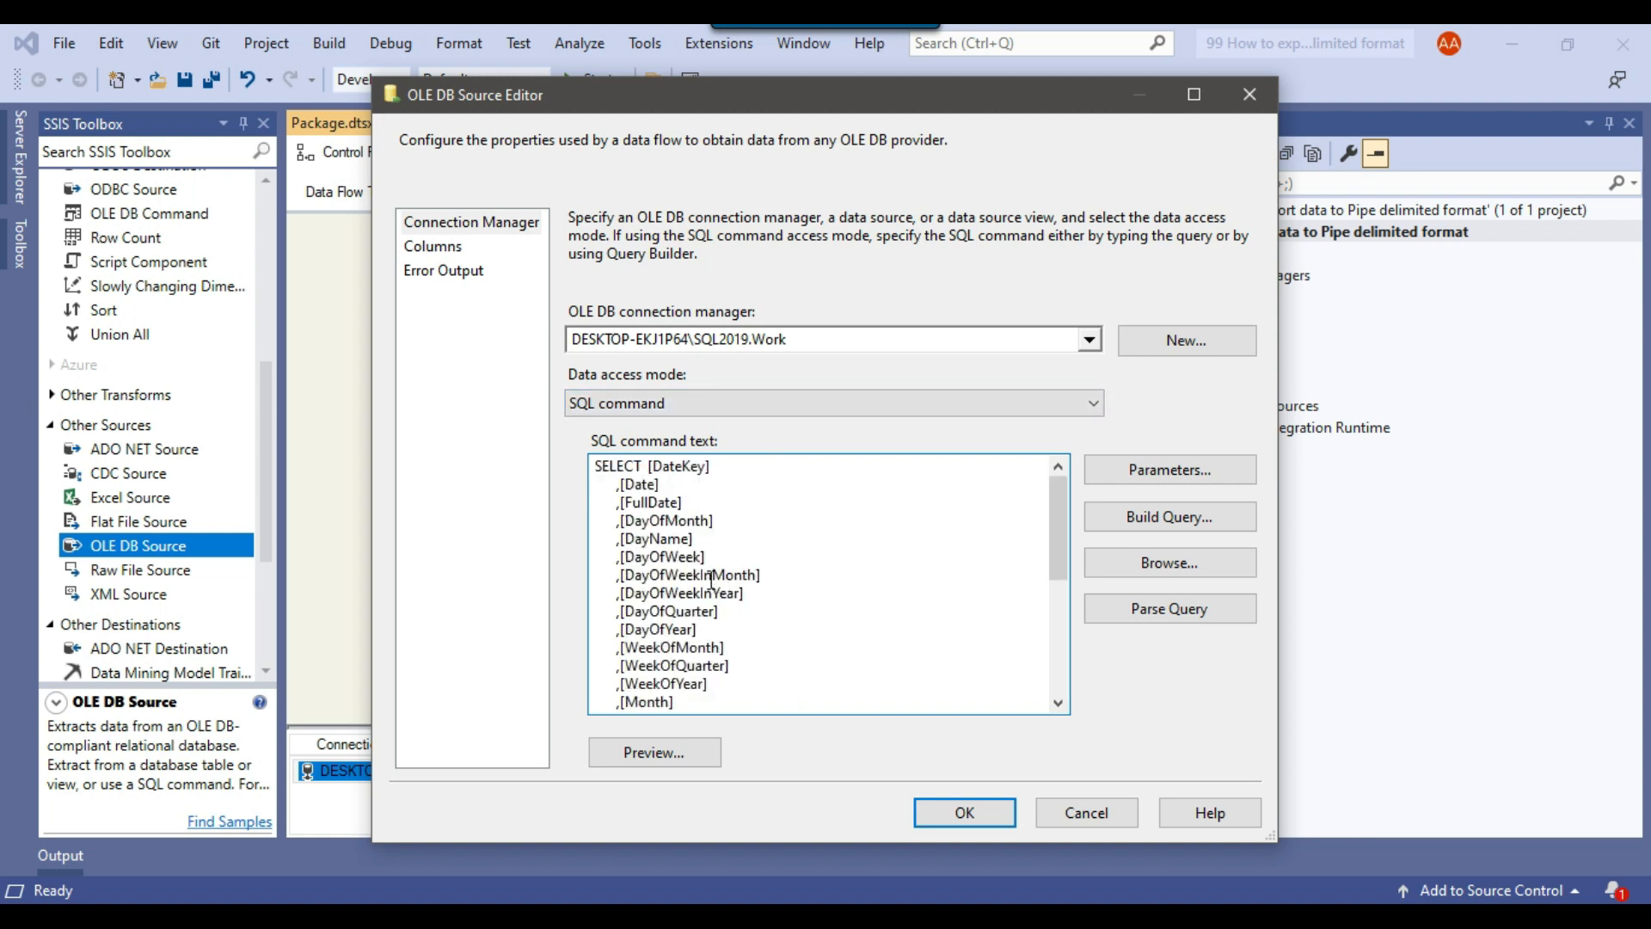
pyautogui.scroll(-3)
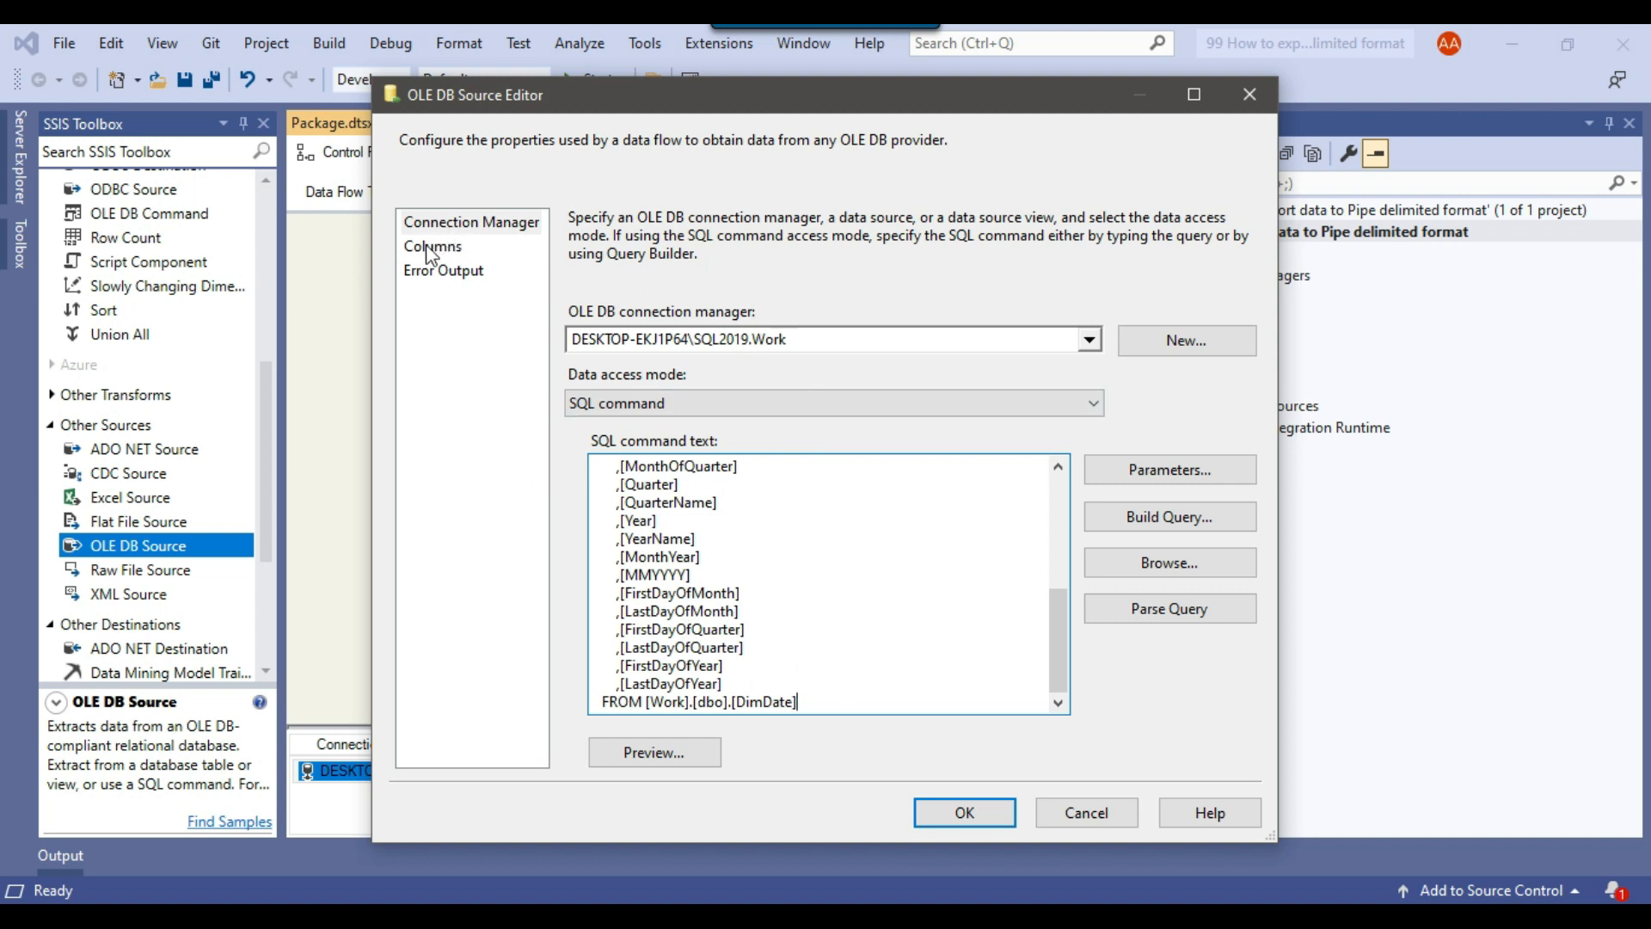
pyautogui.click(432, 246)
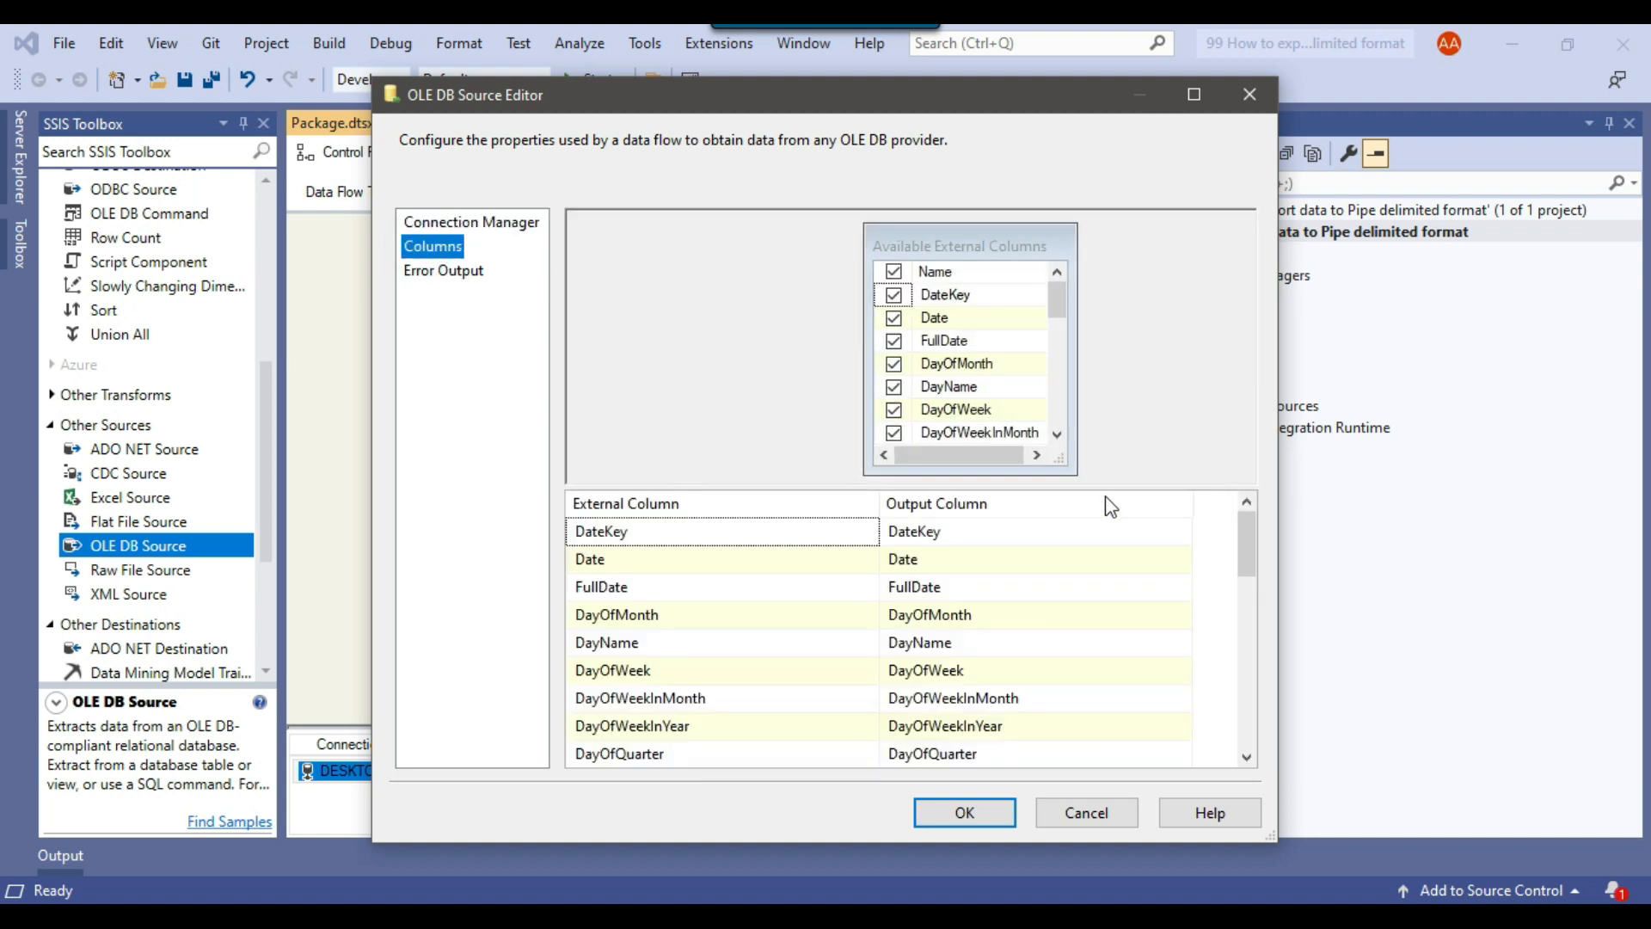
pyautogui.scroll(-3)
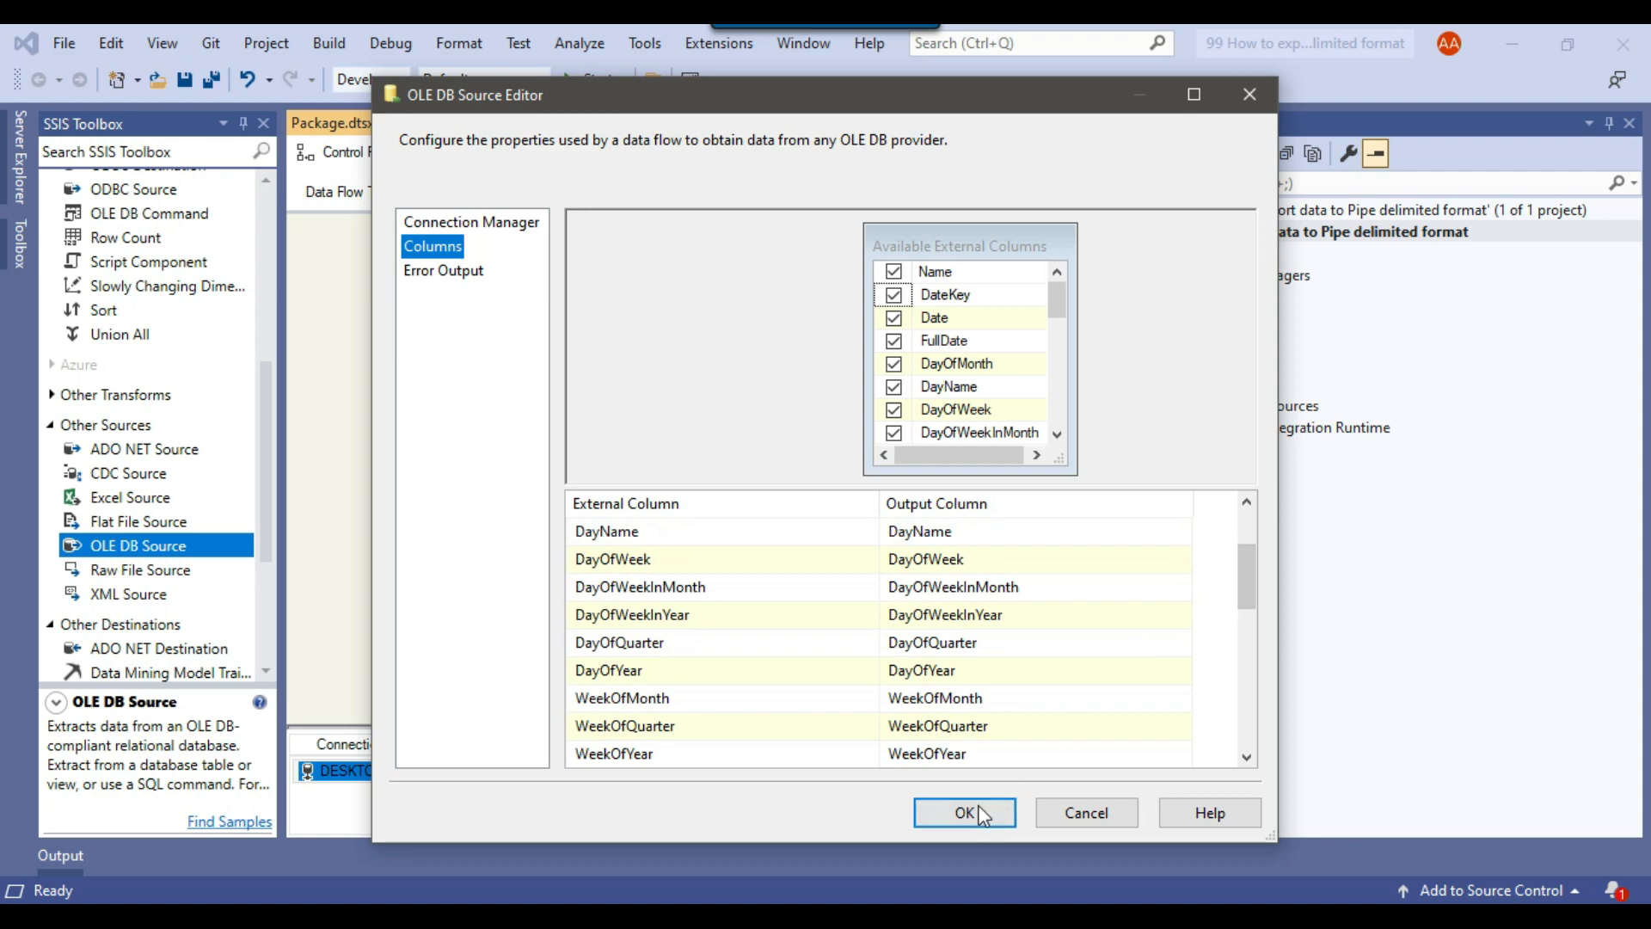
pyautogui.click(961, 812)
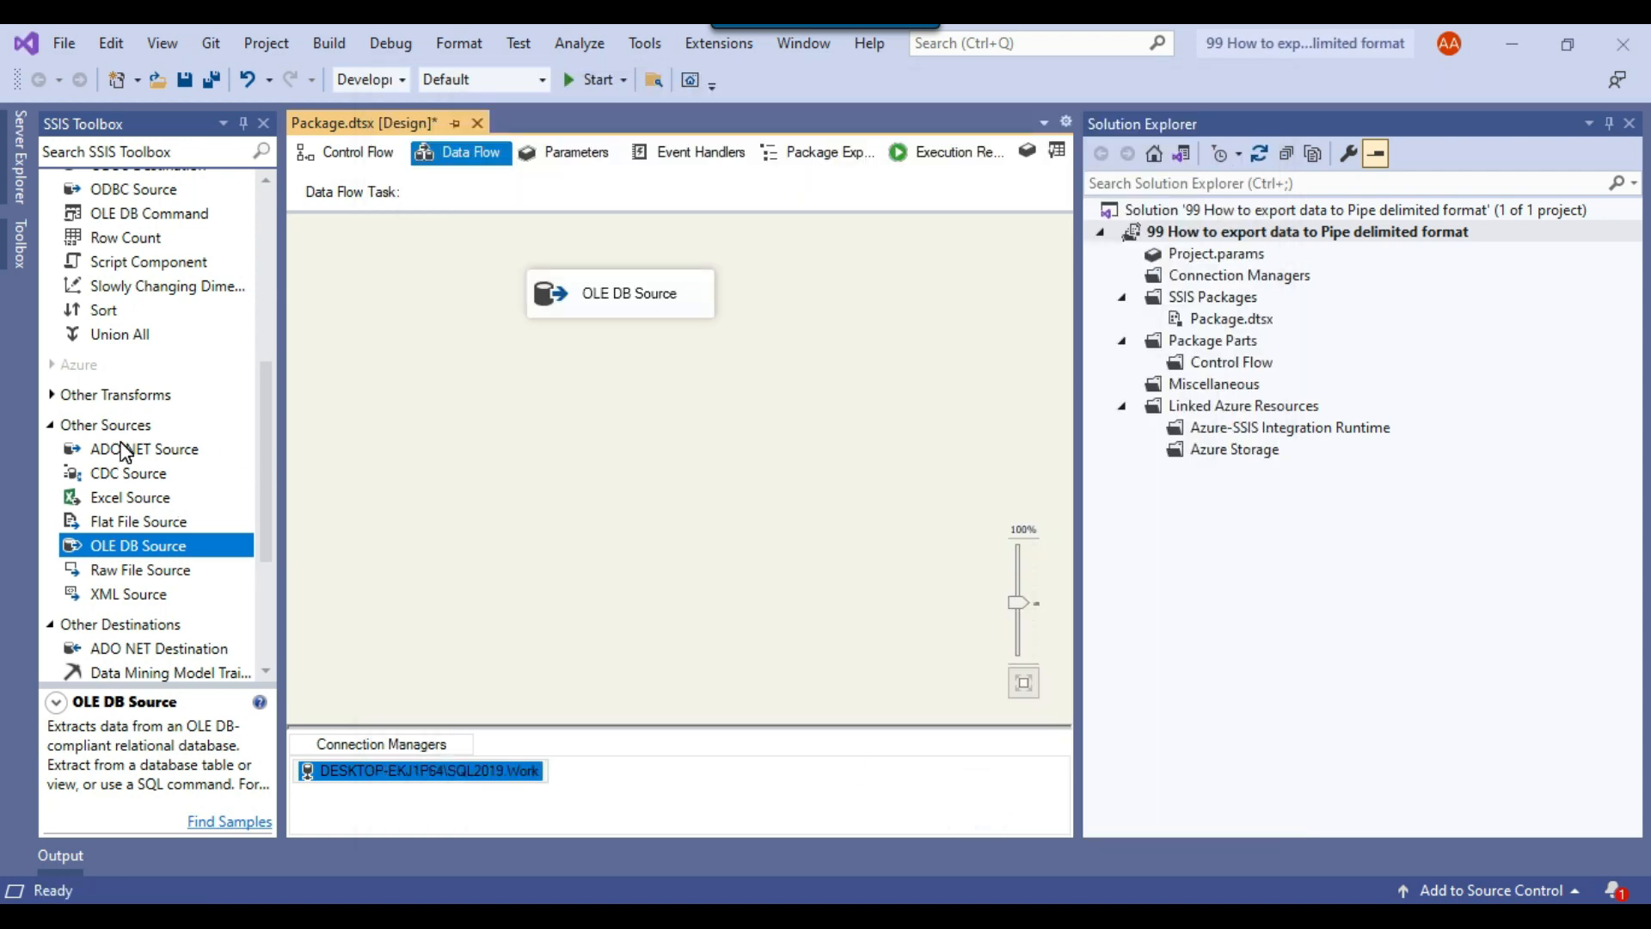
# Add a Flat File Destination and start a new flat file connection manager for it
pyautogui.scroll(-3)
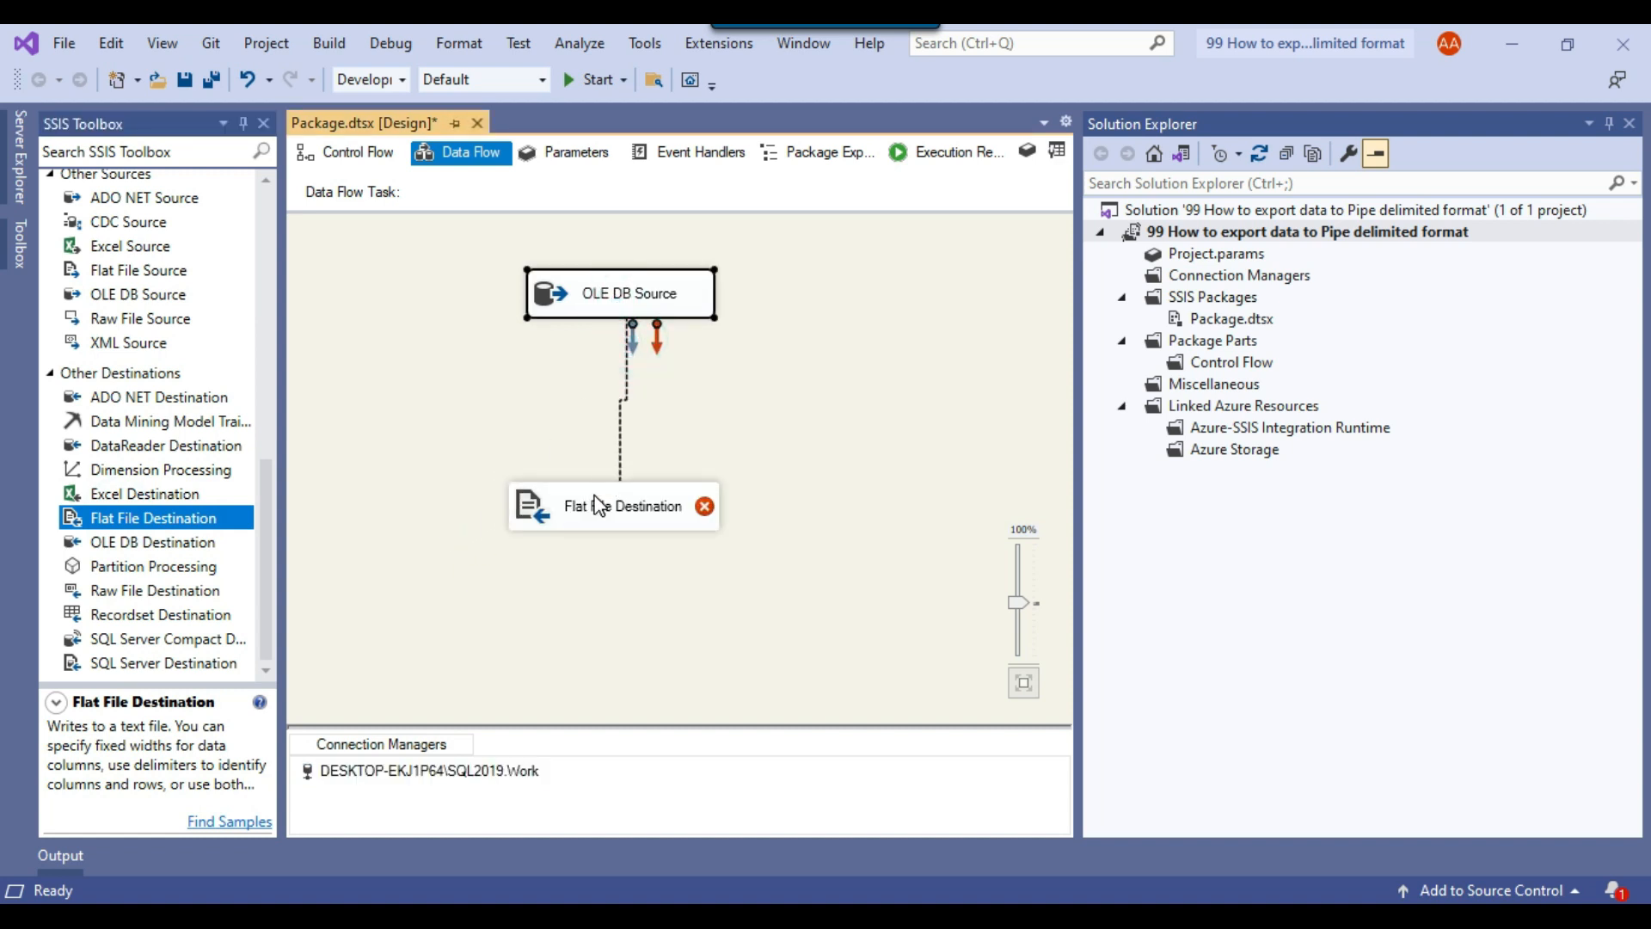
pyautogui.doubleClick(613, 506)
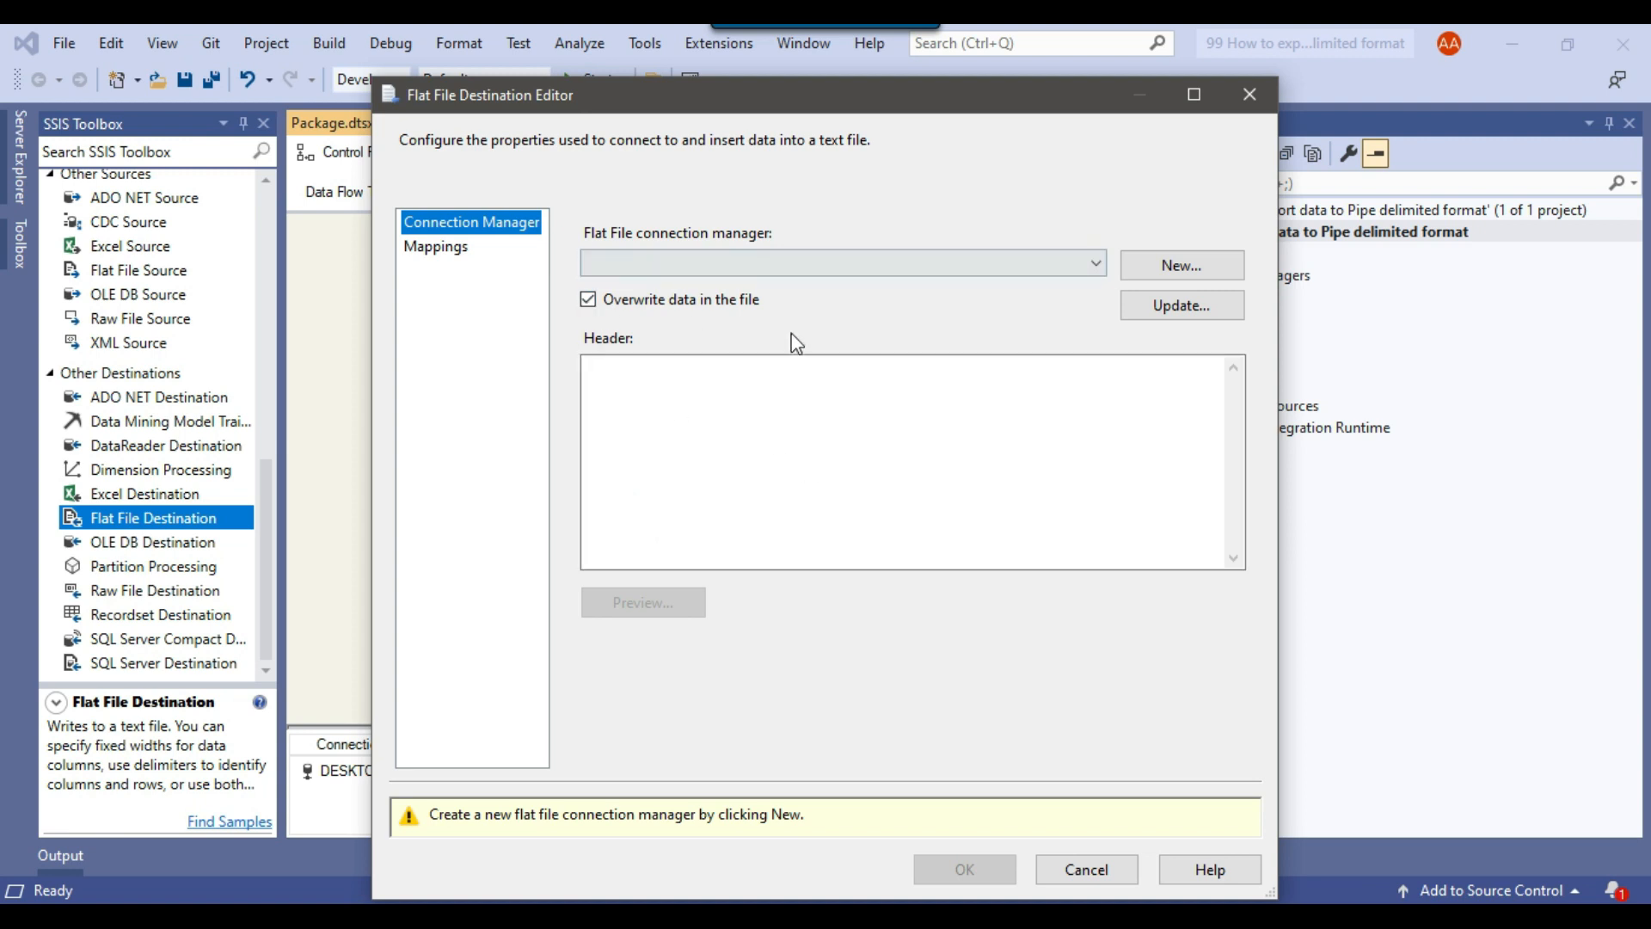
pyautogui.click(1180, 265)
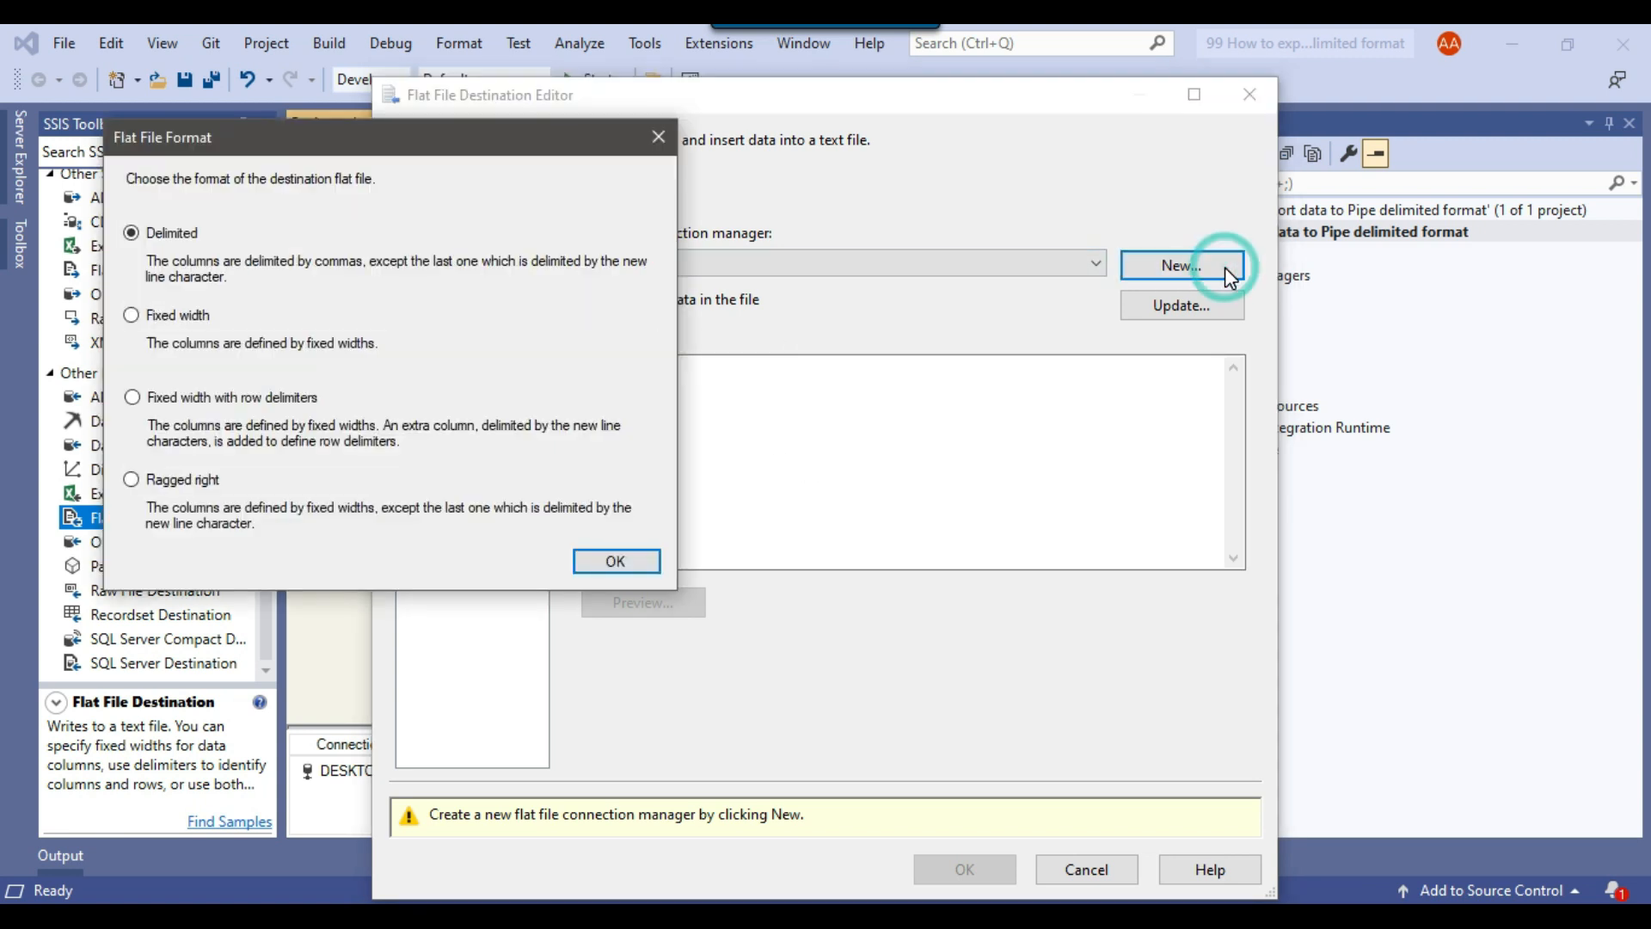
pyautogui.moveTo(184, 256)
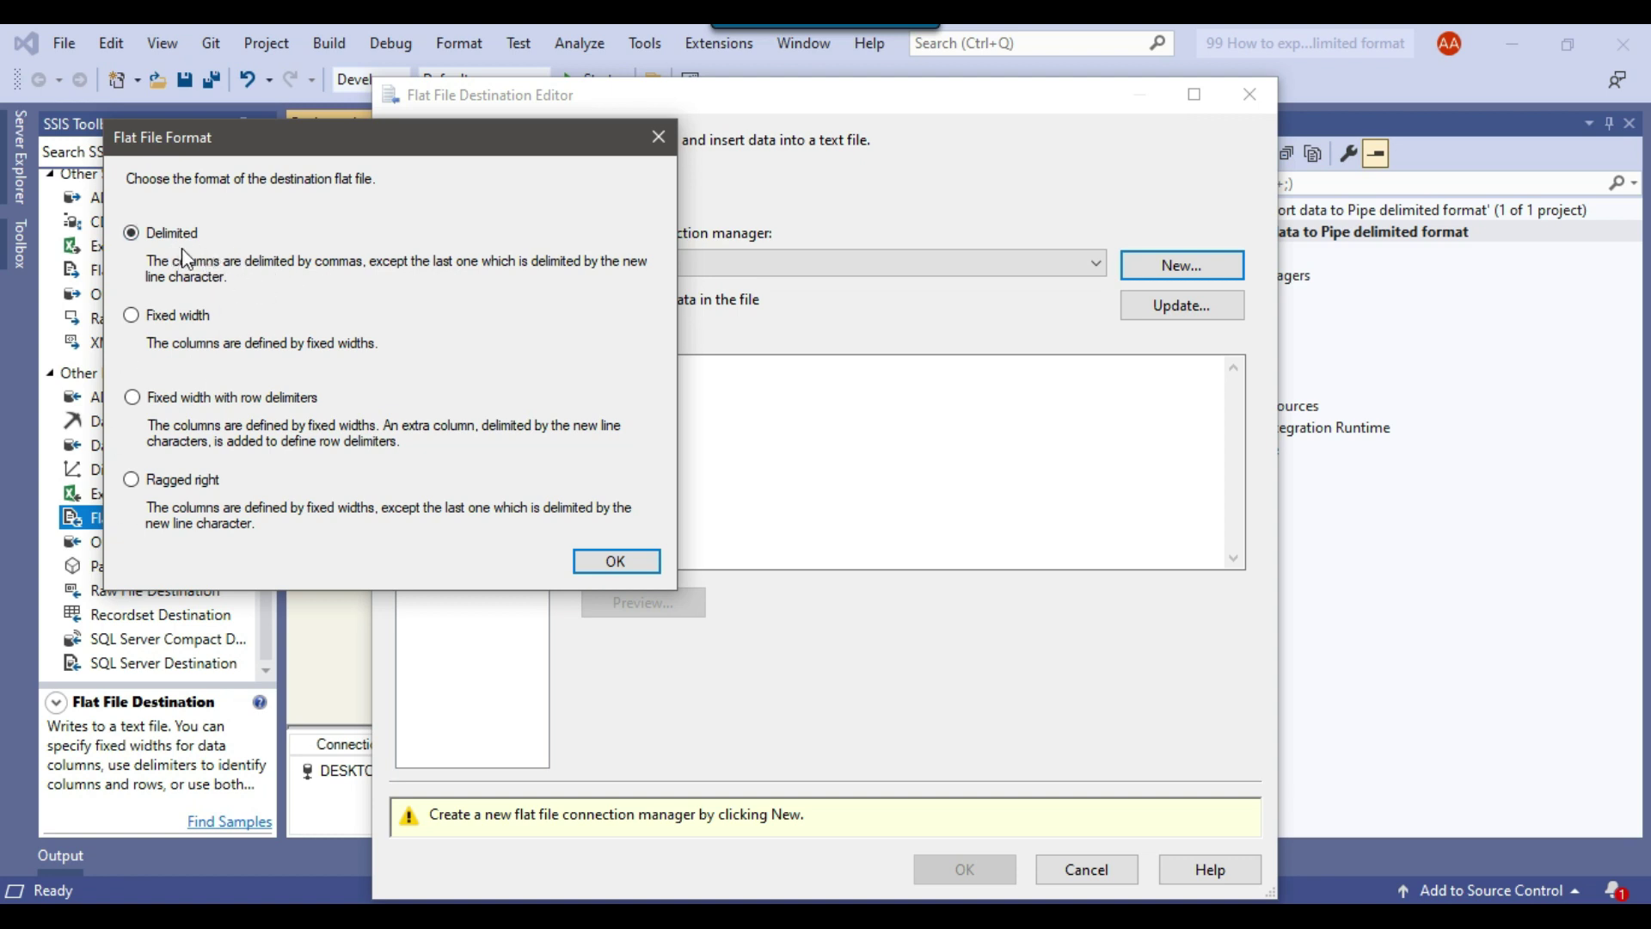
pyautogui.moveTo(132, 479)
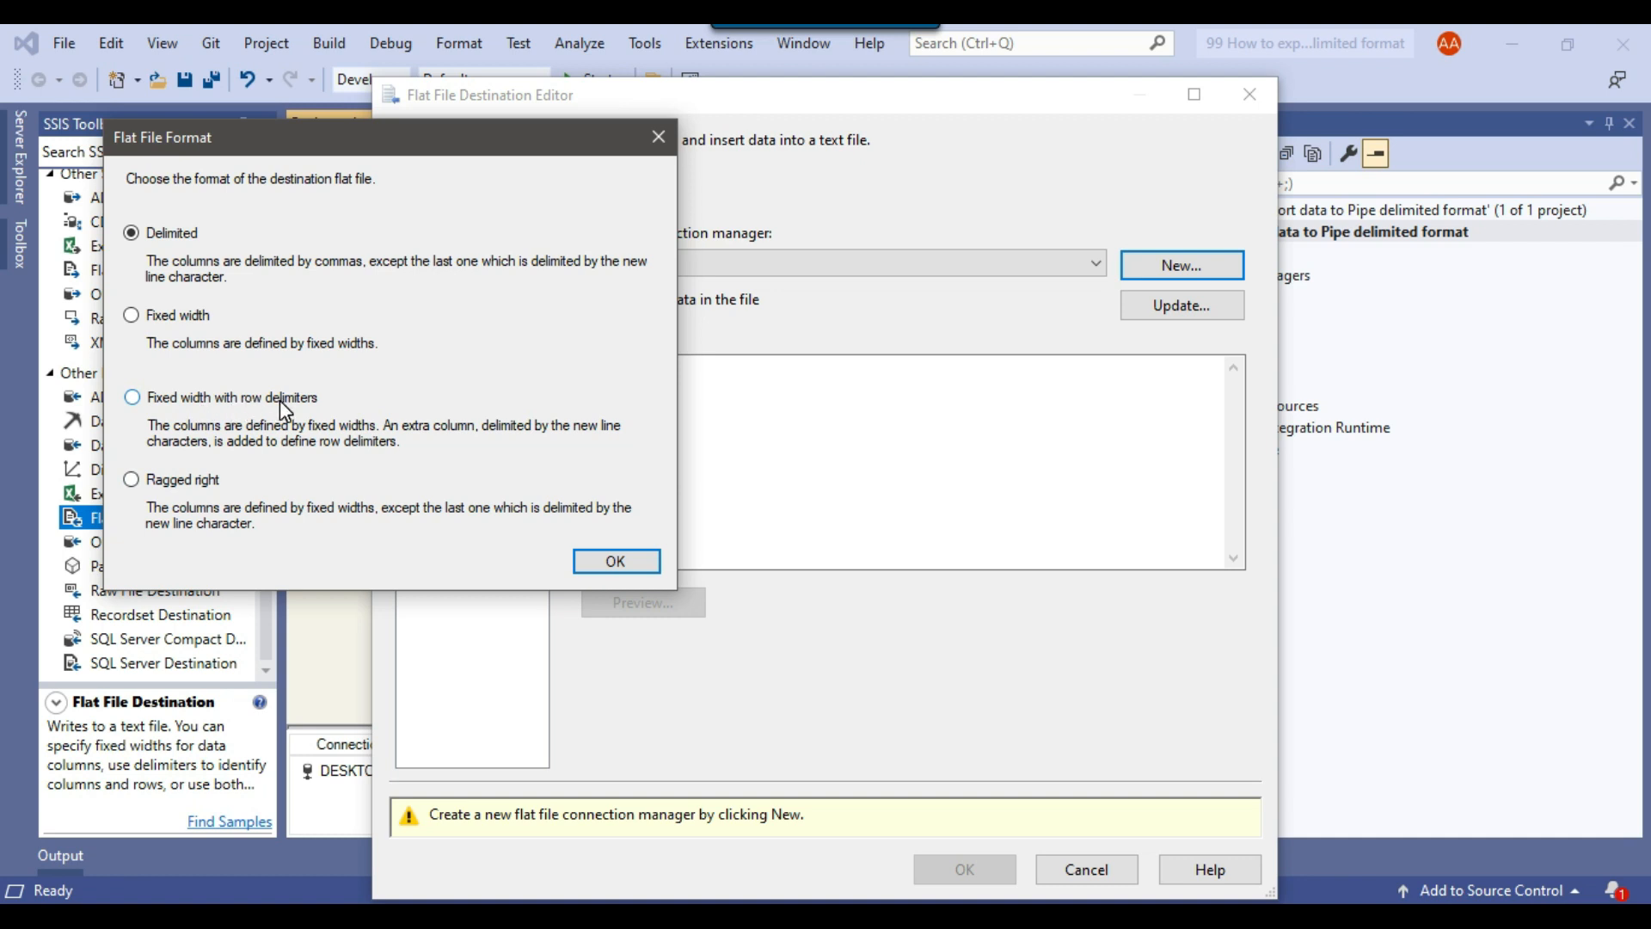
pyautogui.moveTo(356, 351)
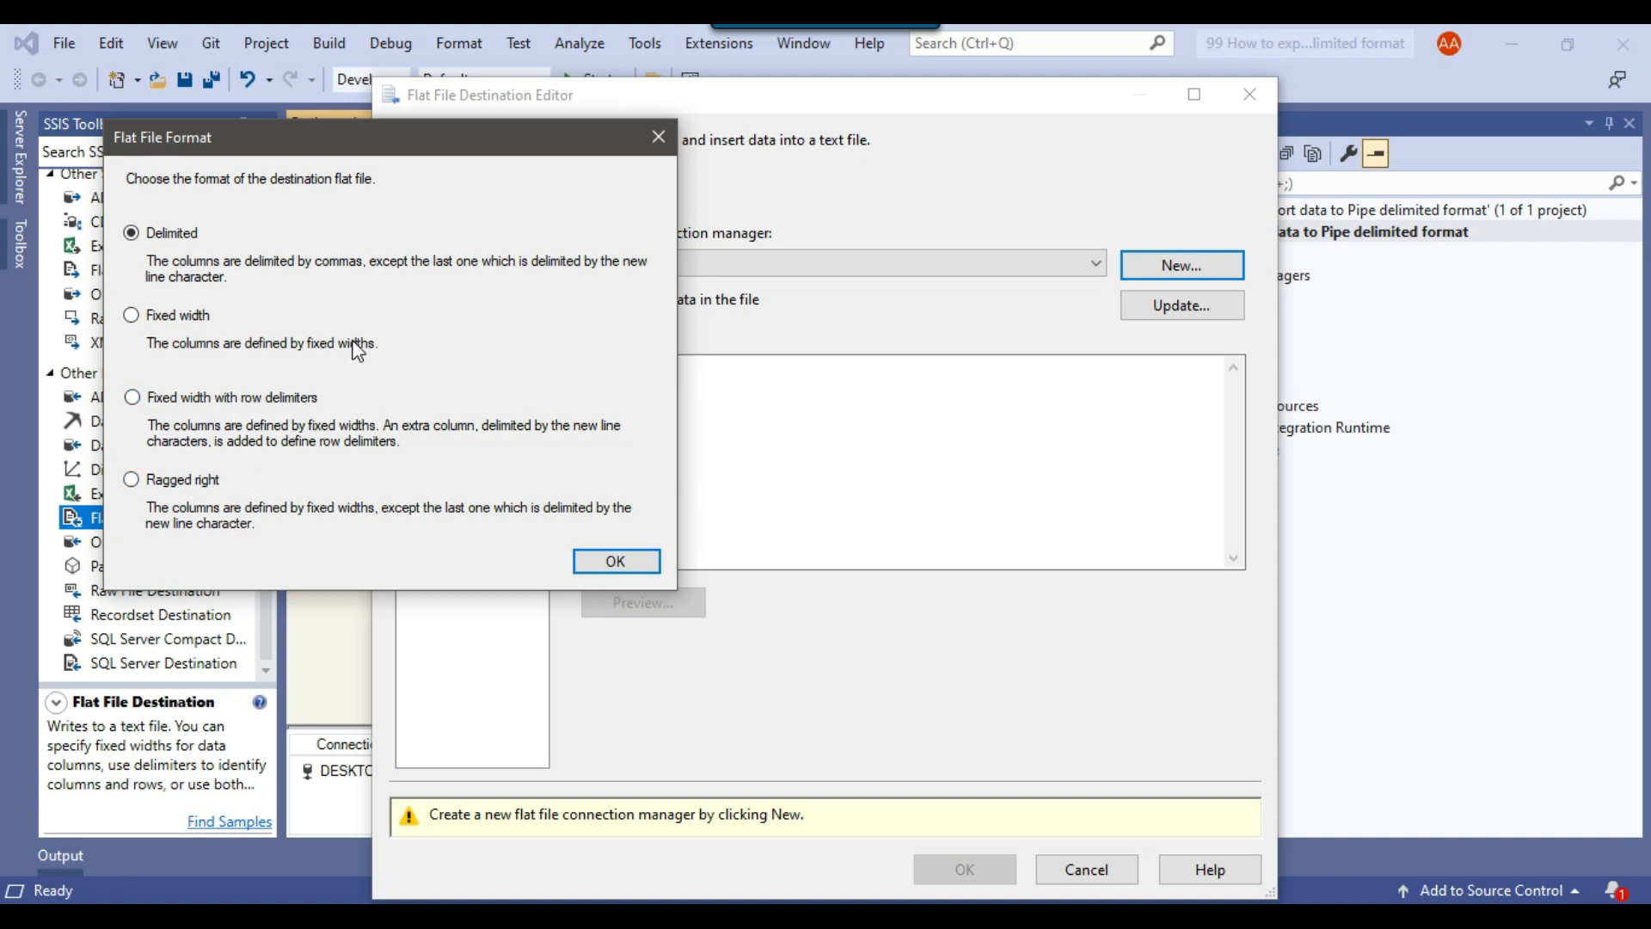
pyautogui.moveTo(570, 451)
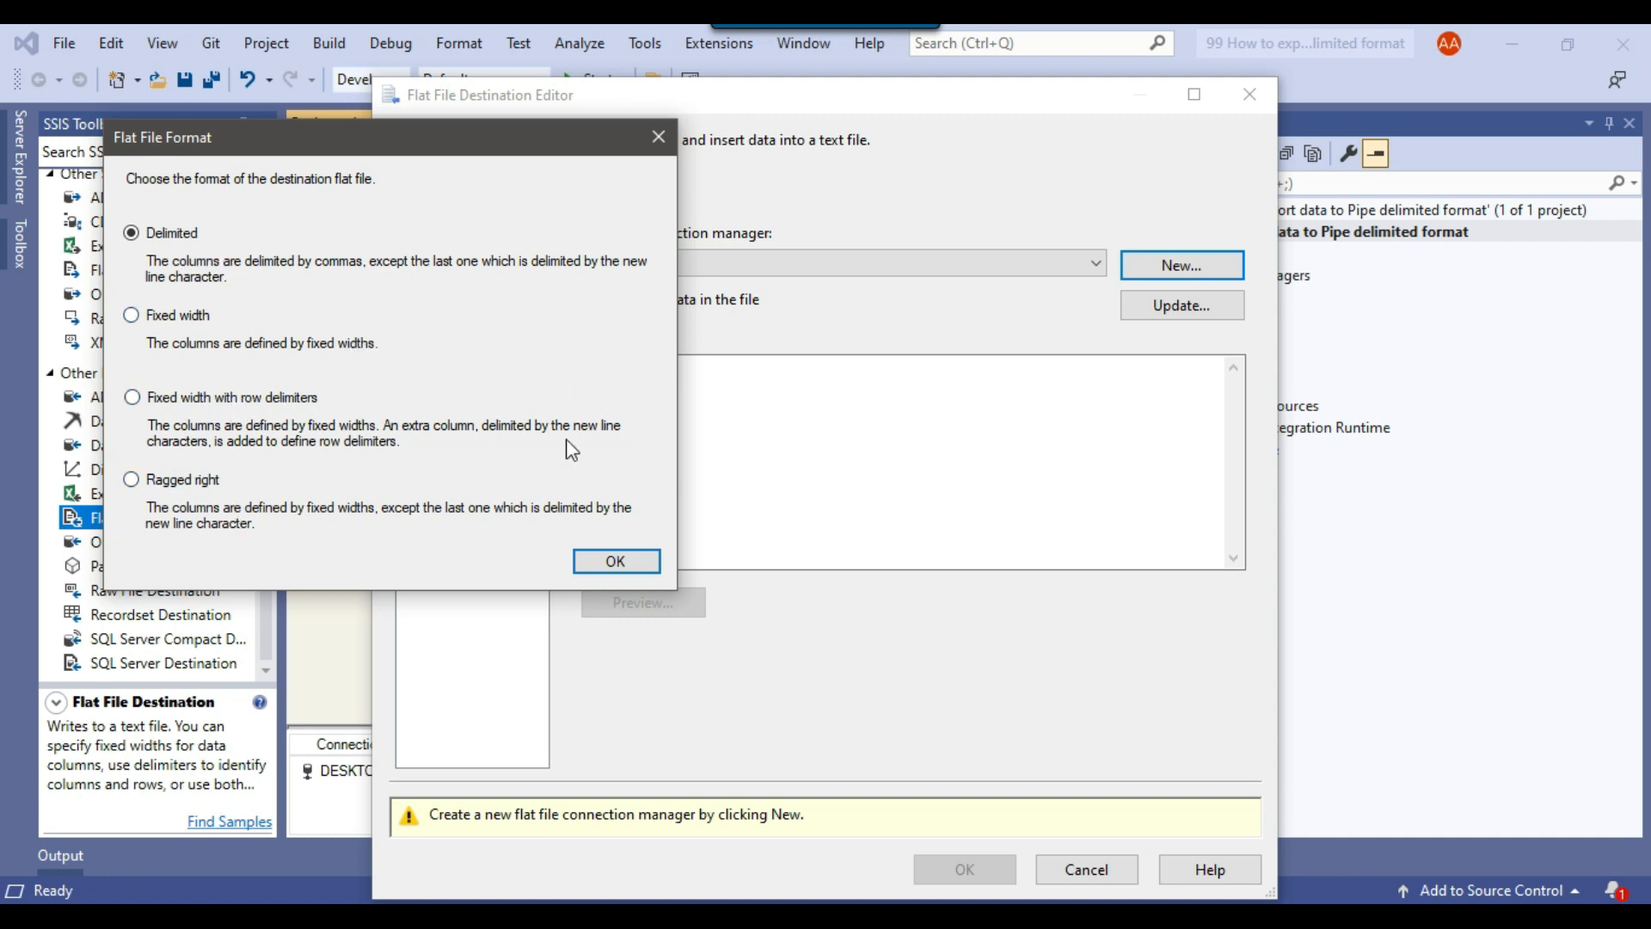
pyautogui.click(616, 561)
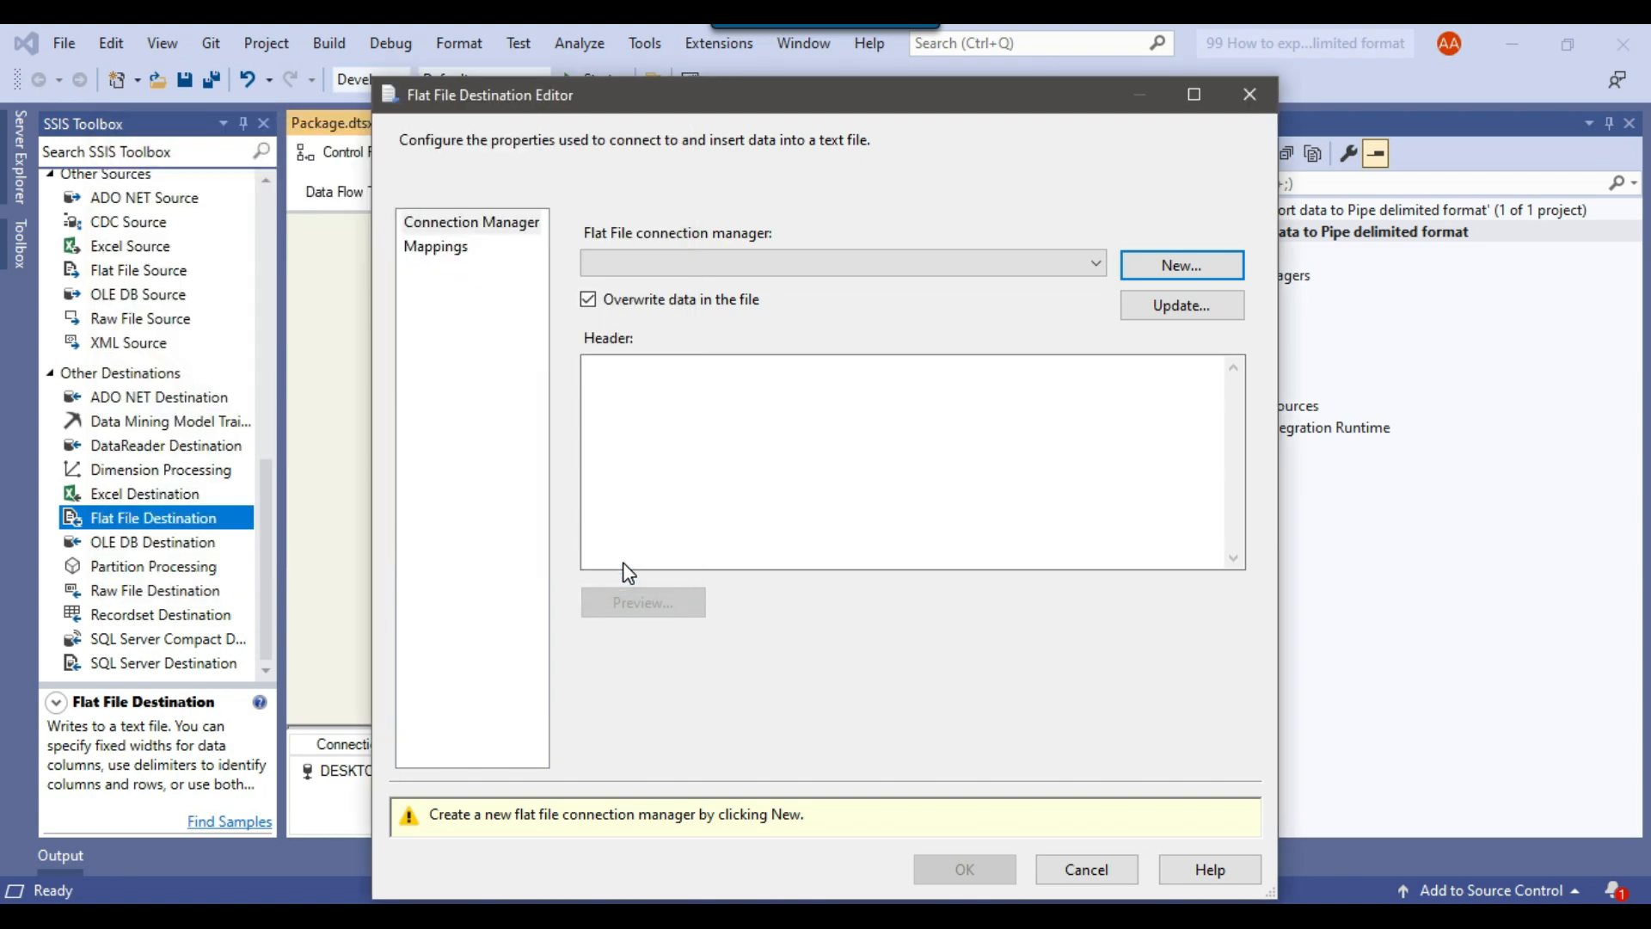
pyautogui.click(1180, 265)
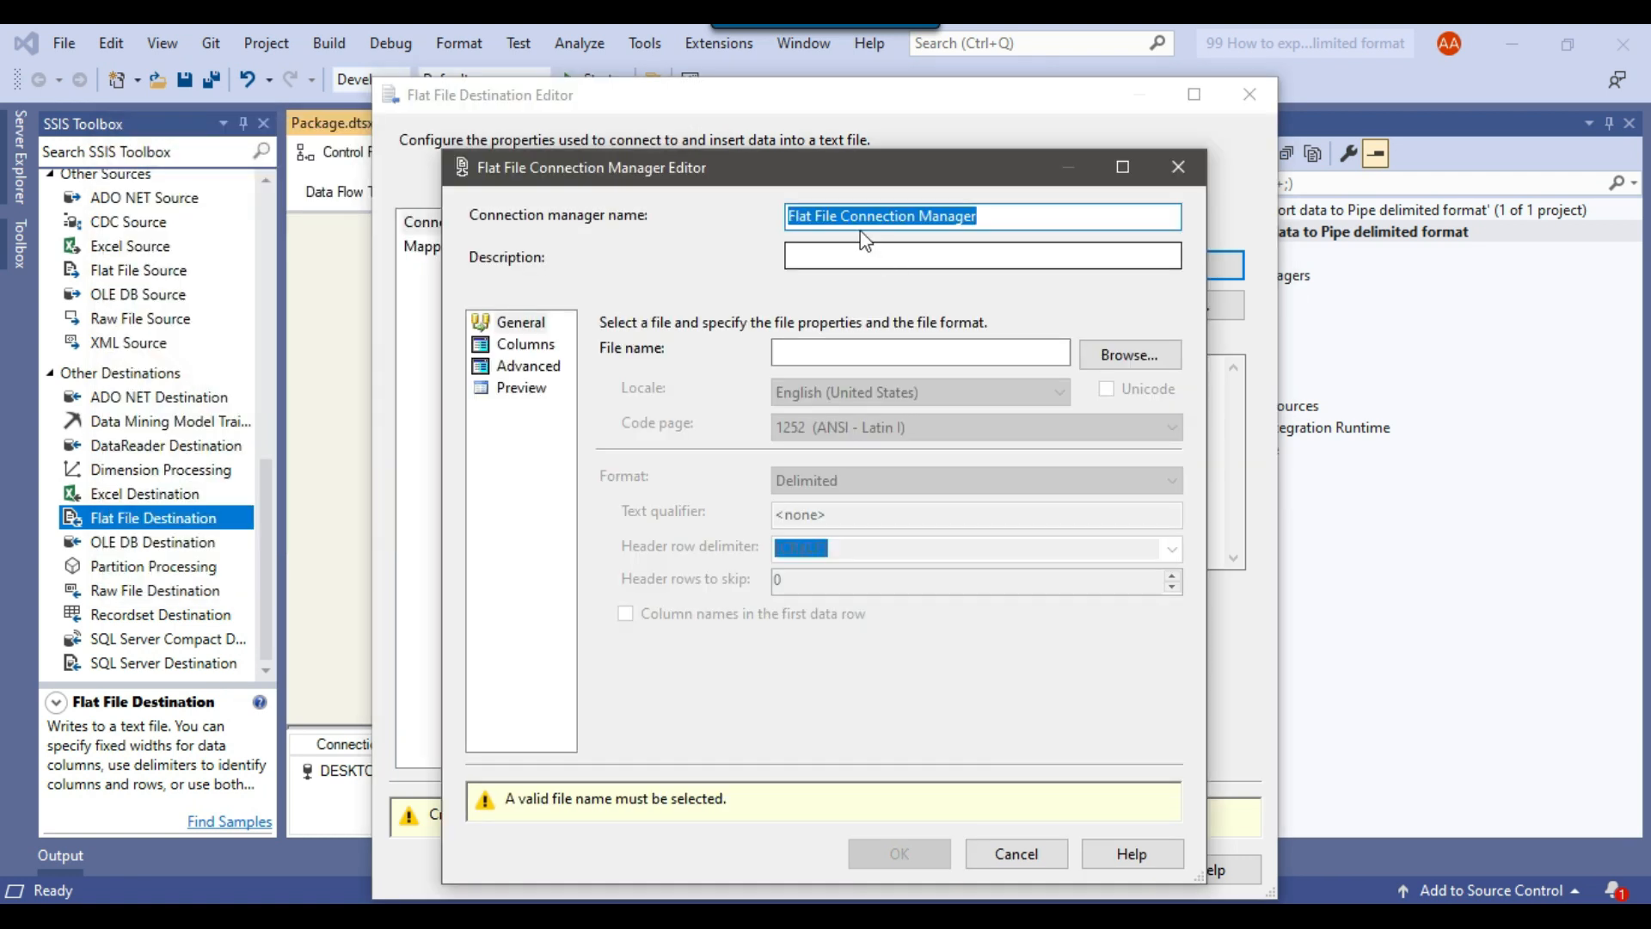
# Name the connection manager 'flat file' and browse to the Files folder on drive D
pyautogui.write('flat')
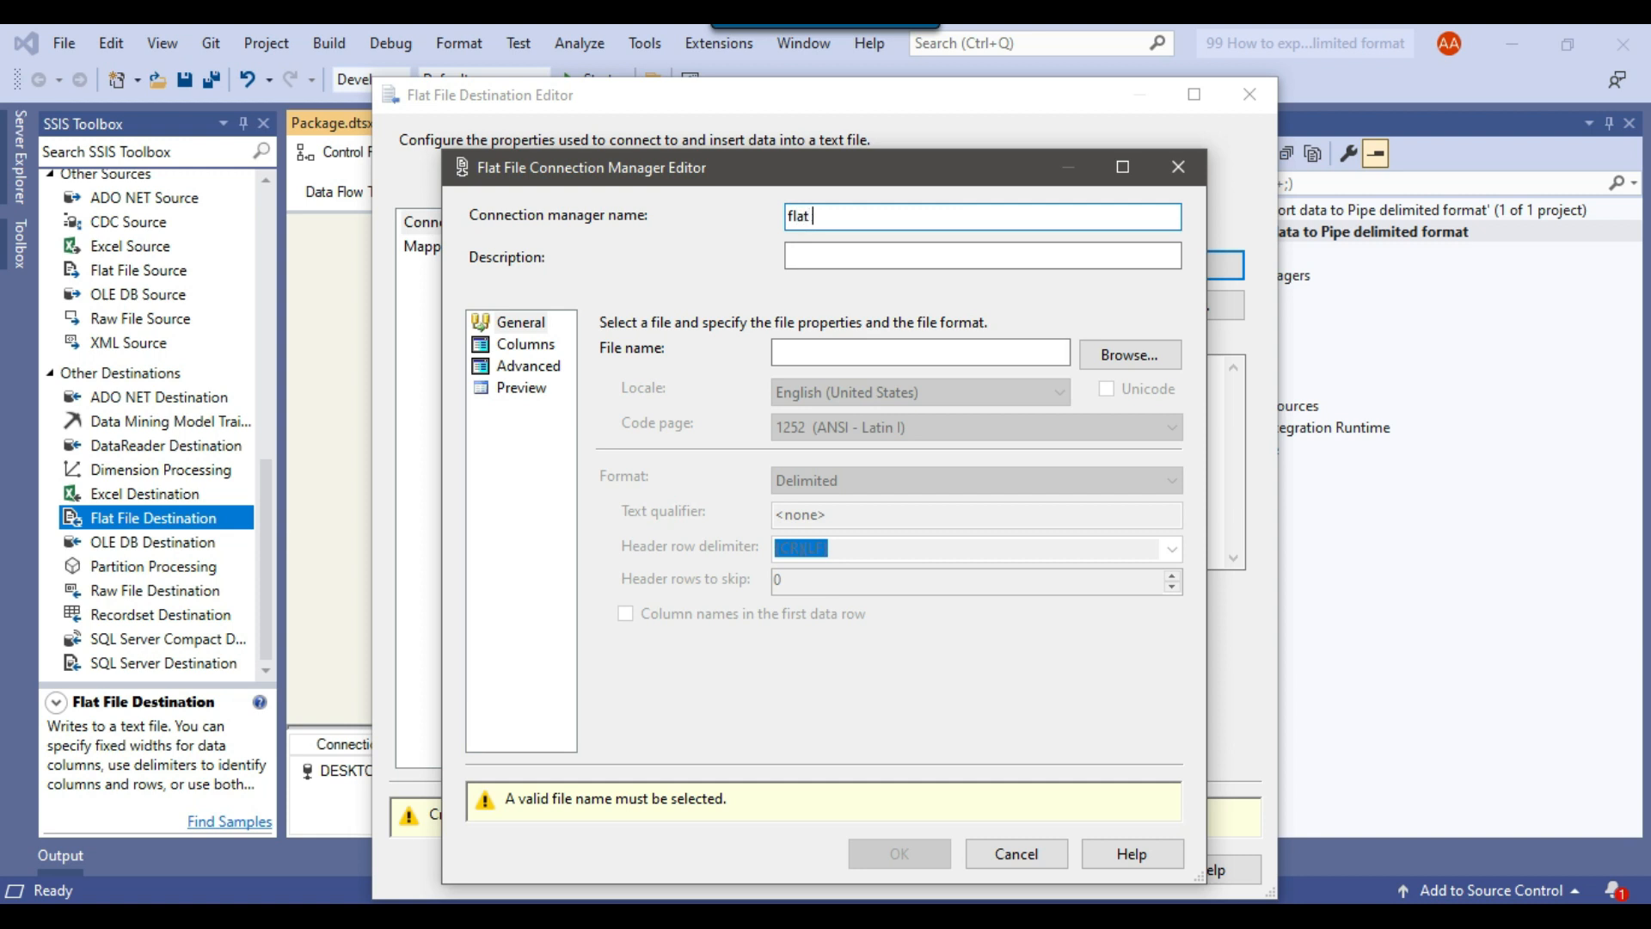
pyautogui.write('file')
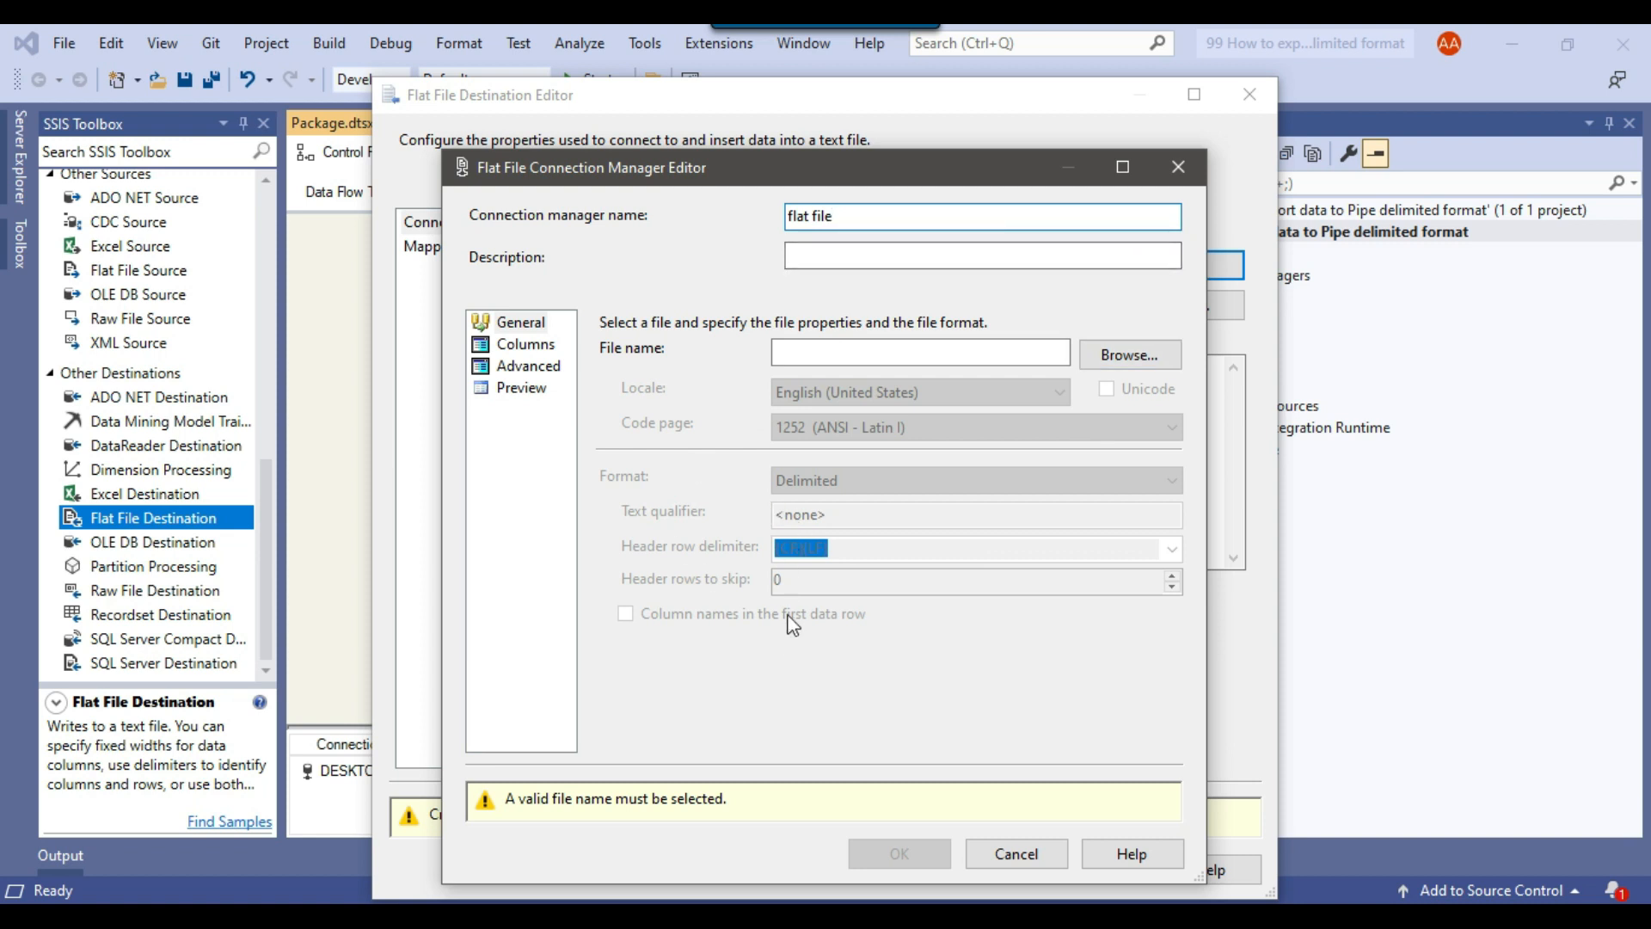
pyautogui.click(1128, 355)
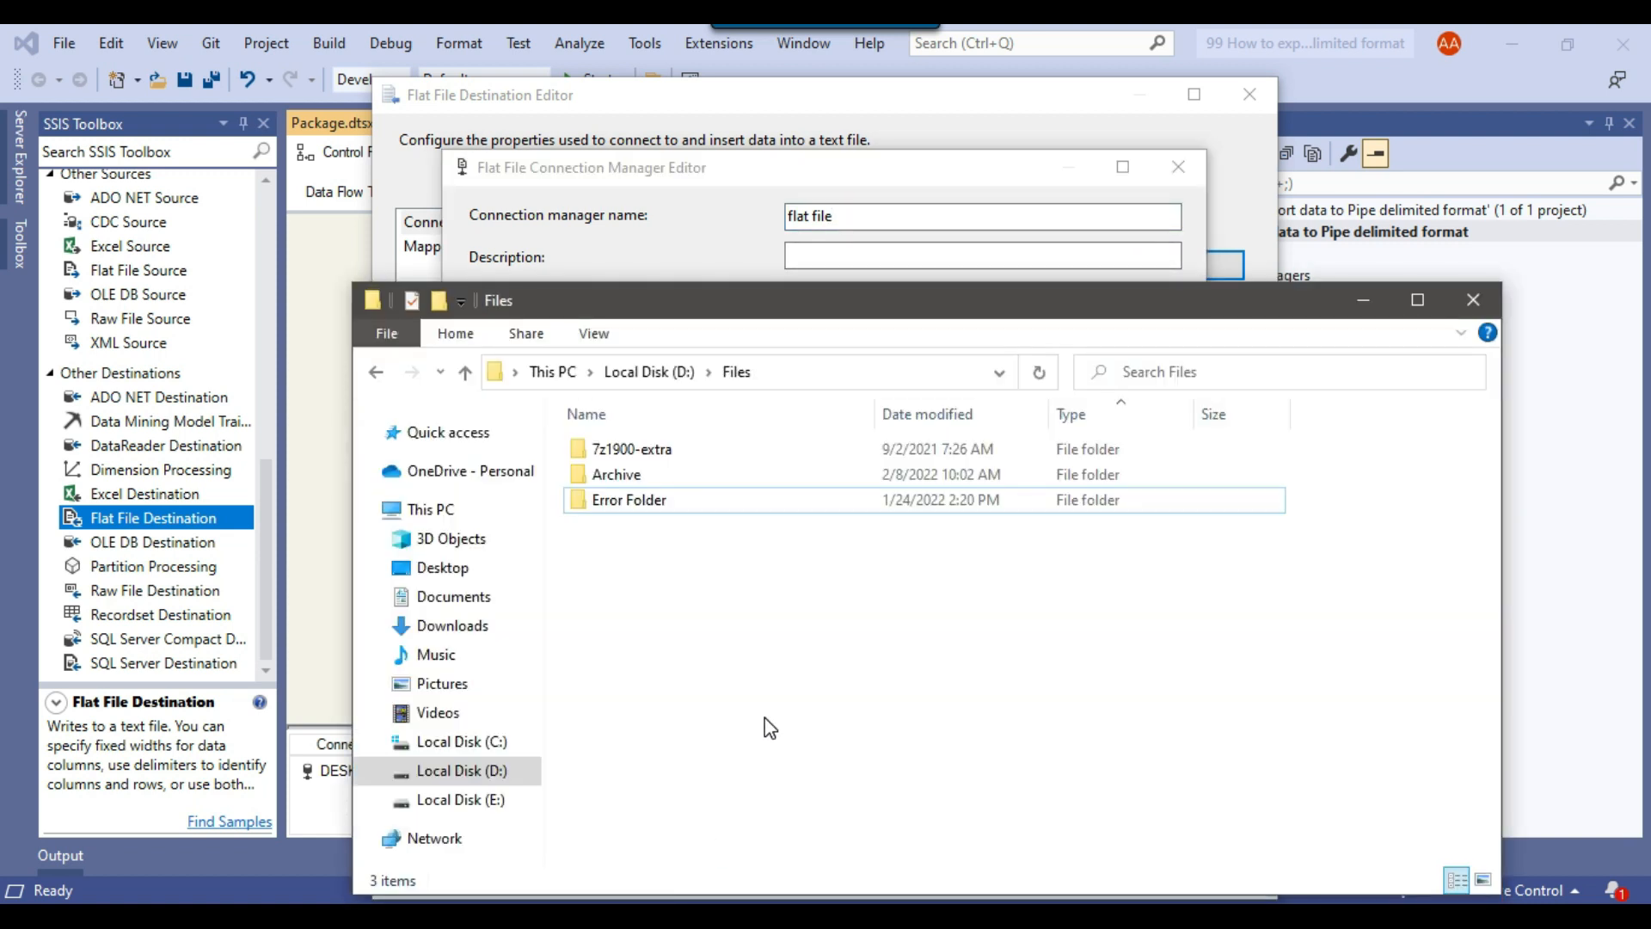
pyautogui.moveTo(674, 378)
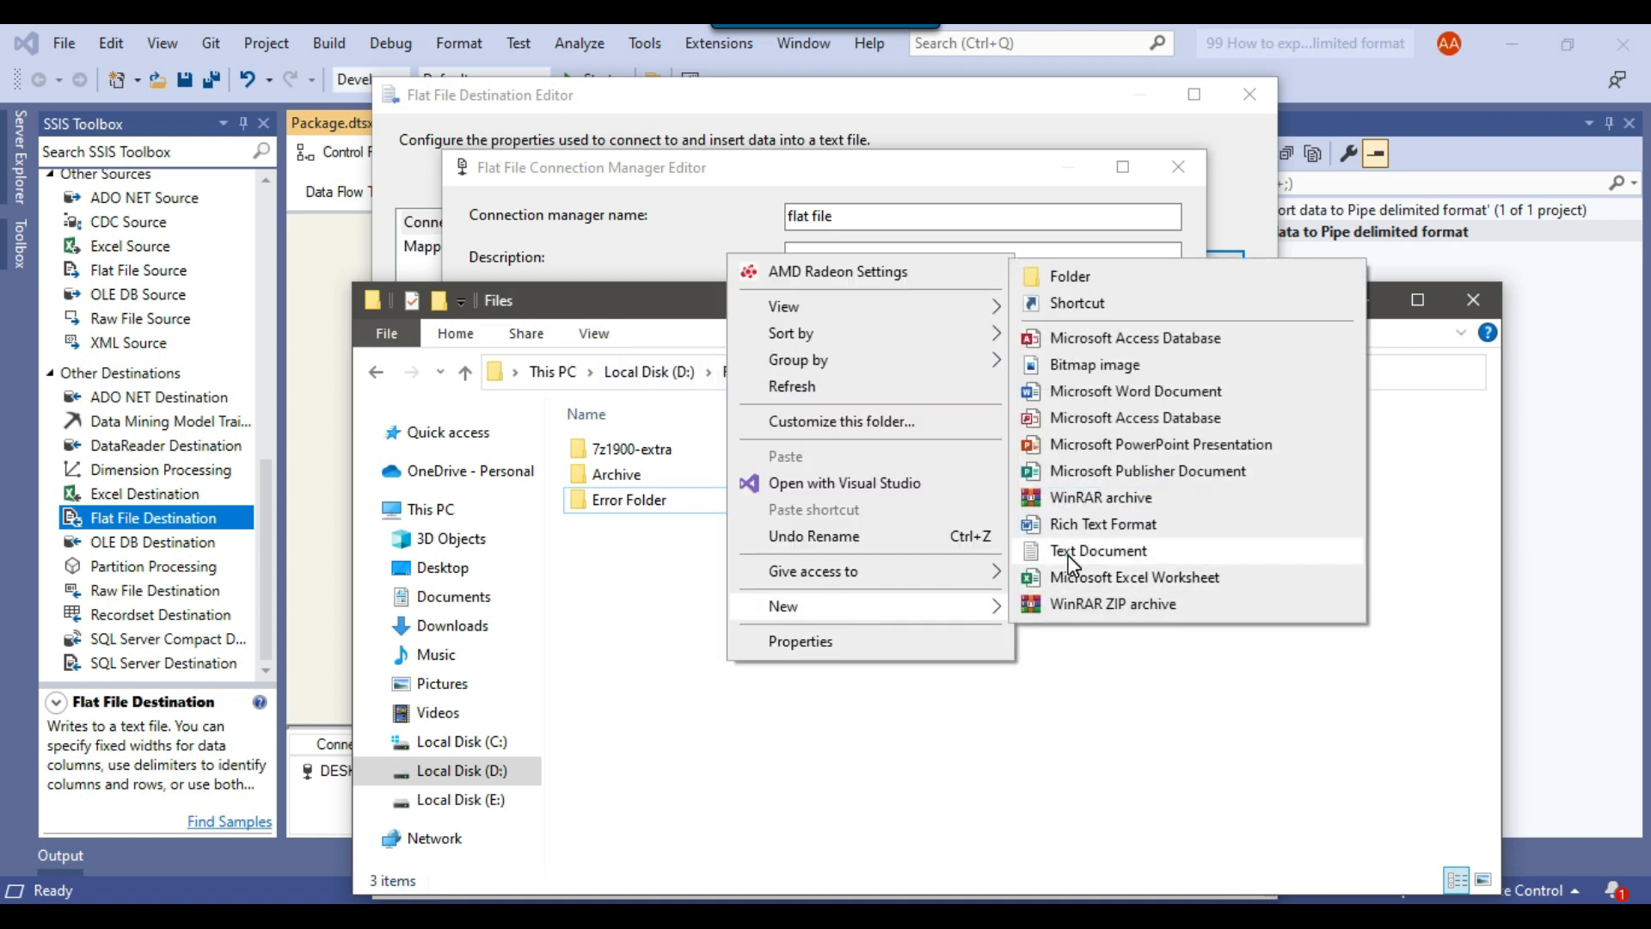
# Create a new empty text document in D:\Files named DimDate.CSV
pyautogui.click(1097, 550)
pyautogui.write('DimDate.CSV')
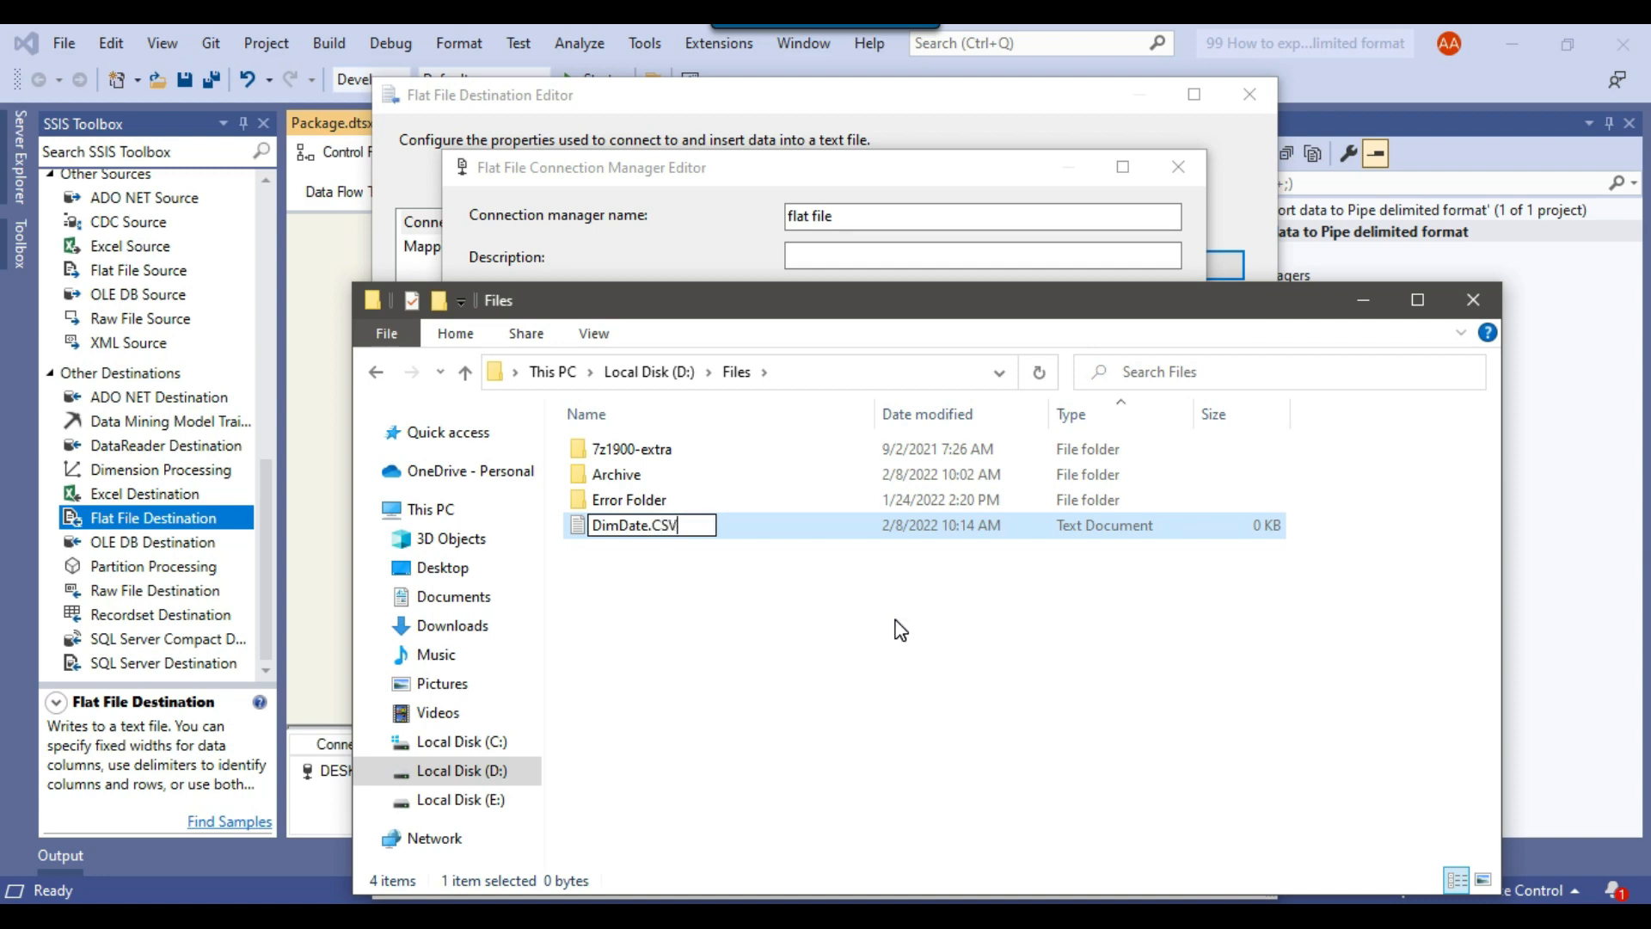
pyautogui.press('Return')
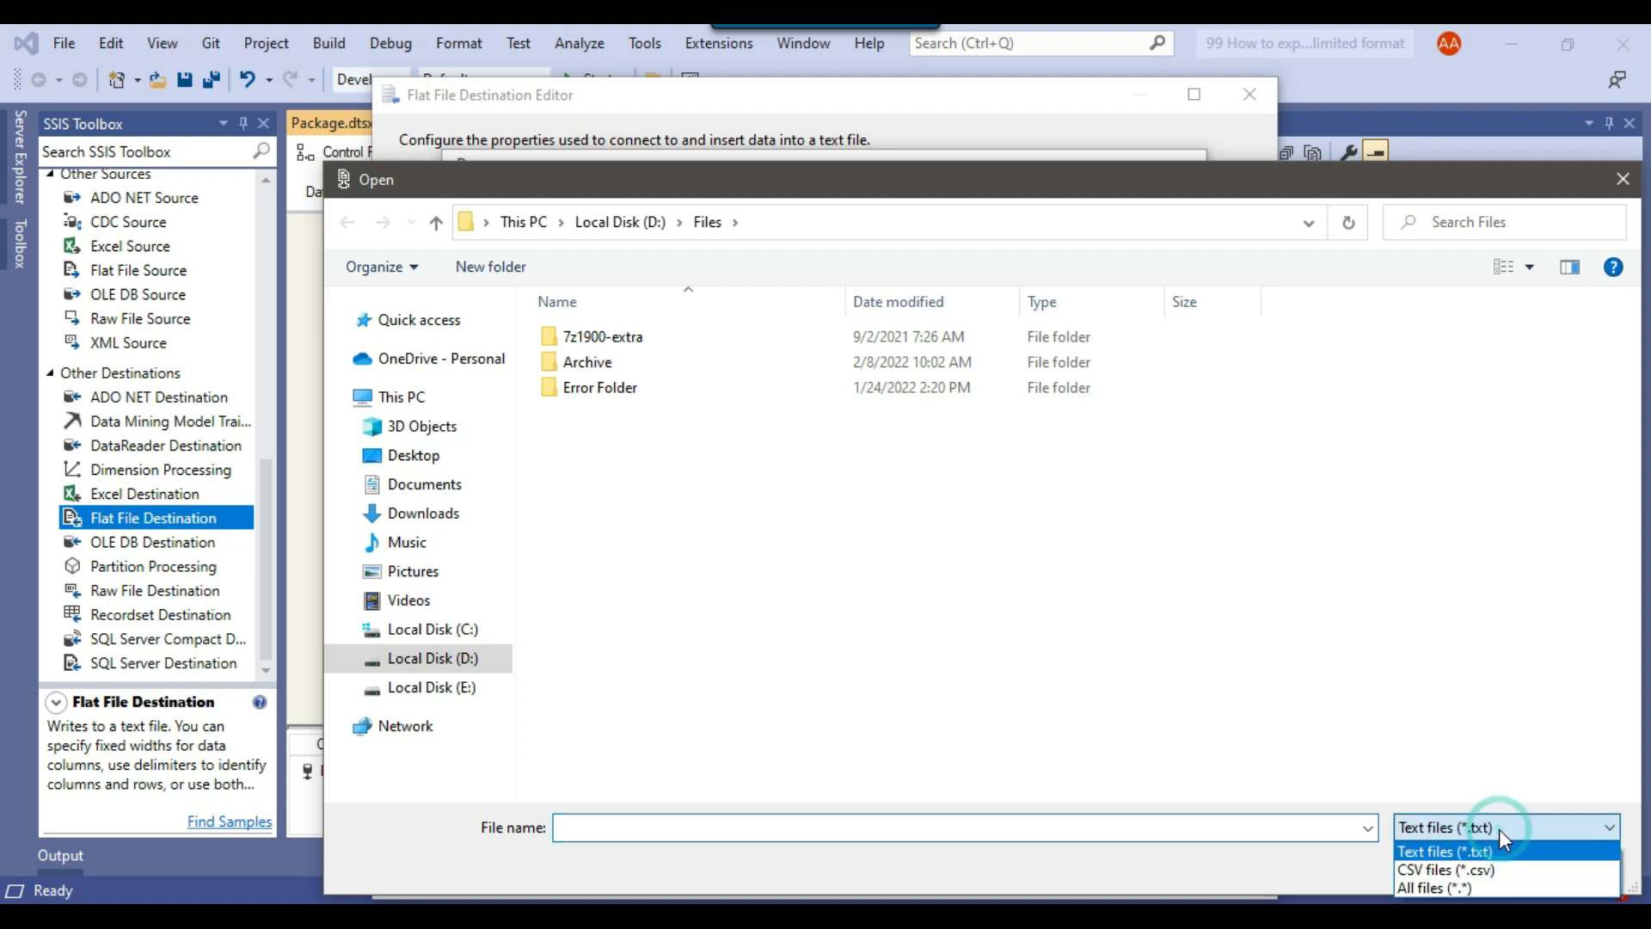
# Target D:\Files\DimDate.CSV with column names in the first data row
pyautogui.click(1442, 871)
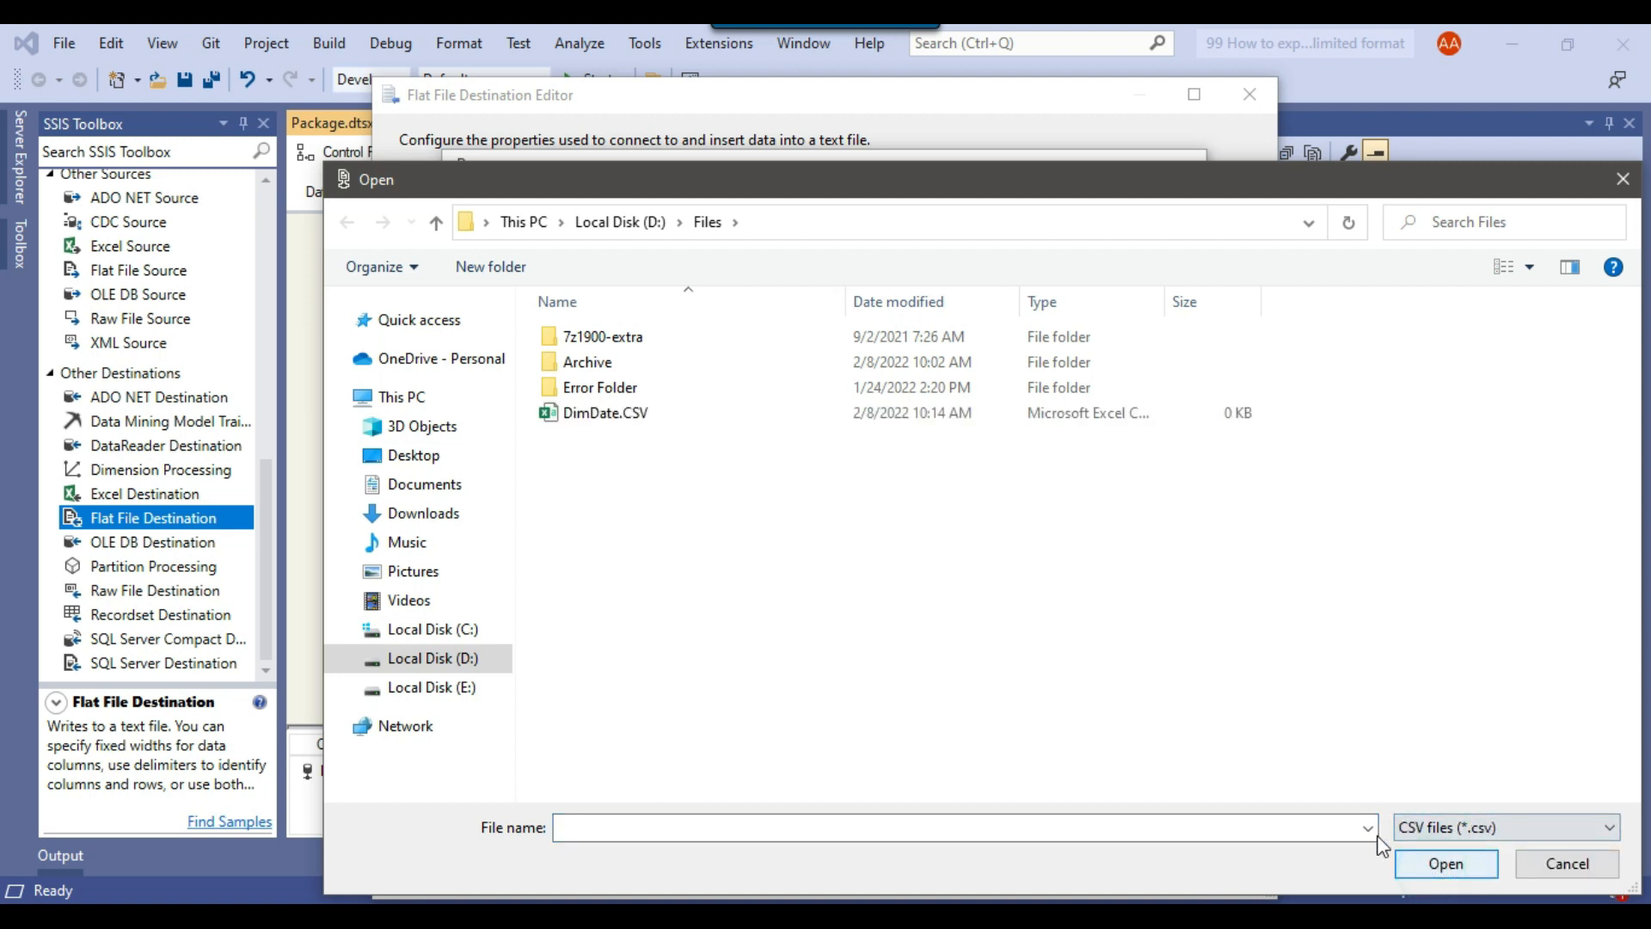
pyautogui.click(606, 411)
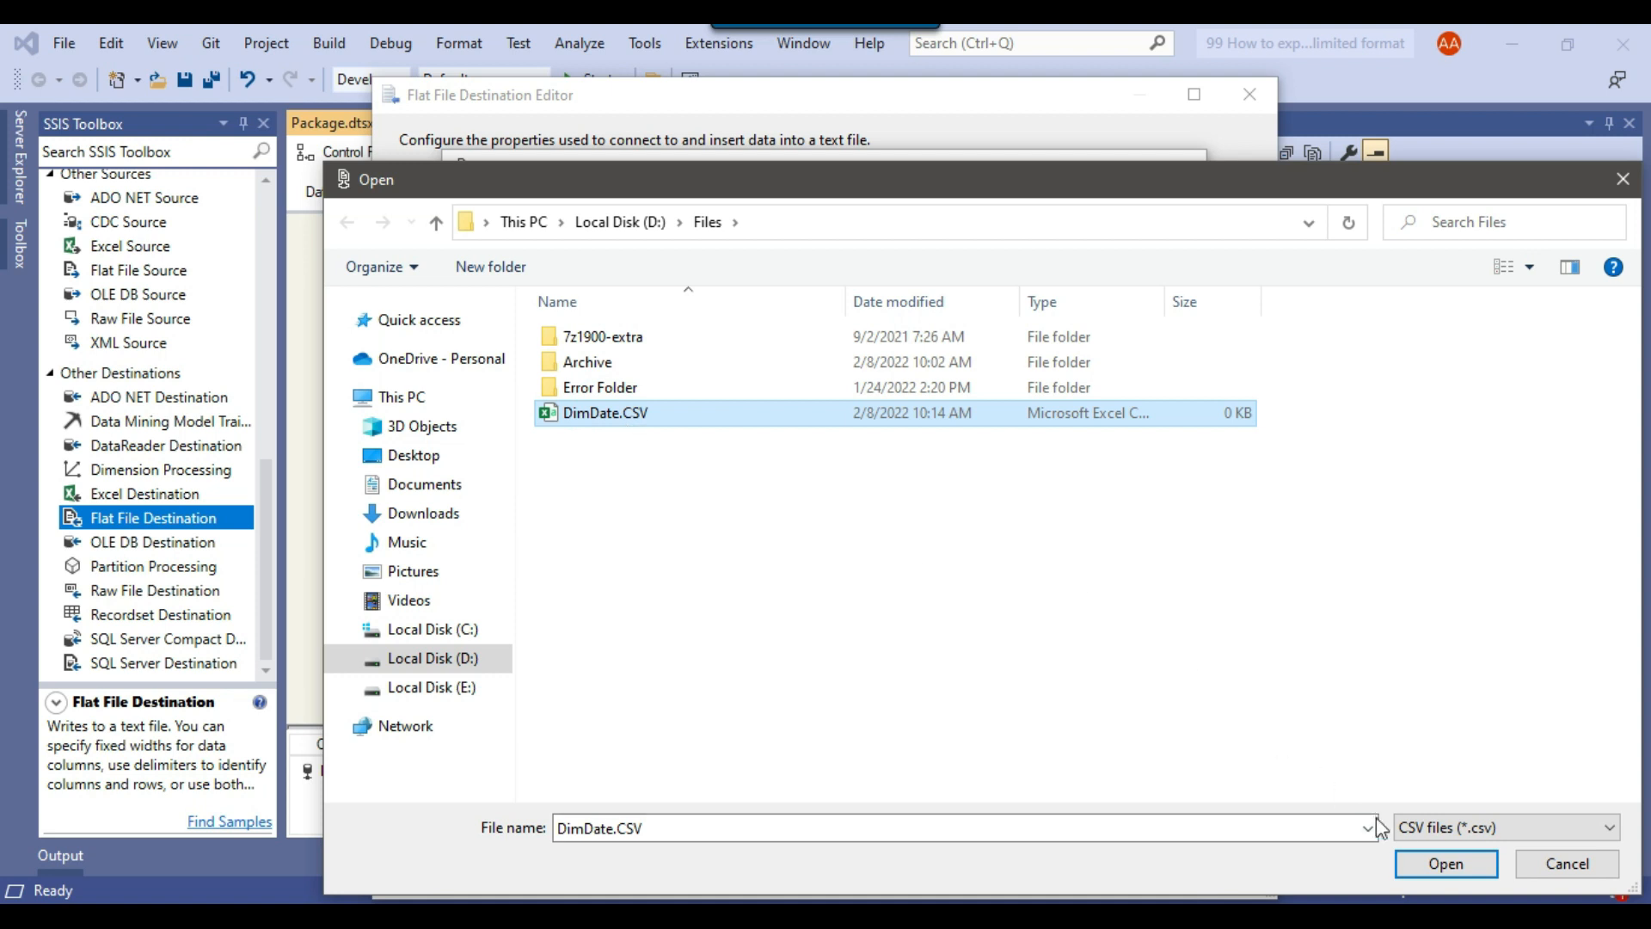
pyautogui.click(1445, 863)
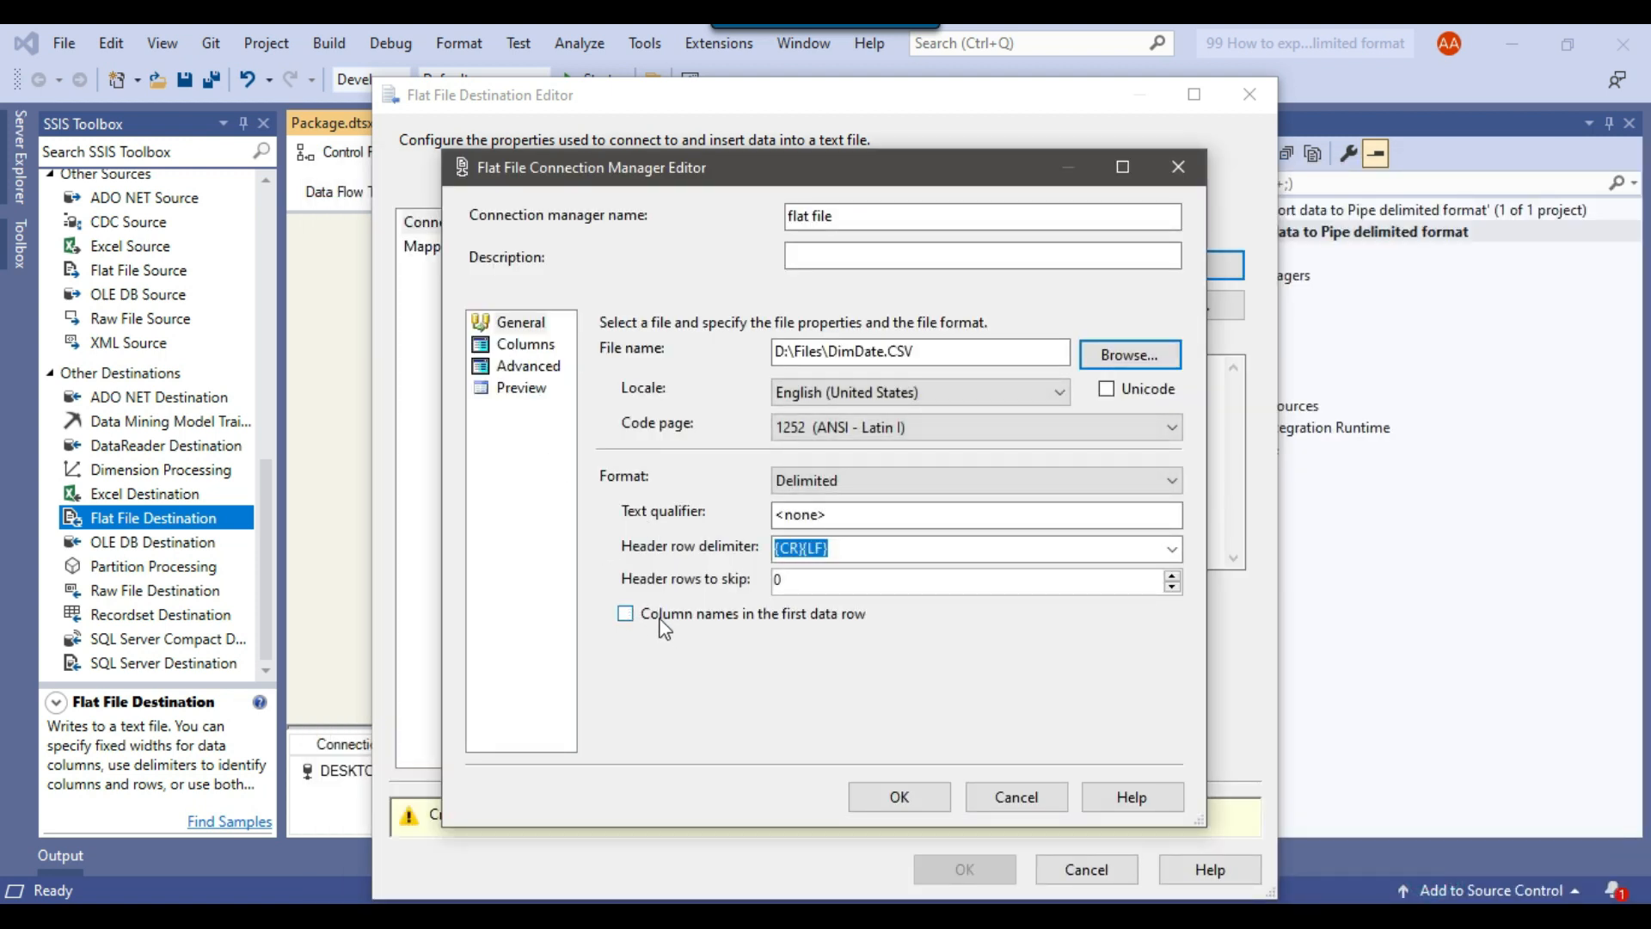
pyautogui.moveTo(838, 621)
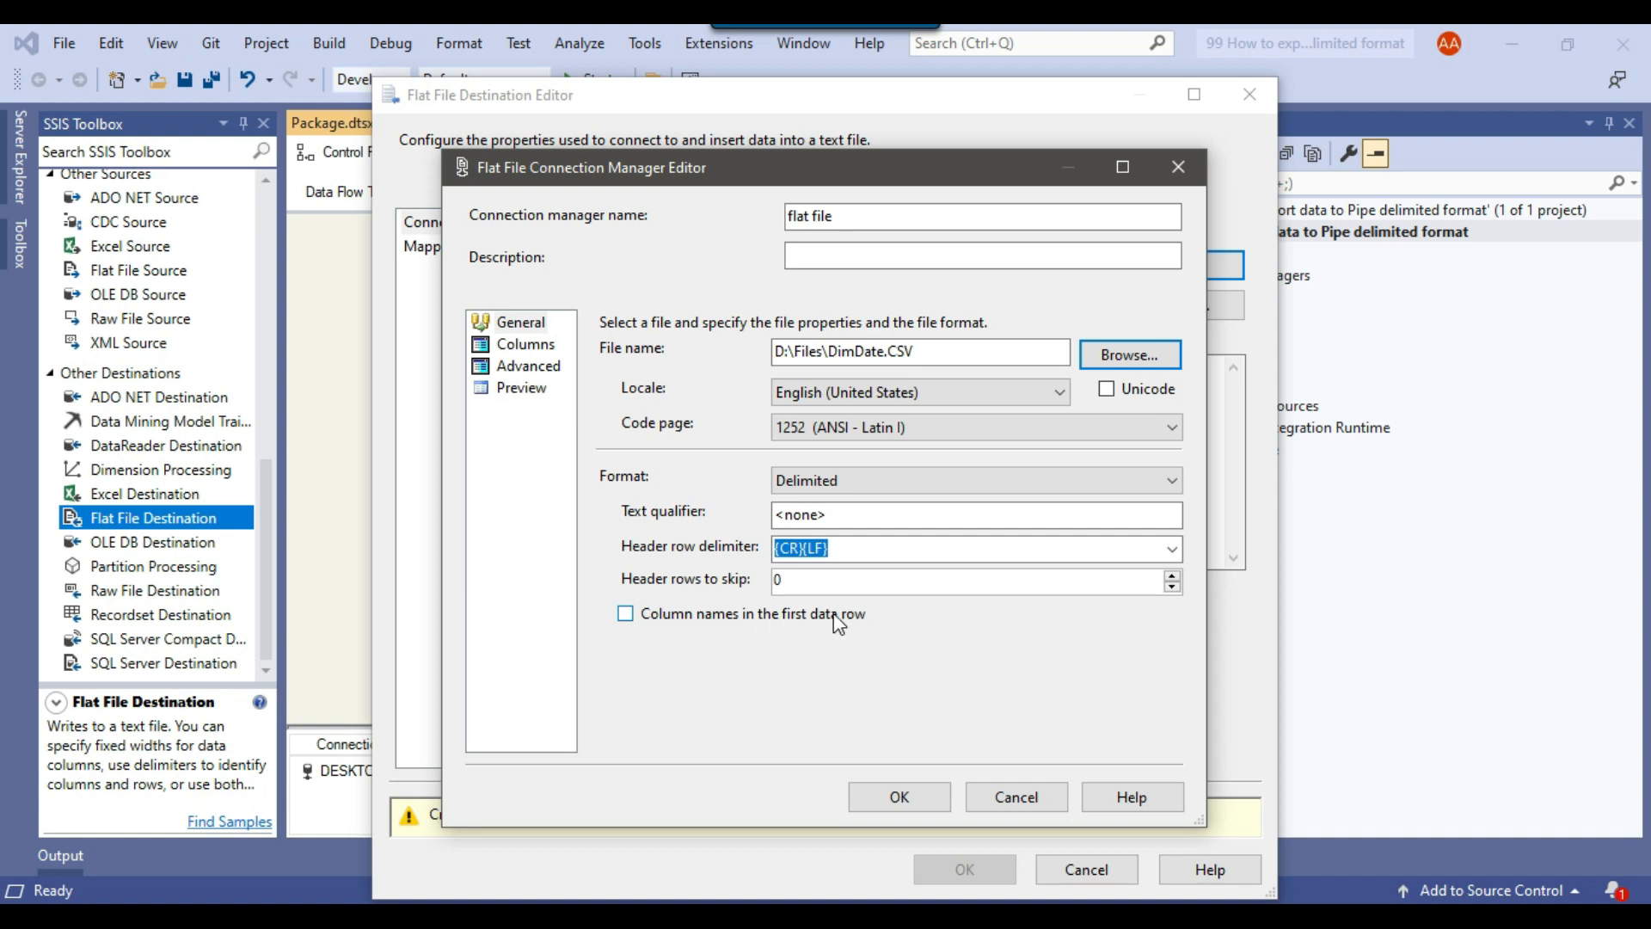
pyautogui.click(626, 614)
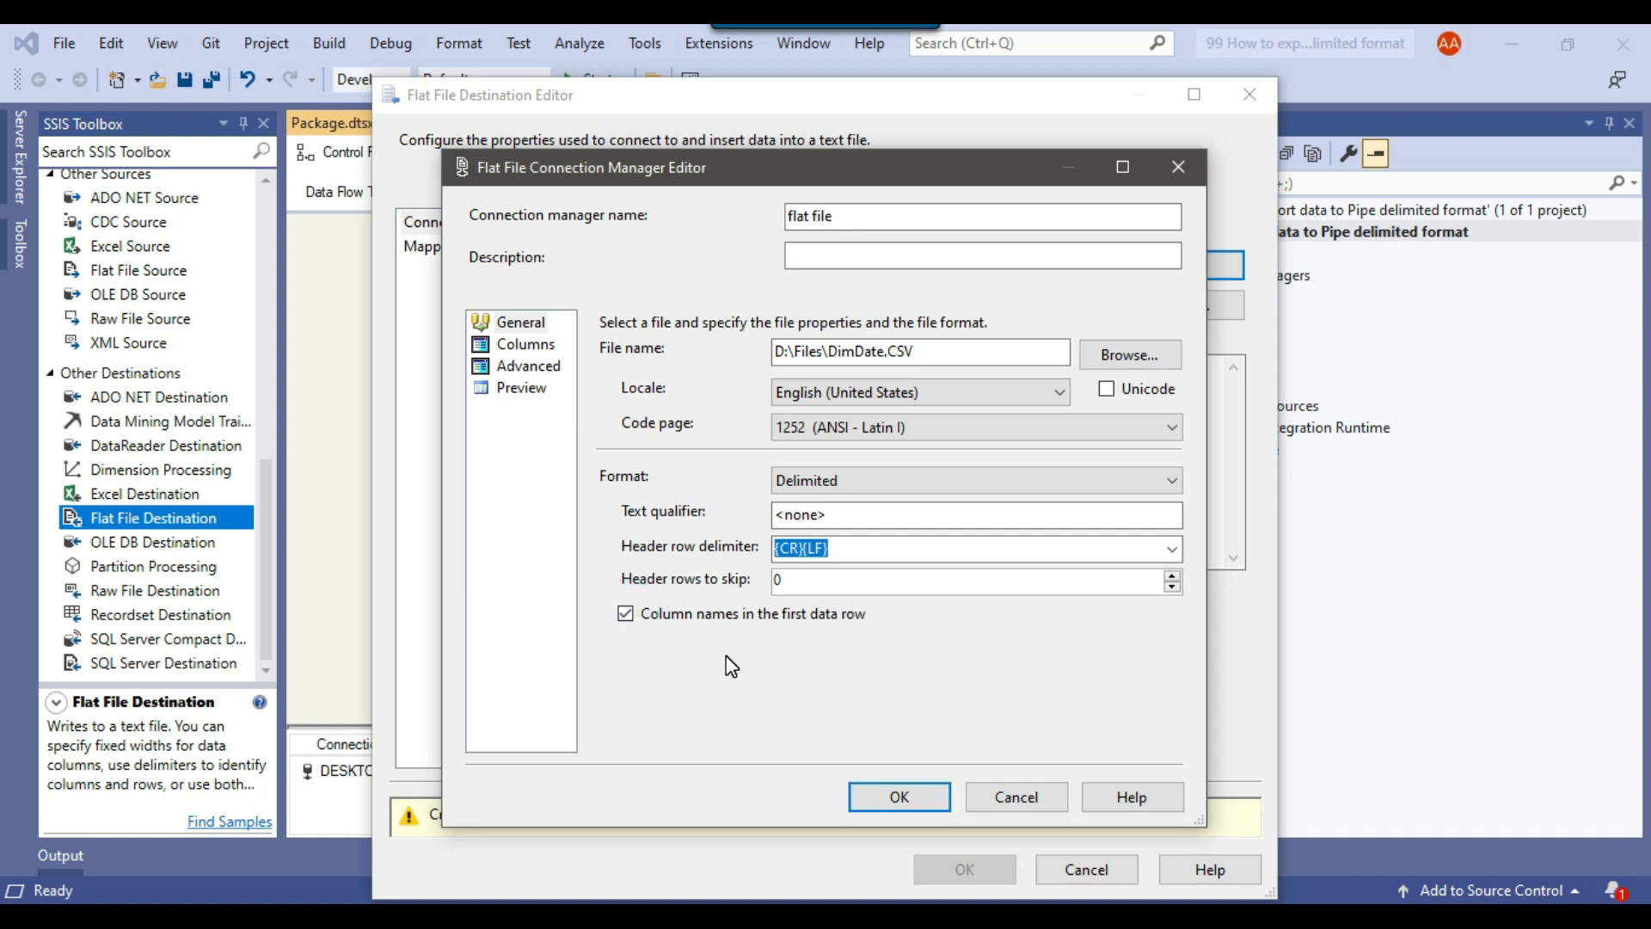
pyautogui.moveTo(529, 364)
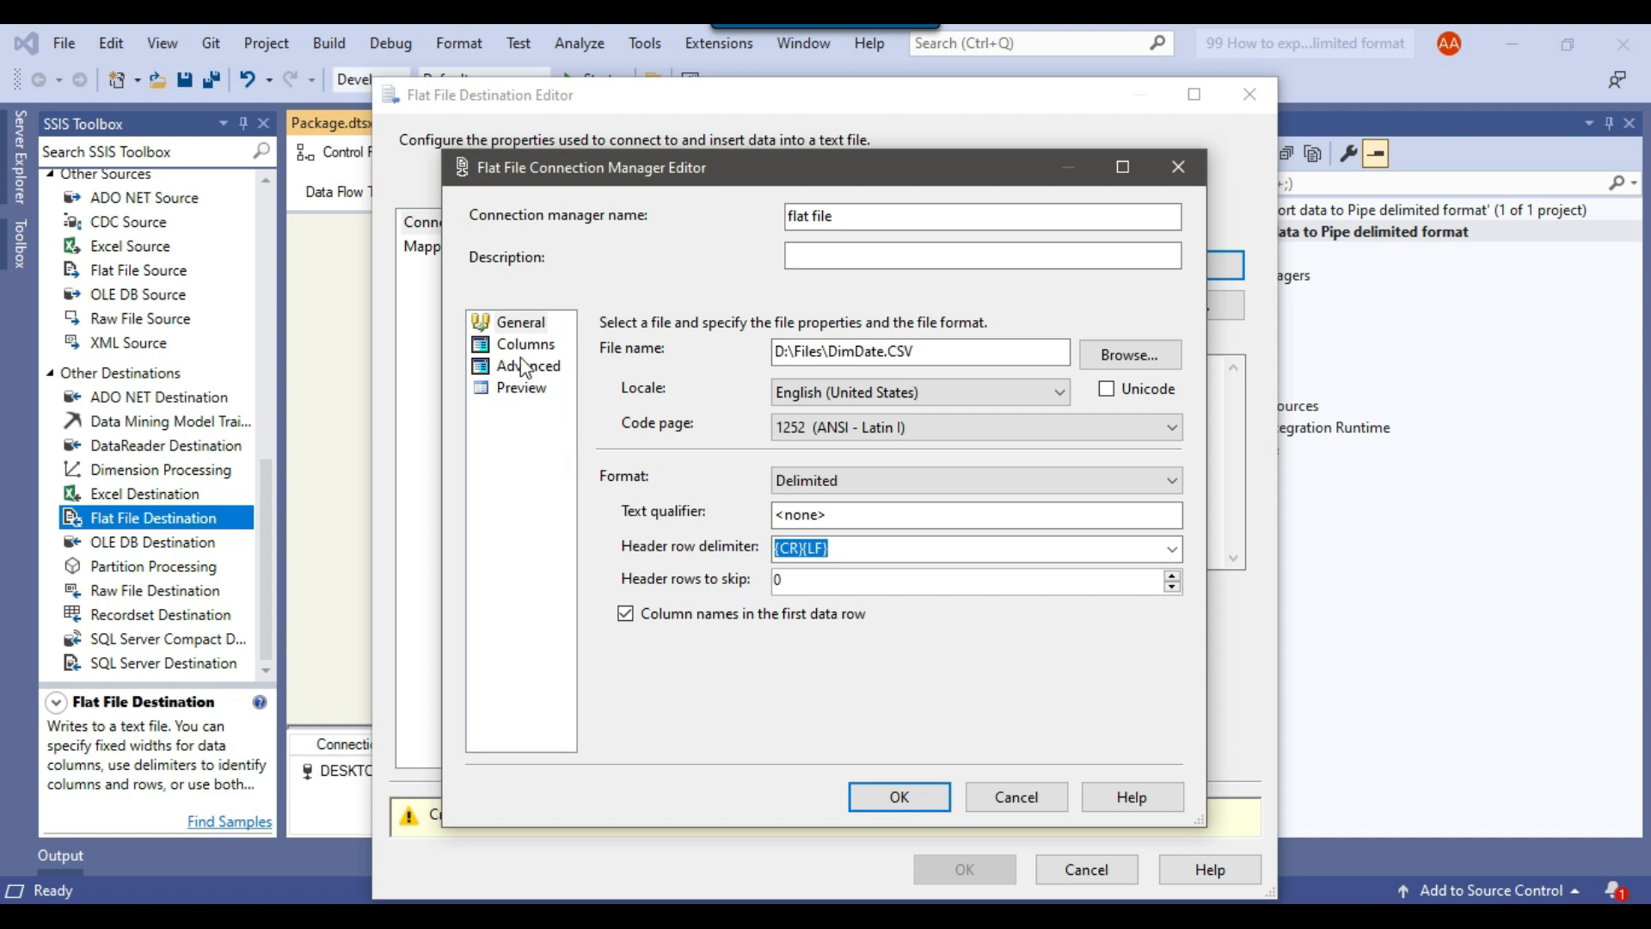
pyautogui.click(526, 344)
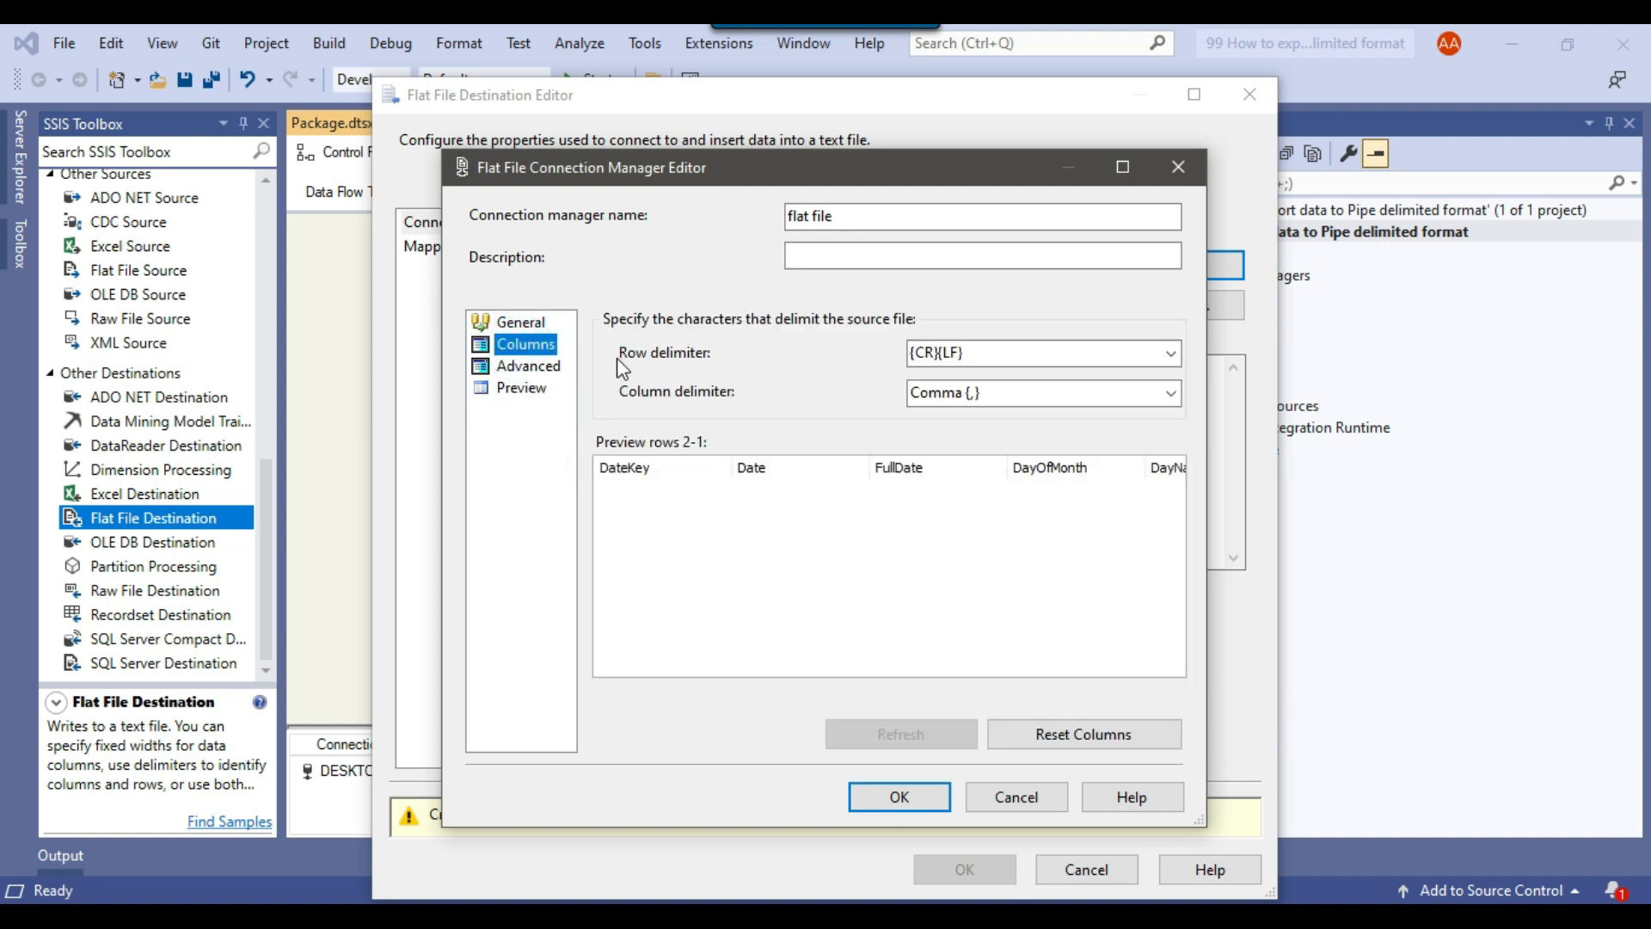
pyautogui.moveTo(843, 423)
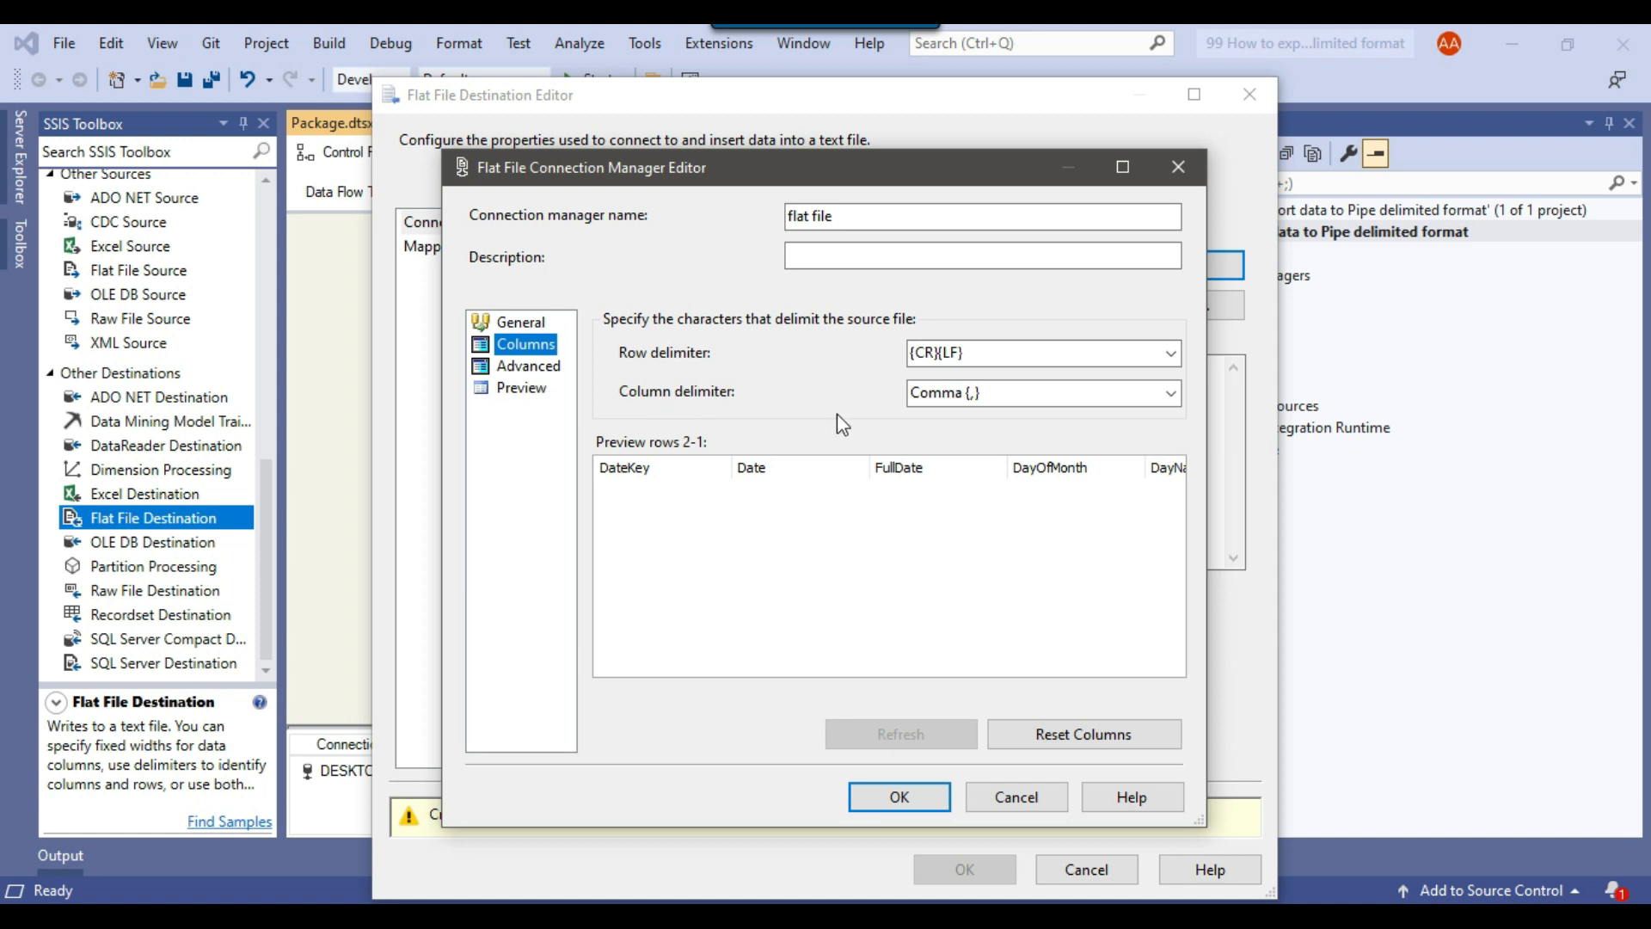
# Set the flat file column delimiter to Vertical Bar {|} instead of Comma
pyautogui.click(1165, 392)
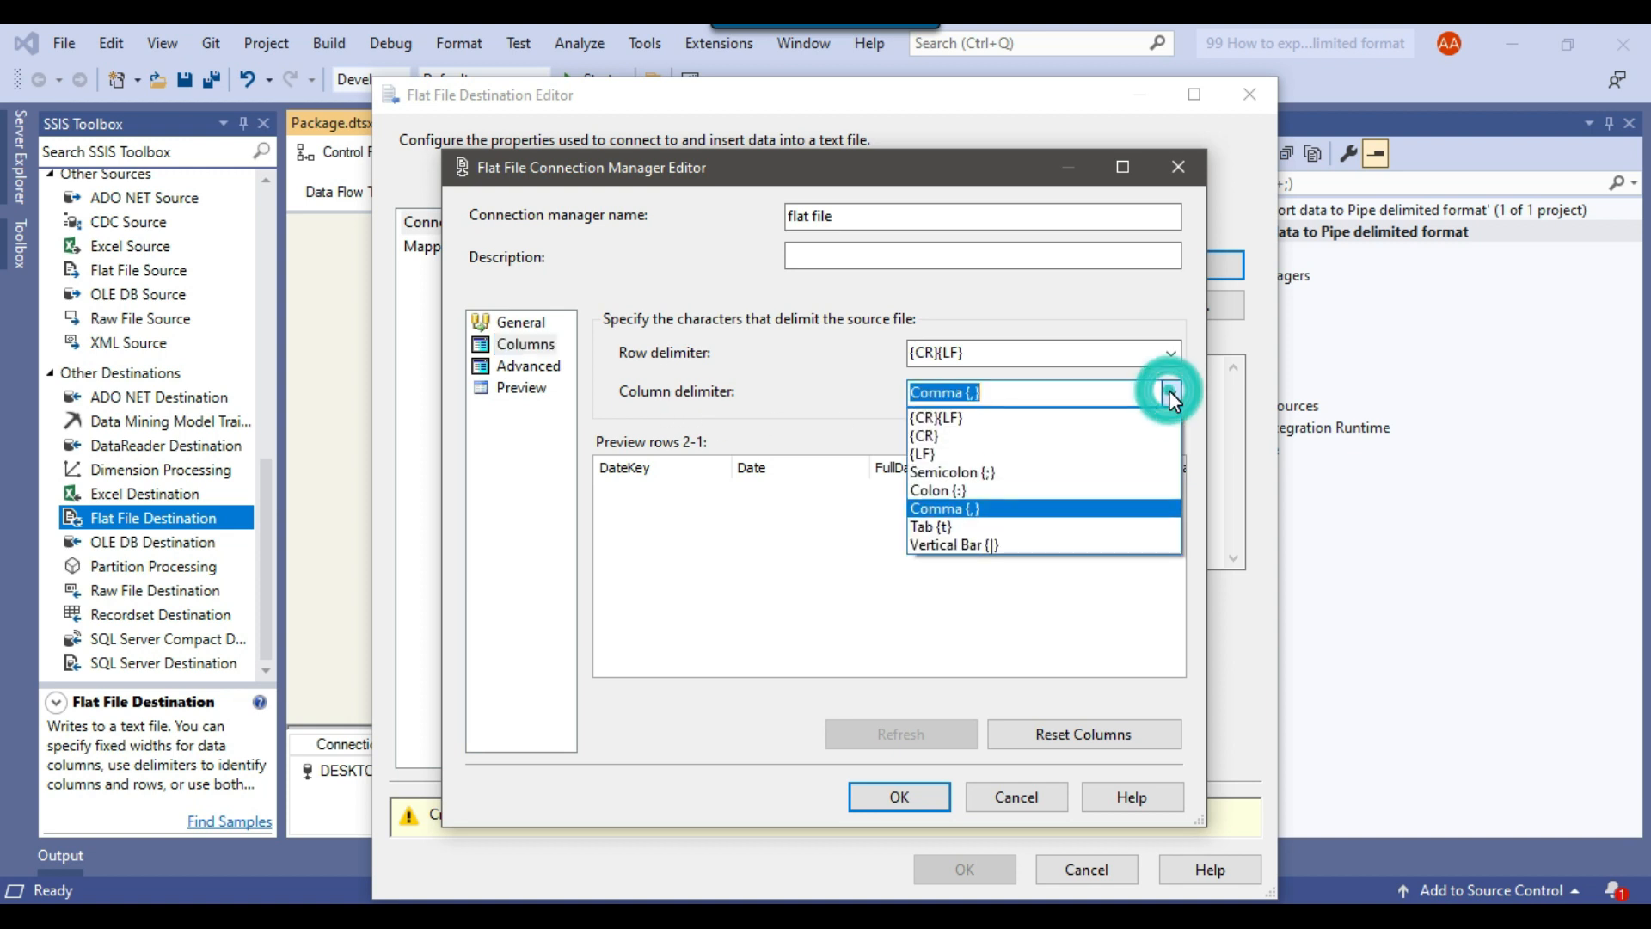
pyautogui.click(953, 545)
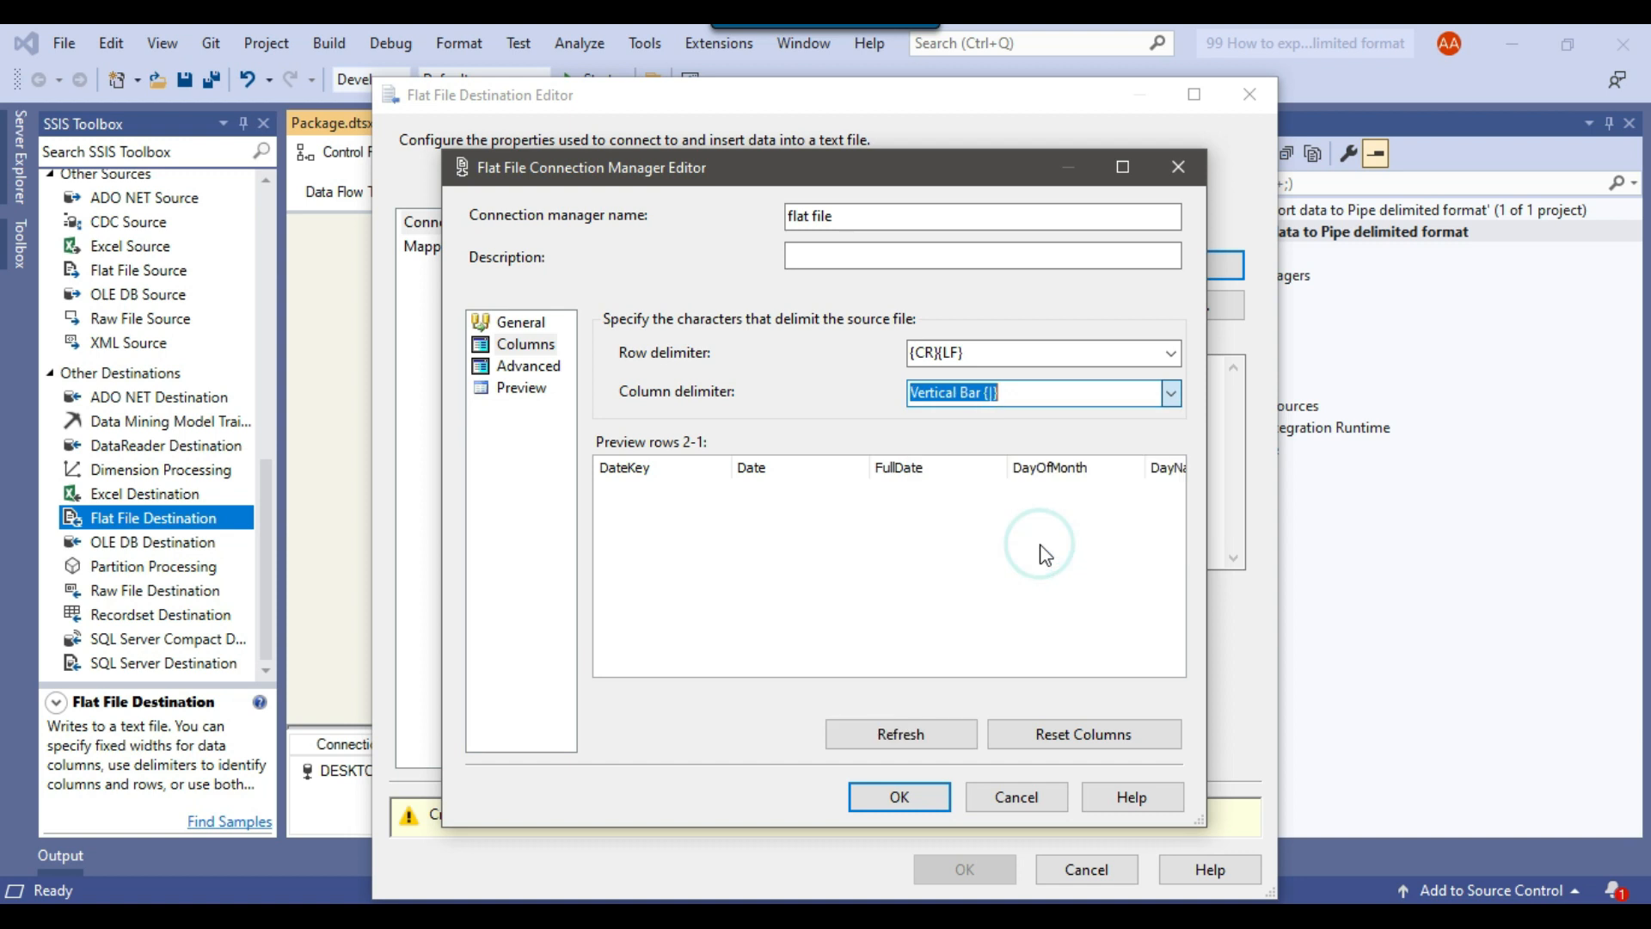
pyautogui.moveTo(818, 458)
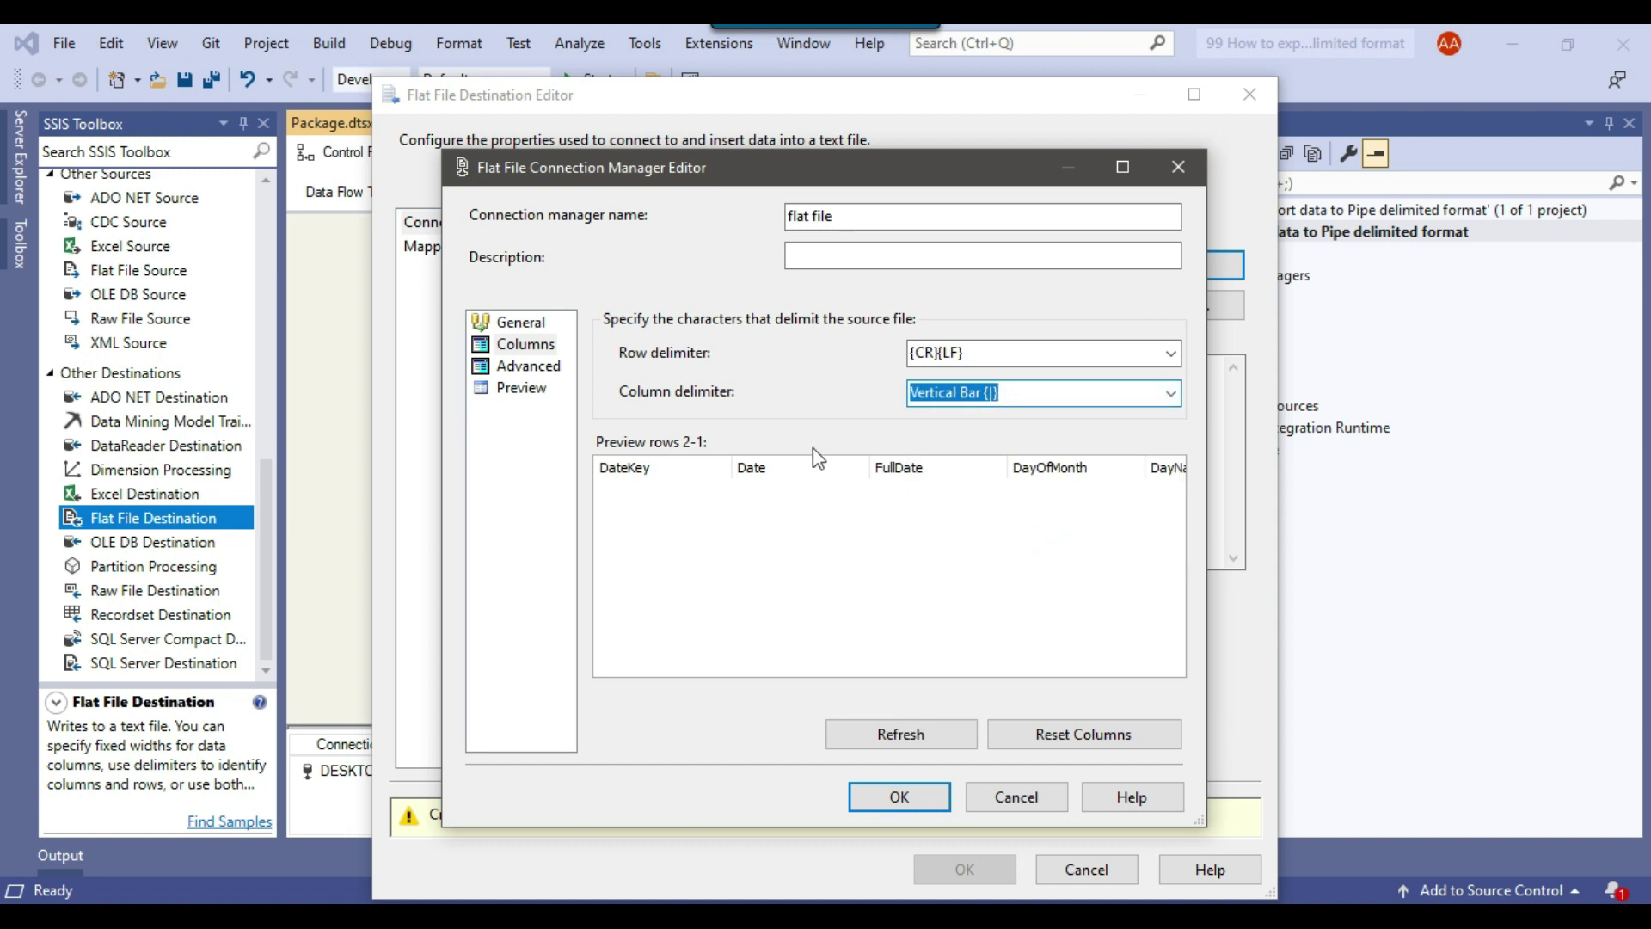
# Review the Date, FullDate and DayOfMonth columns, confirming Vertical Bar delimiter and TextQualified True
pyautogui.click(528, 365)
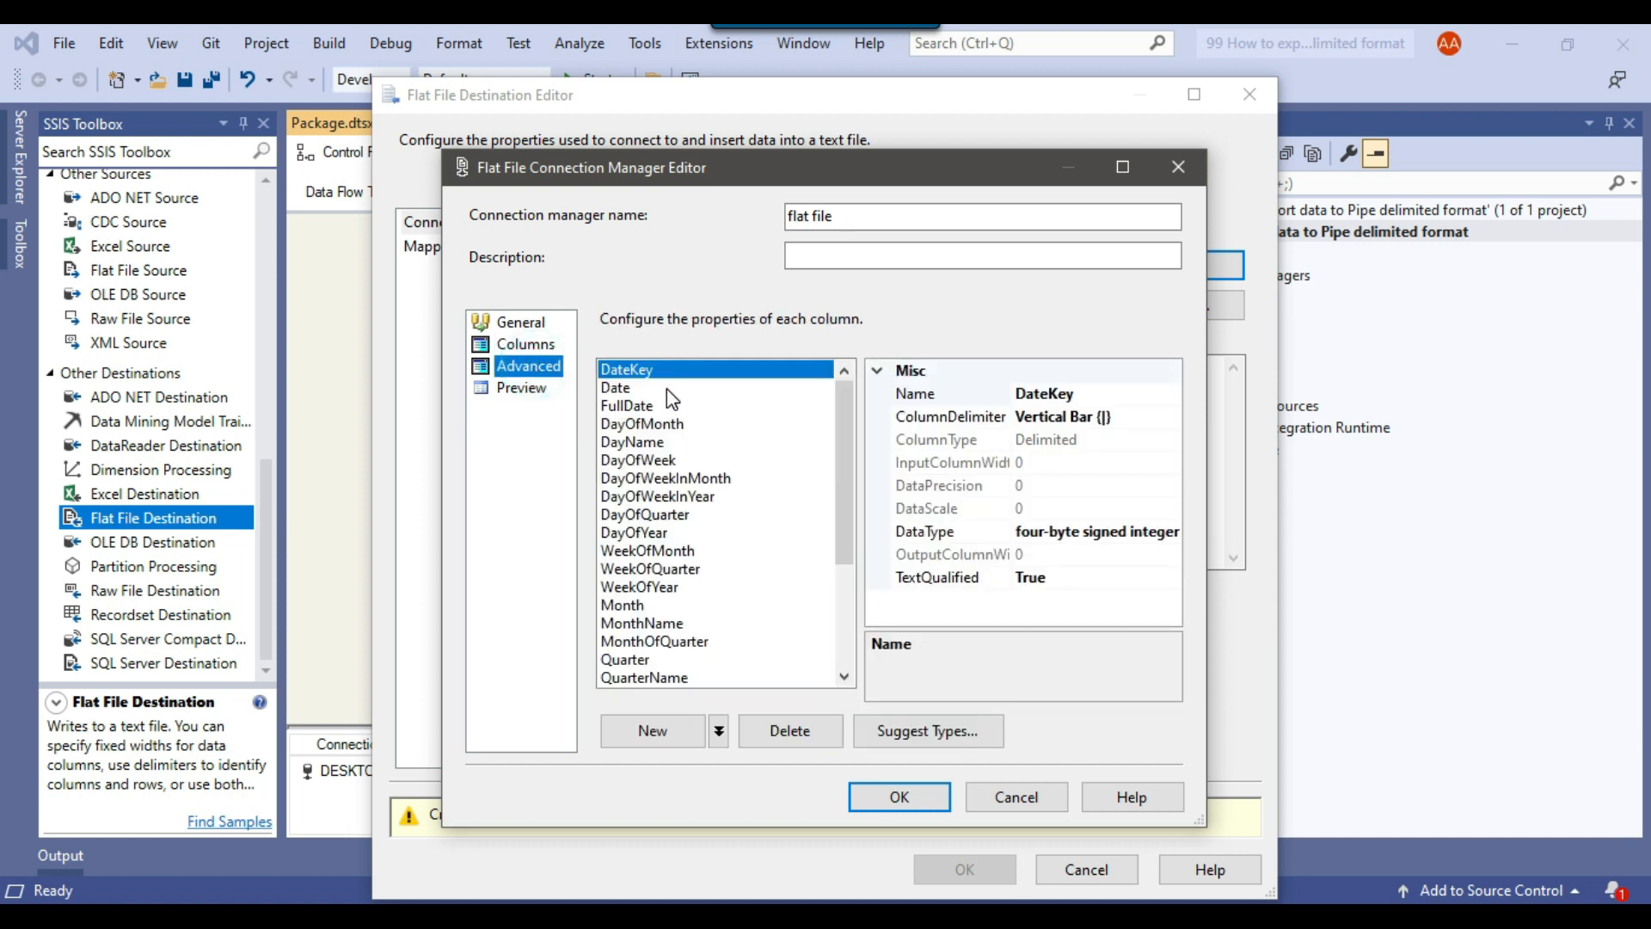
pyautogui.moveTo(630, 390)
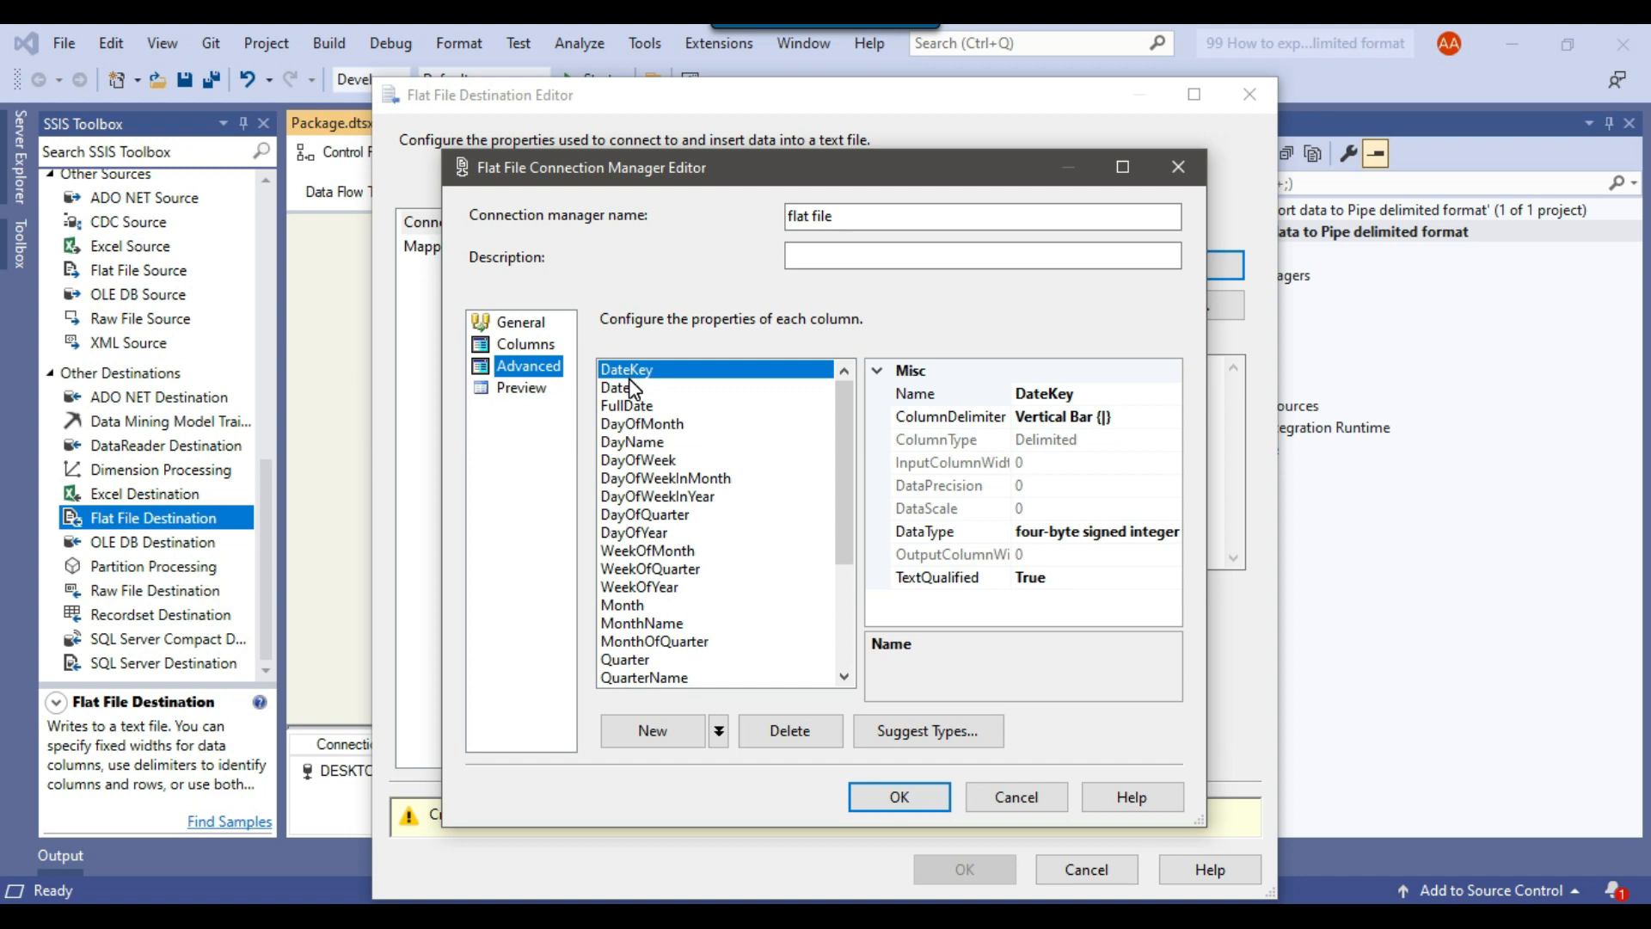
pyautogui.moveTo(640, 392)
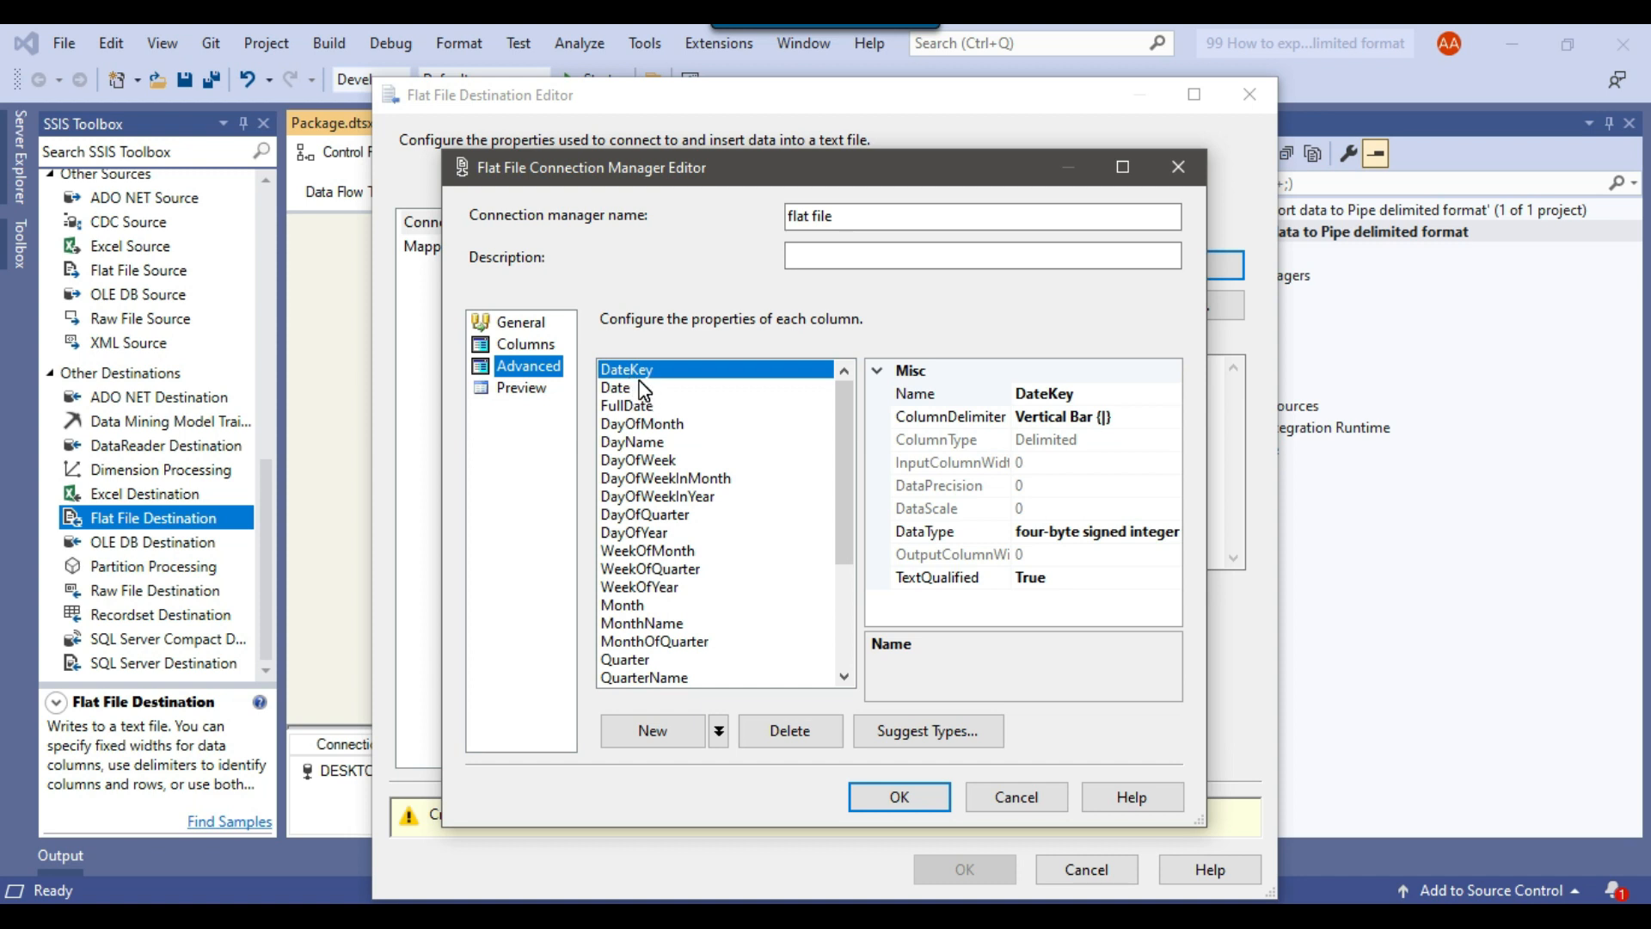
pyautogui.moveTo(946, 545)
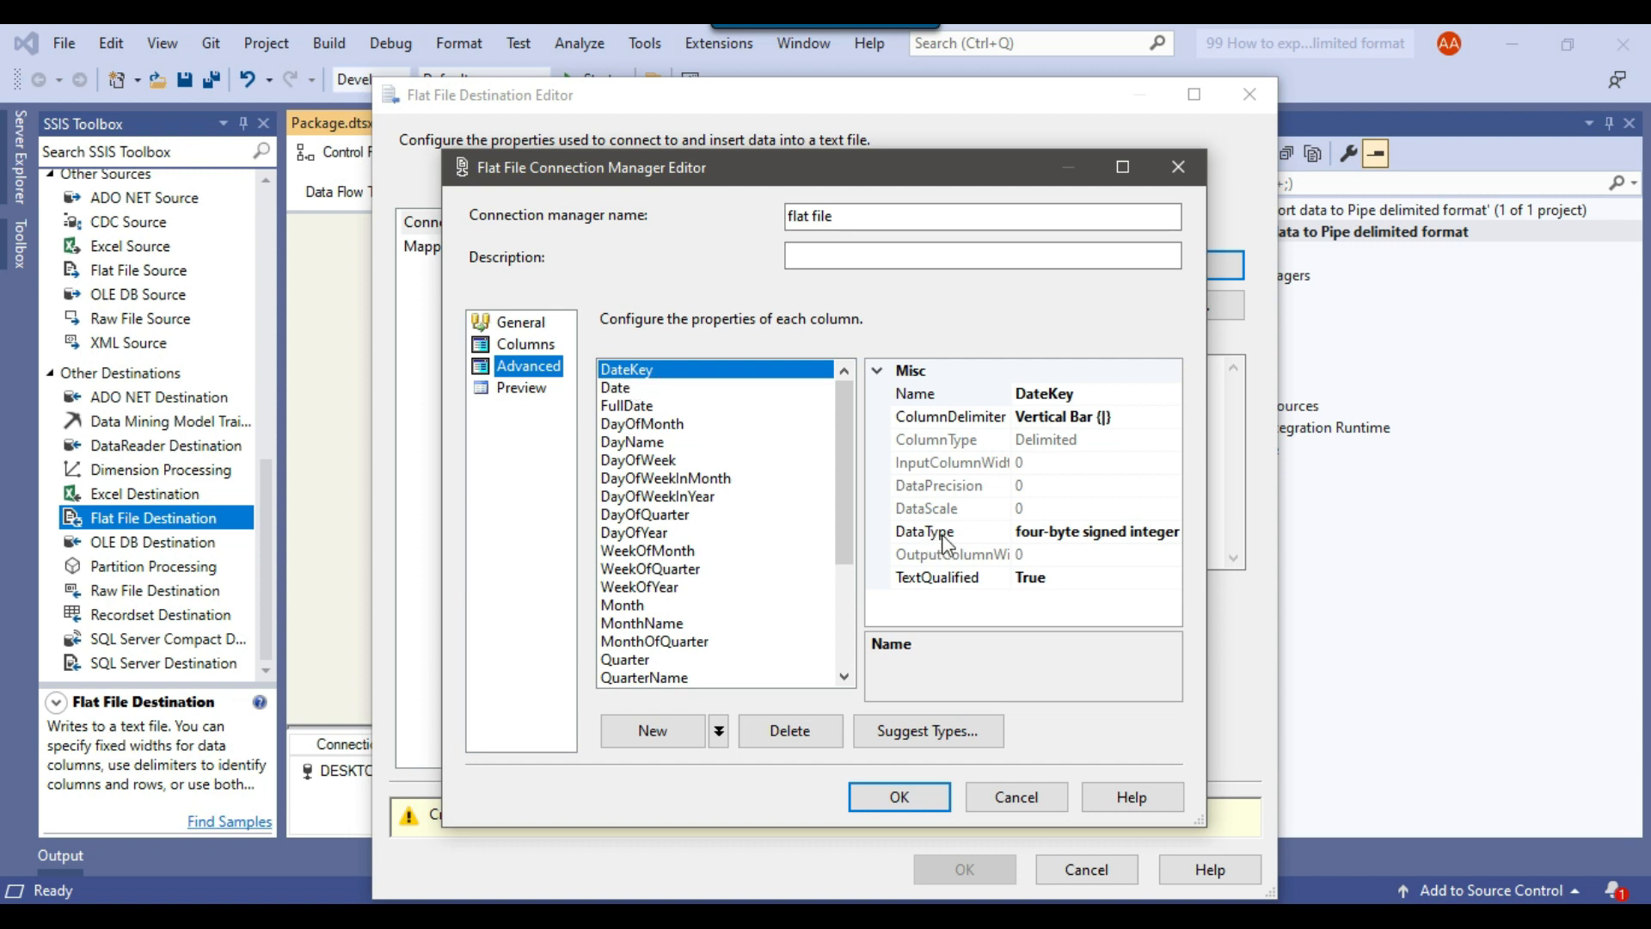
pyautogui.moveTo(1090, 537)
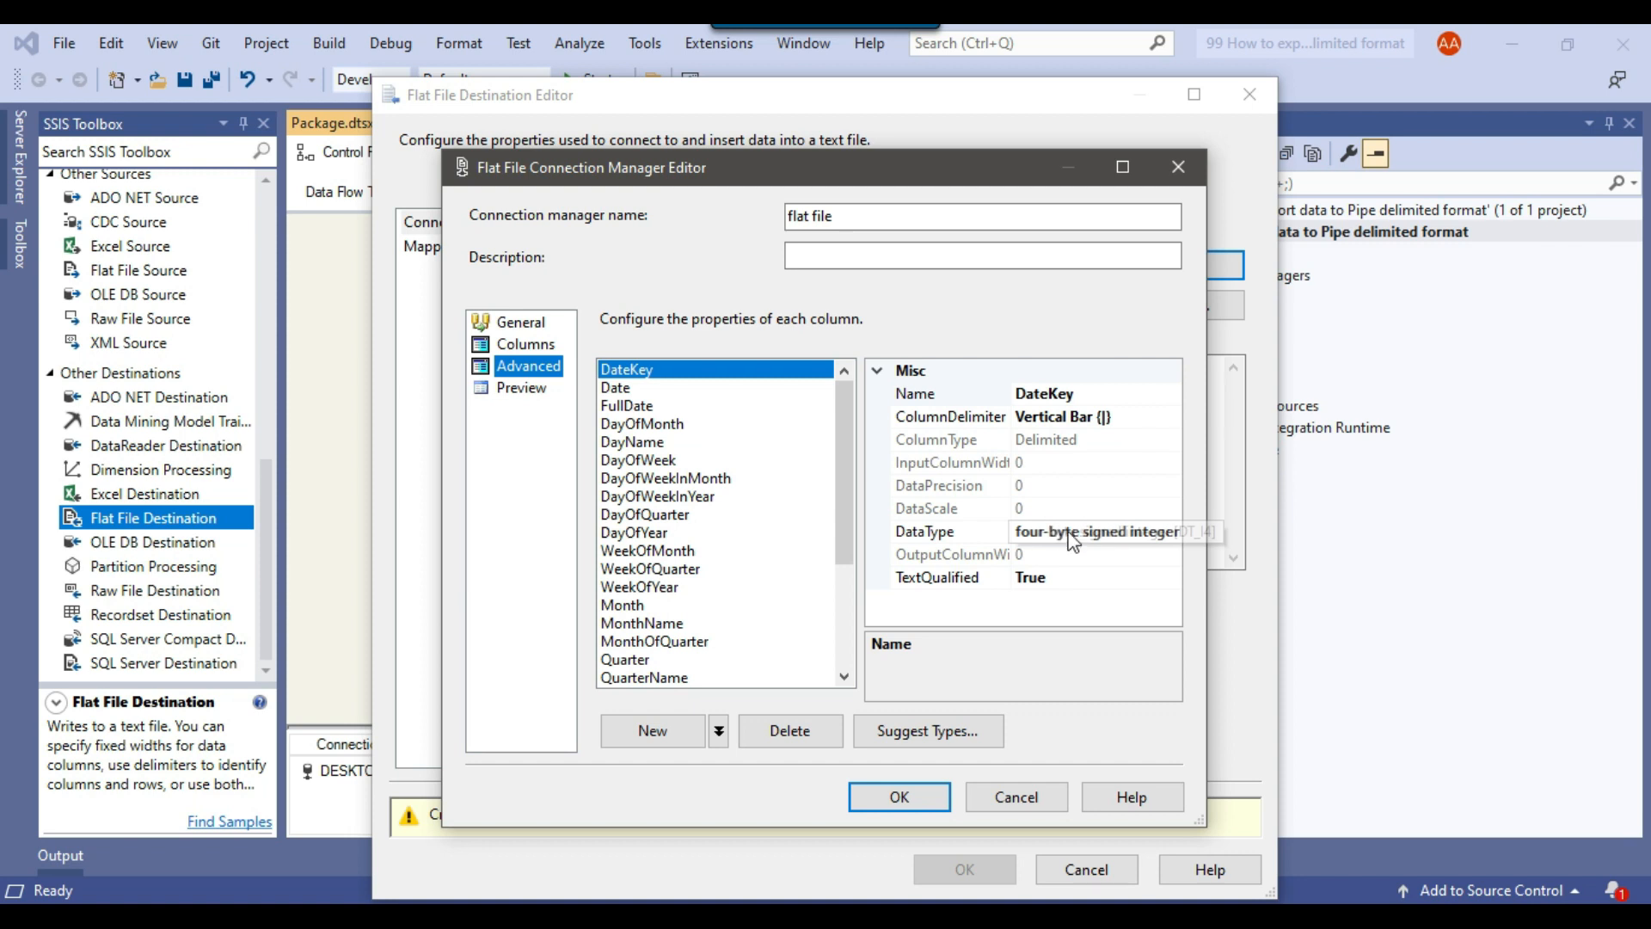
pyautogui.moveTo(1127, 543)
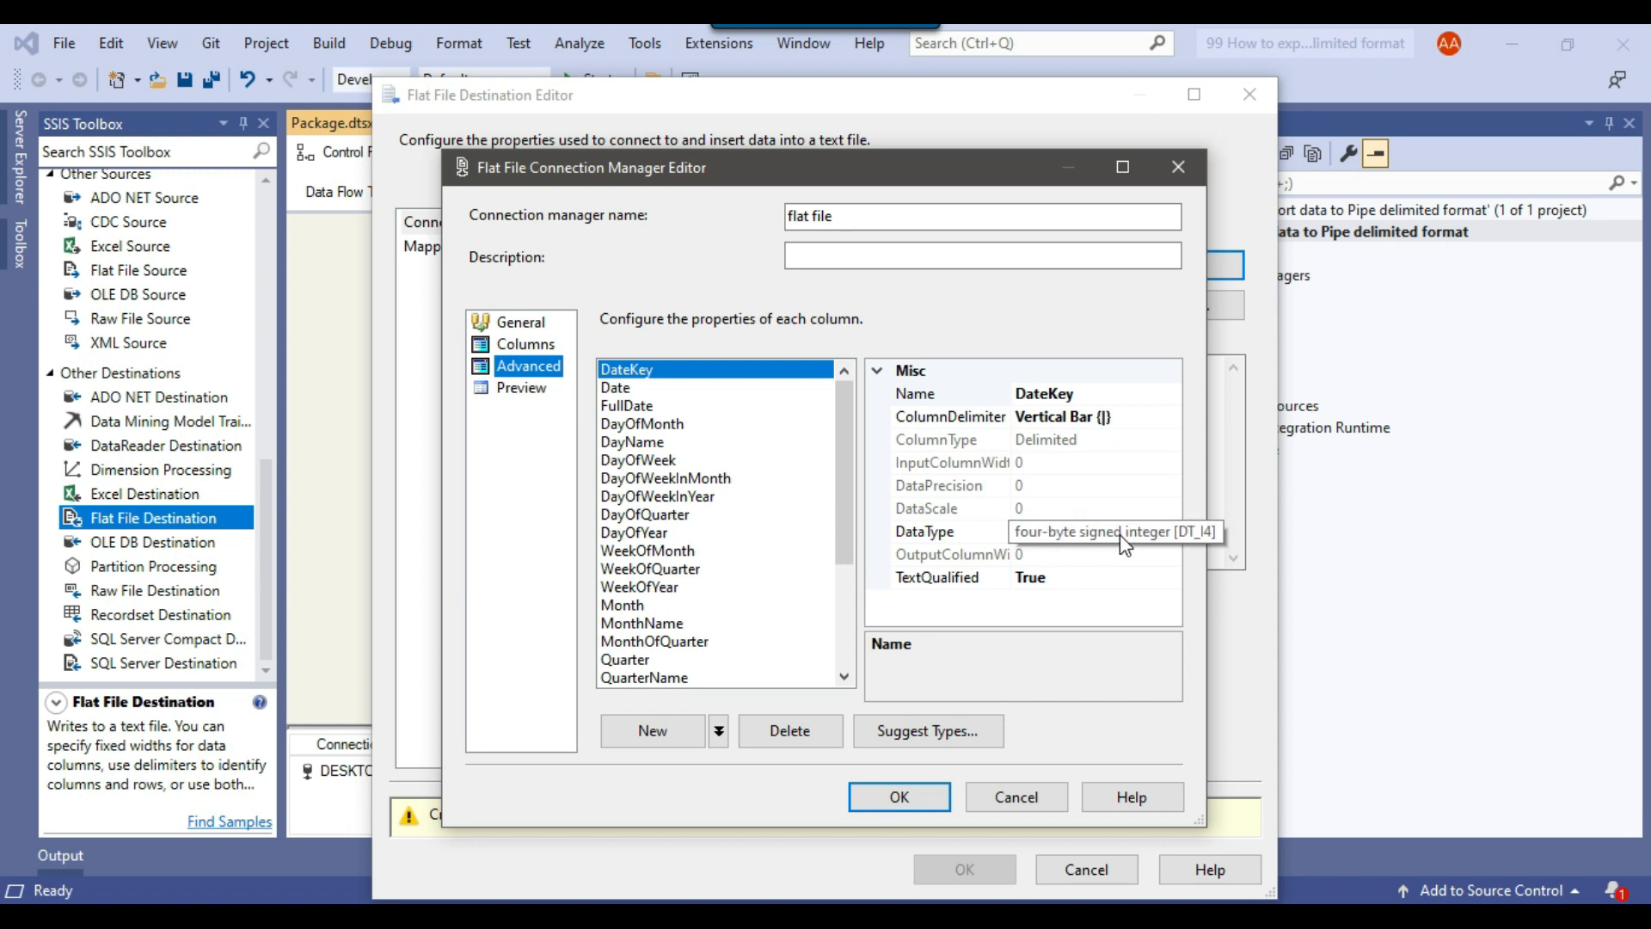
pyautogui.moveTo(1081, 542)
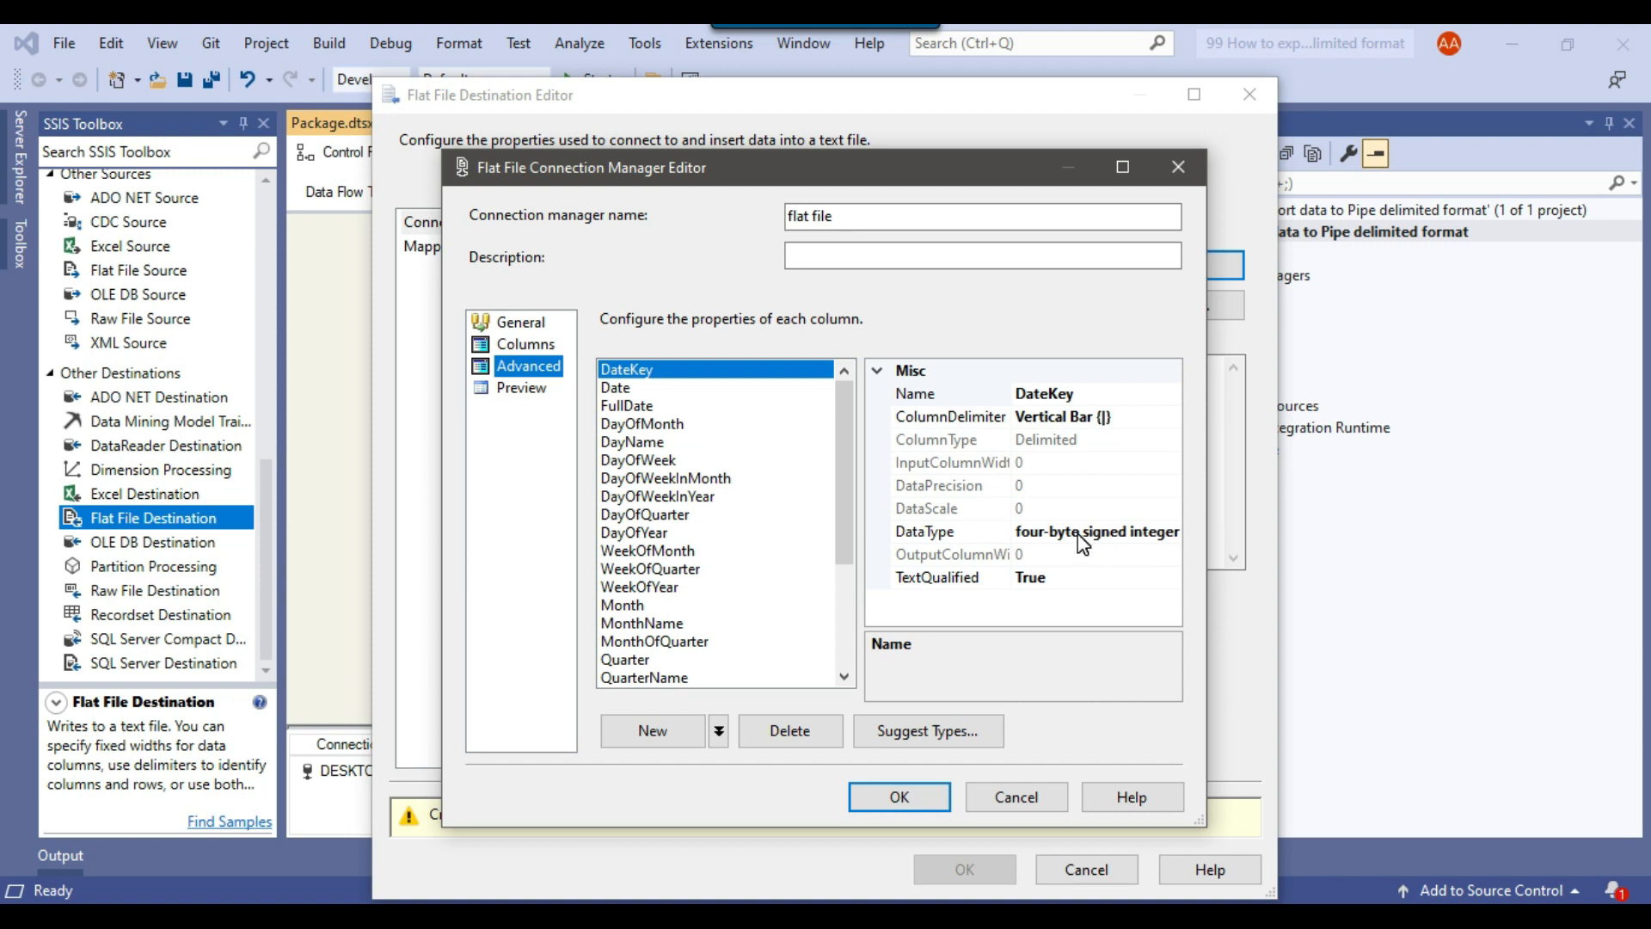
pyautogui.click(615, 387)
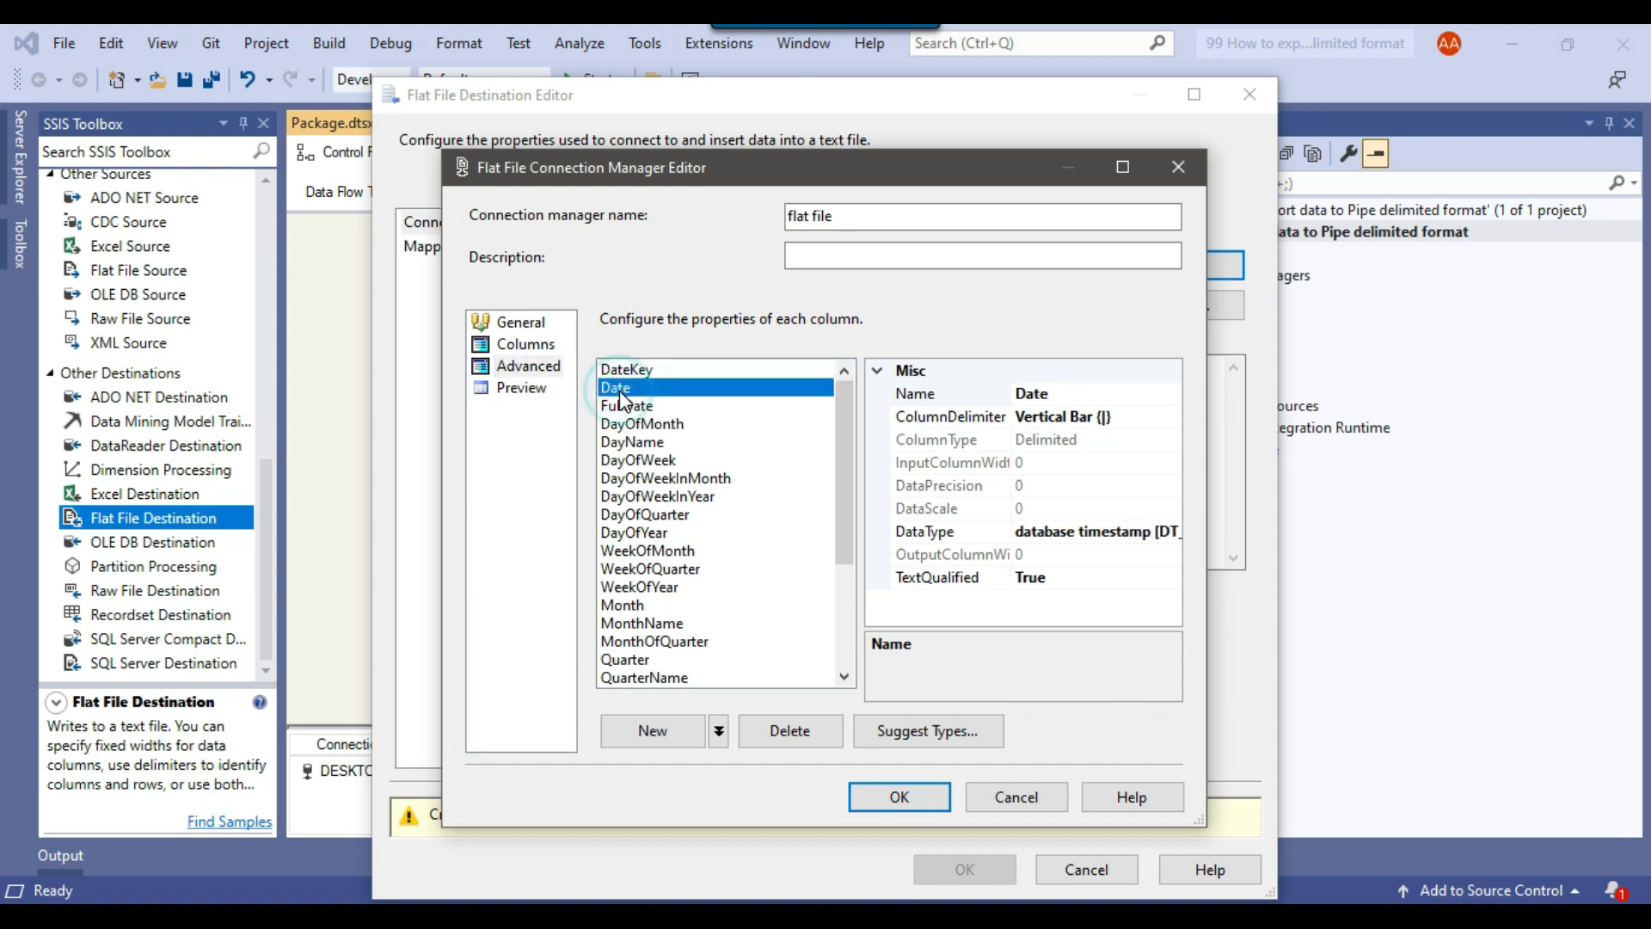
pyautogui.moveTo(1068, 537)
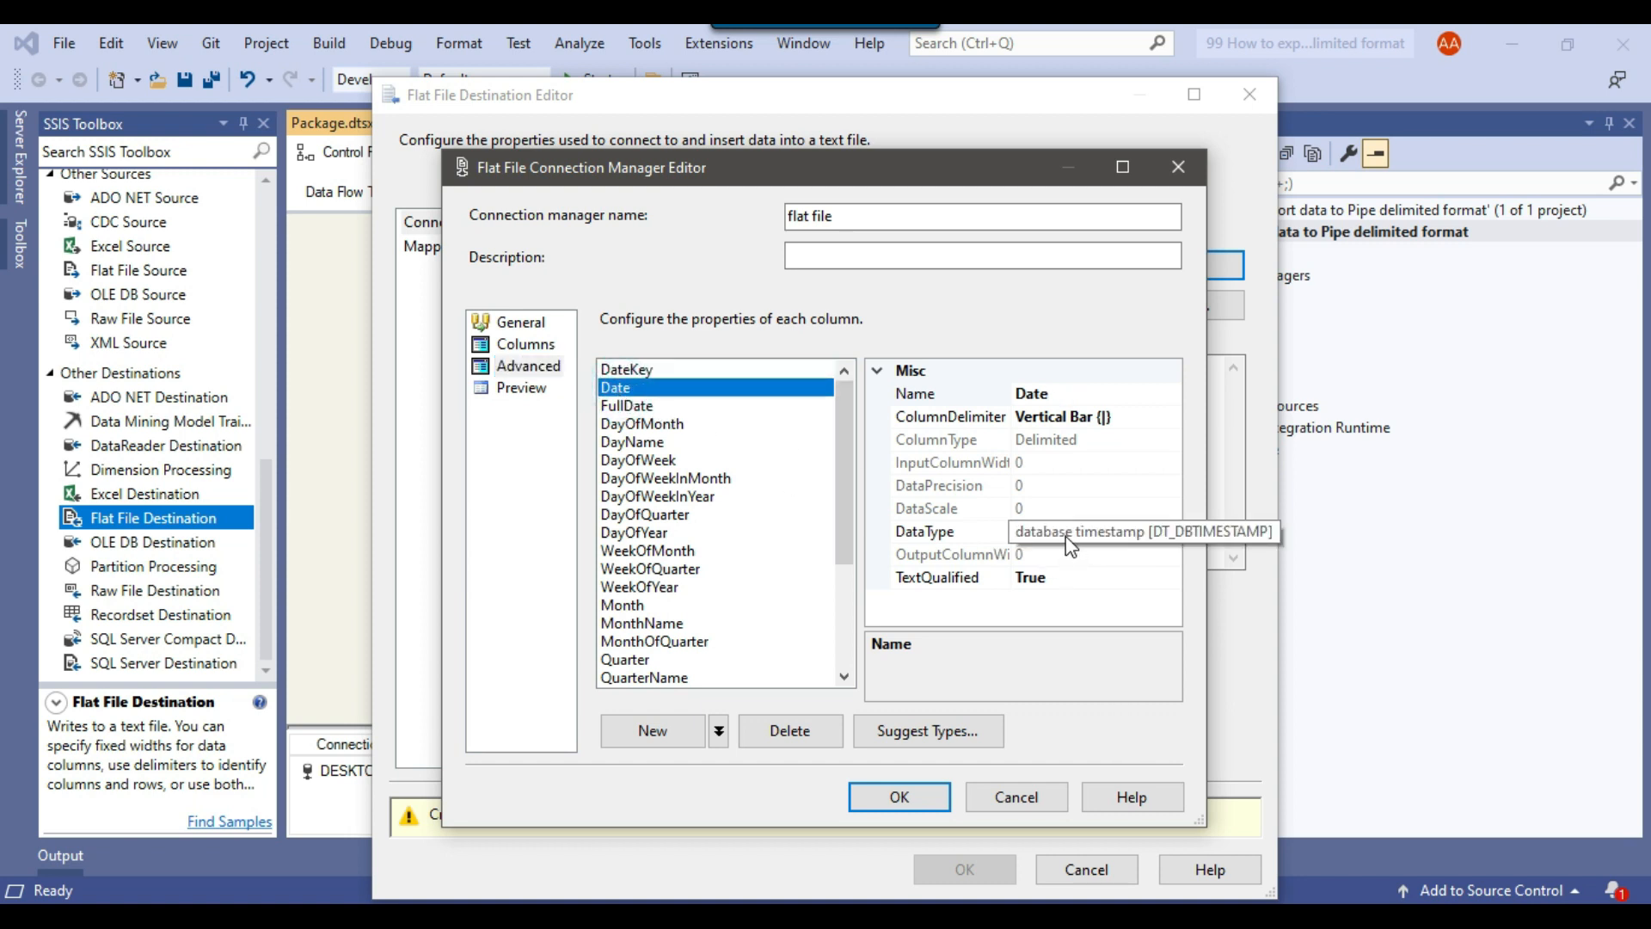
pyautogui.moveTo(1126, 545)
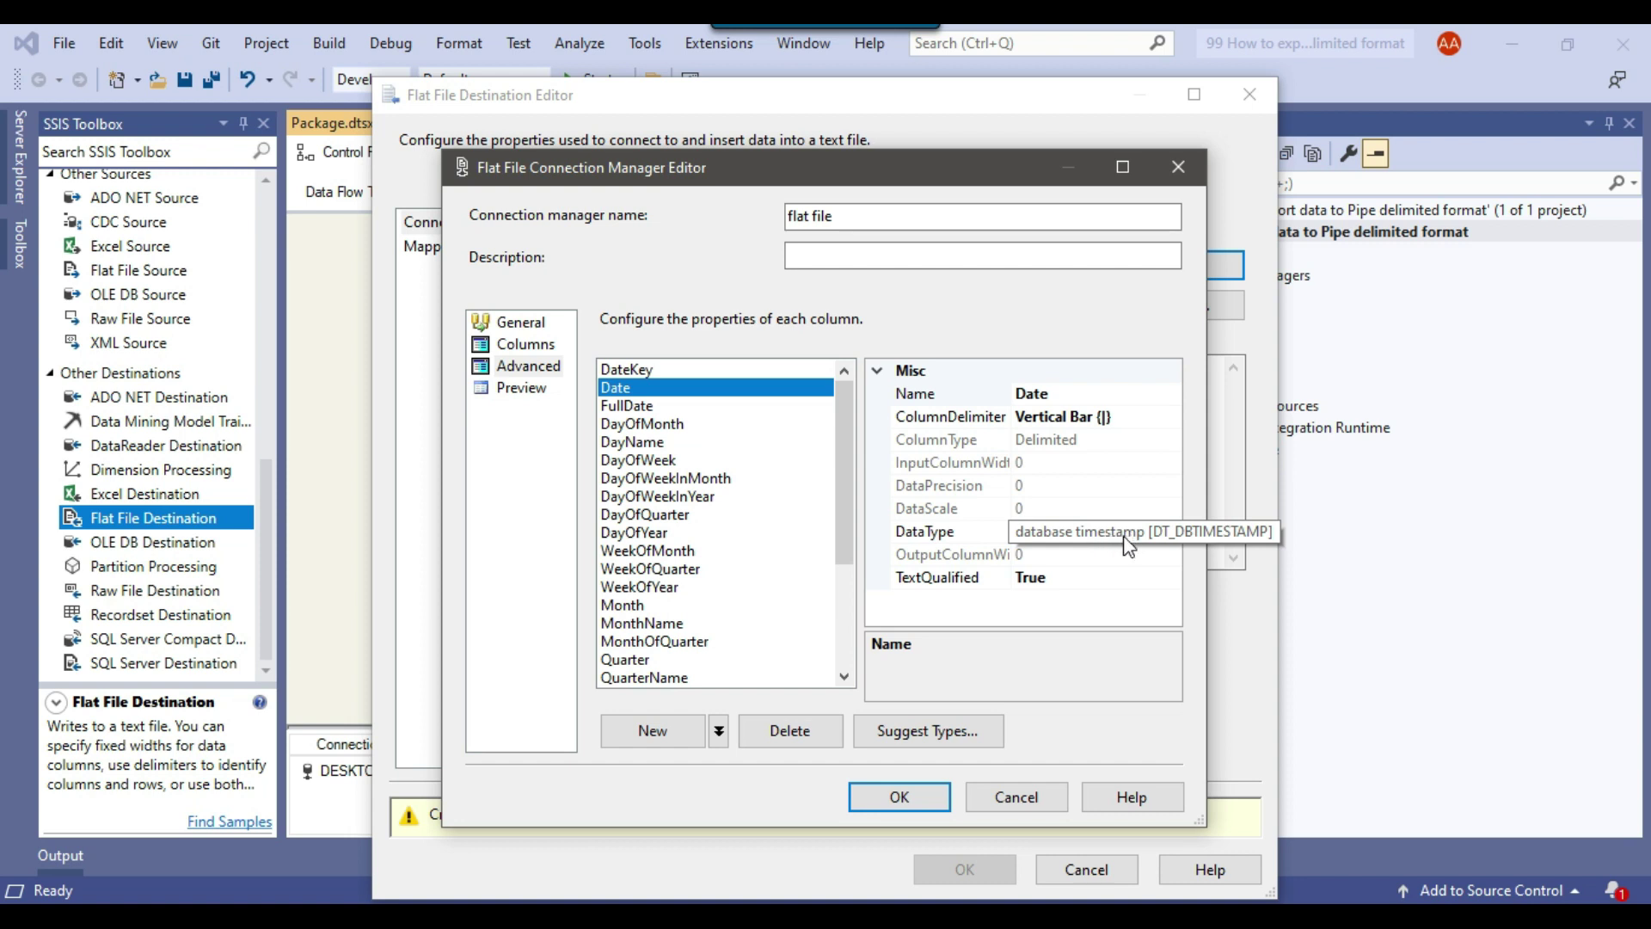
pyautogui.moveTo(1071, 547)
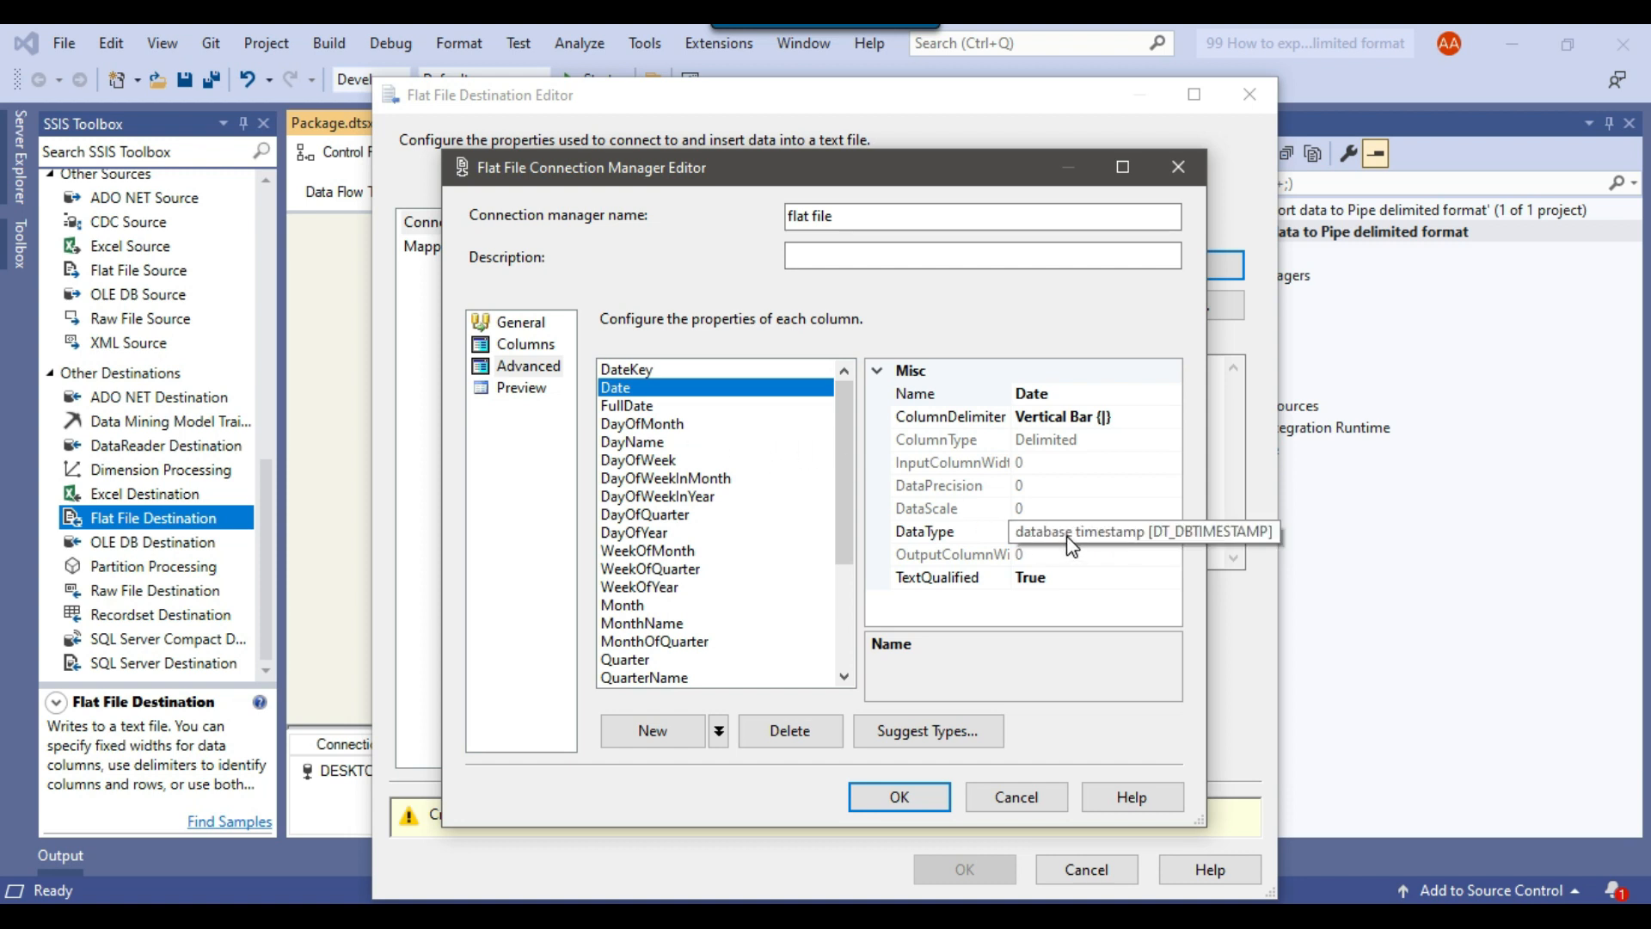
pyautogui.moveTo(1099, 547)
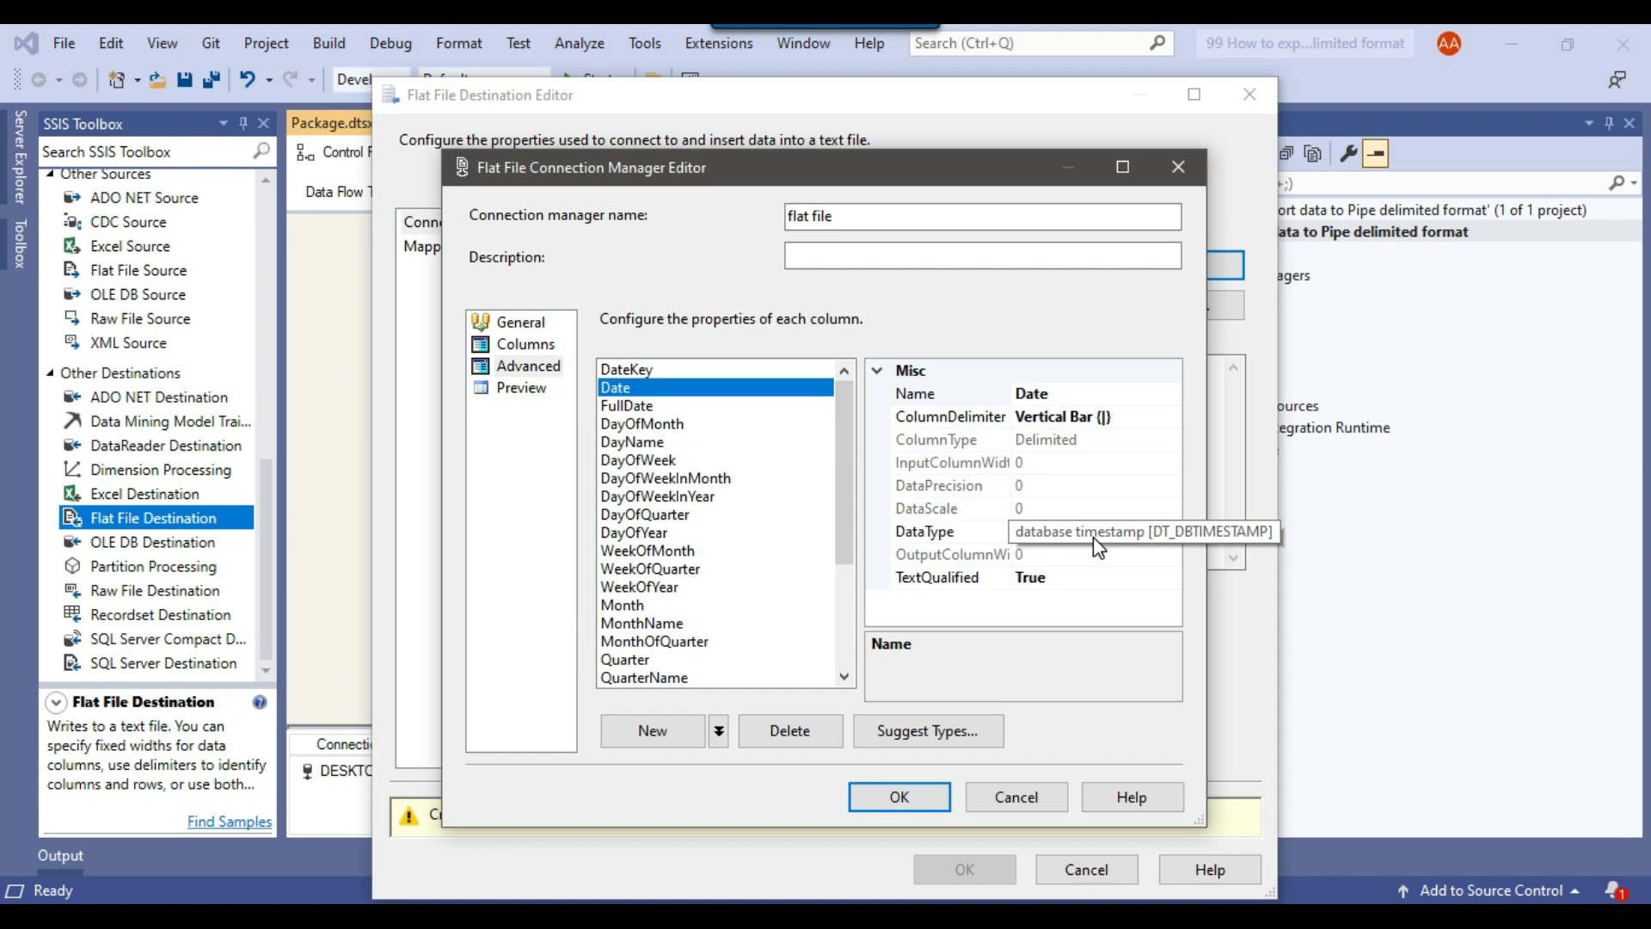
pyautogui.click(628, 405)
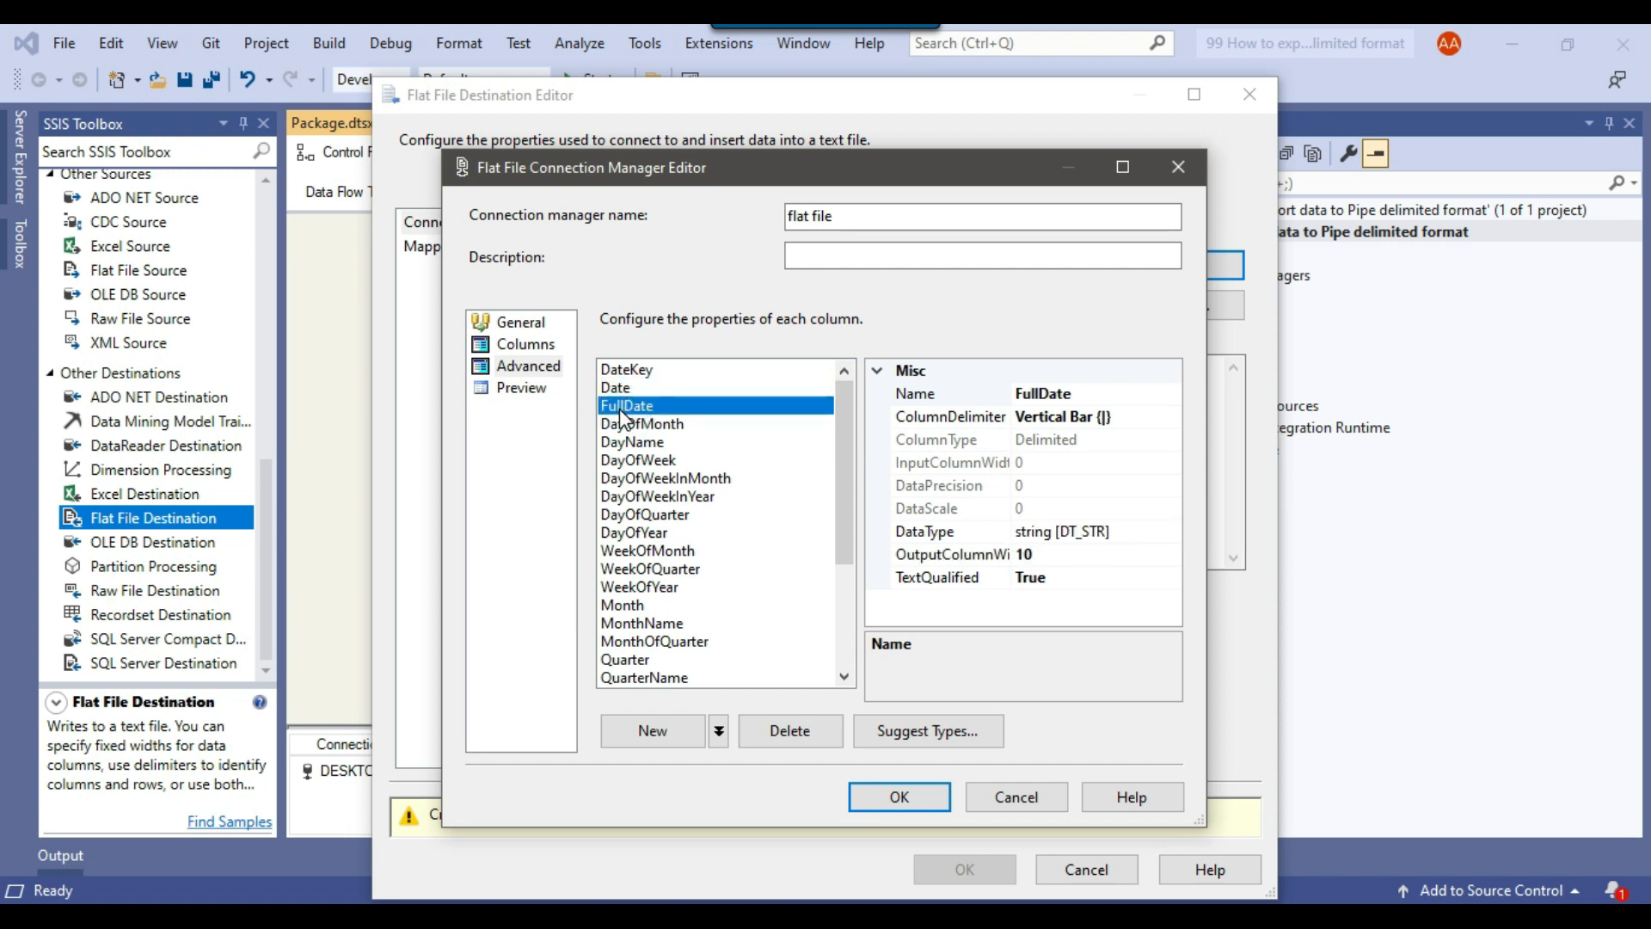
pyautogui.moveTo(1047, 536)
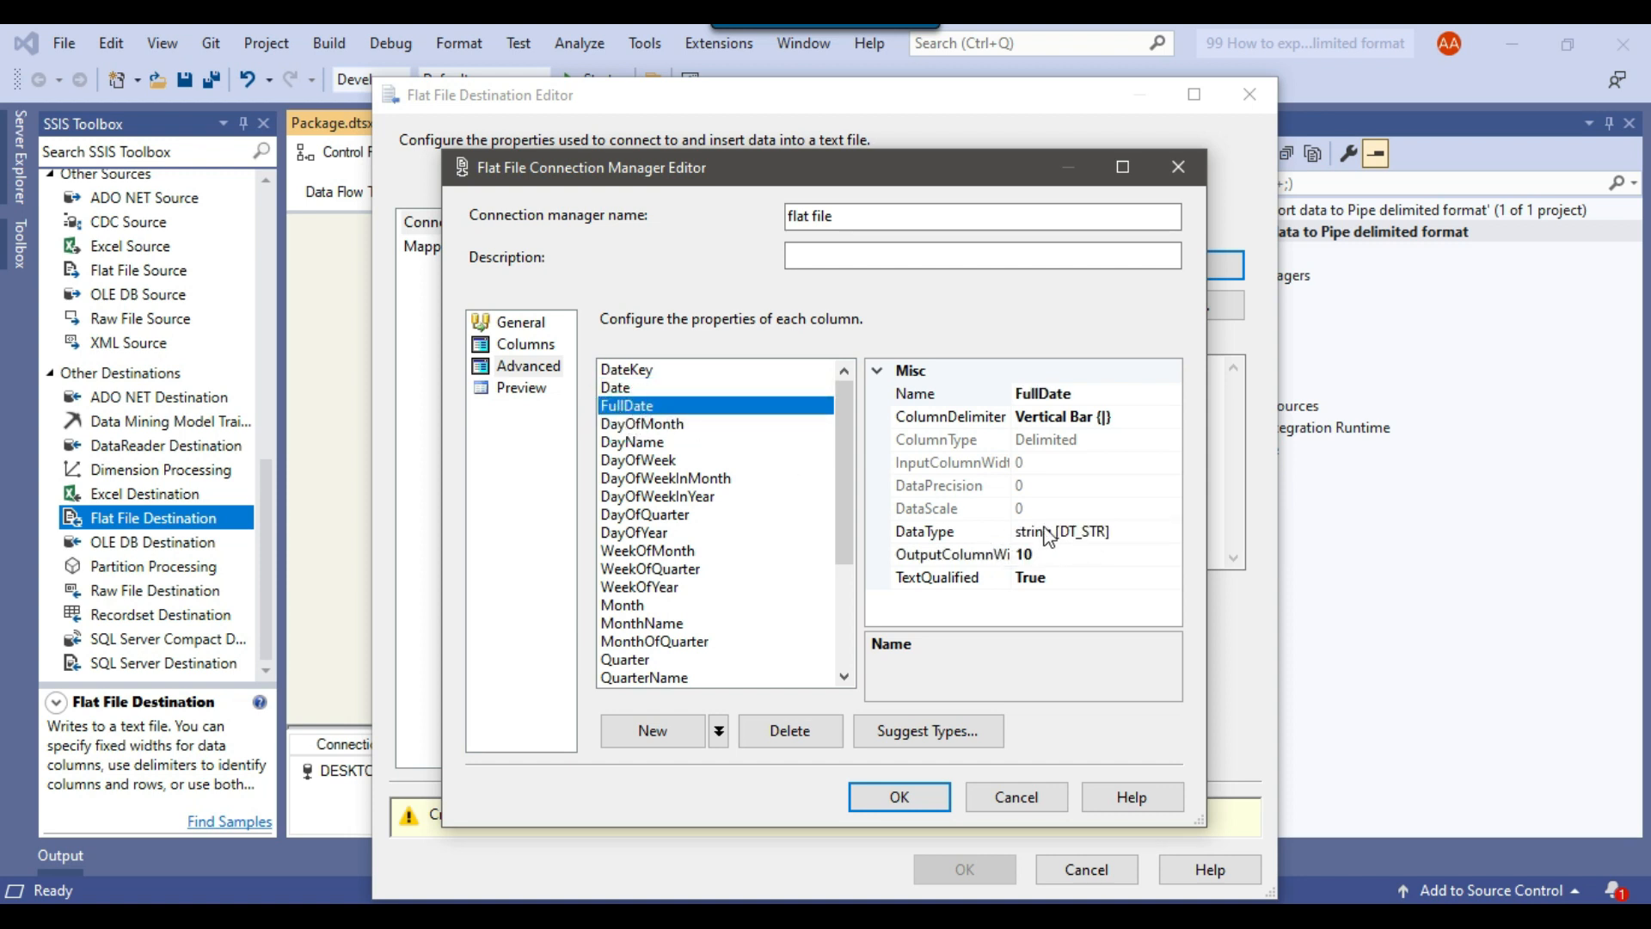
pyautogui.click(642, 423)
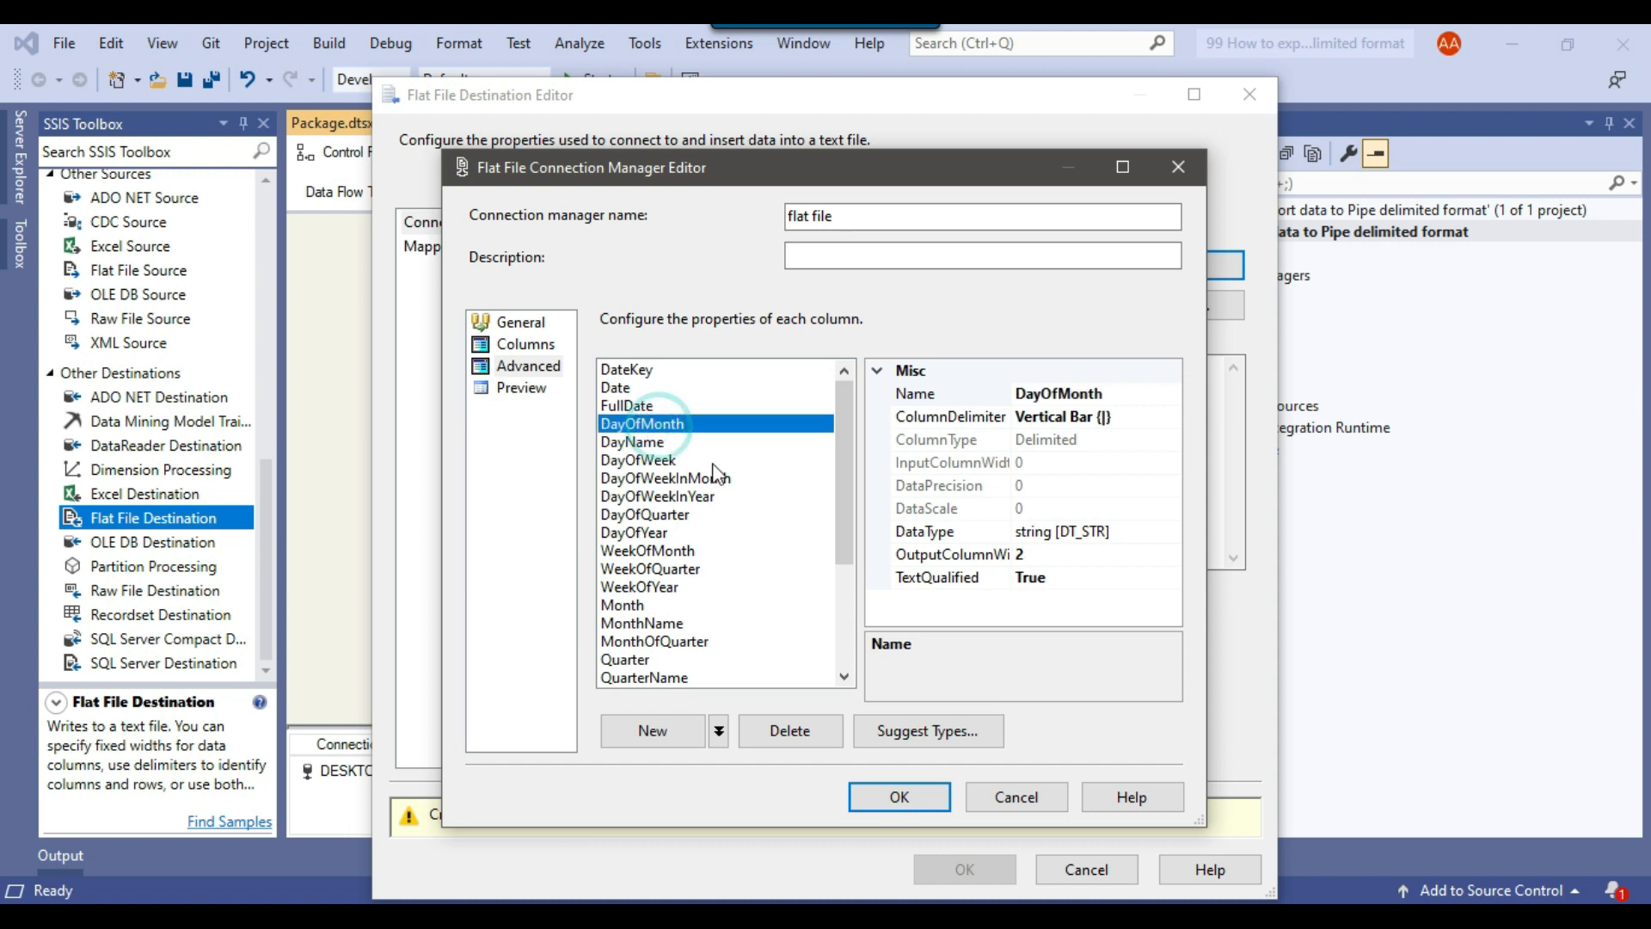
pyautogui.scroll(-3)
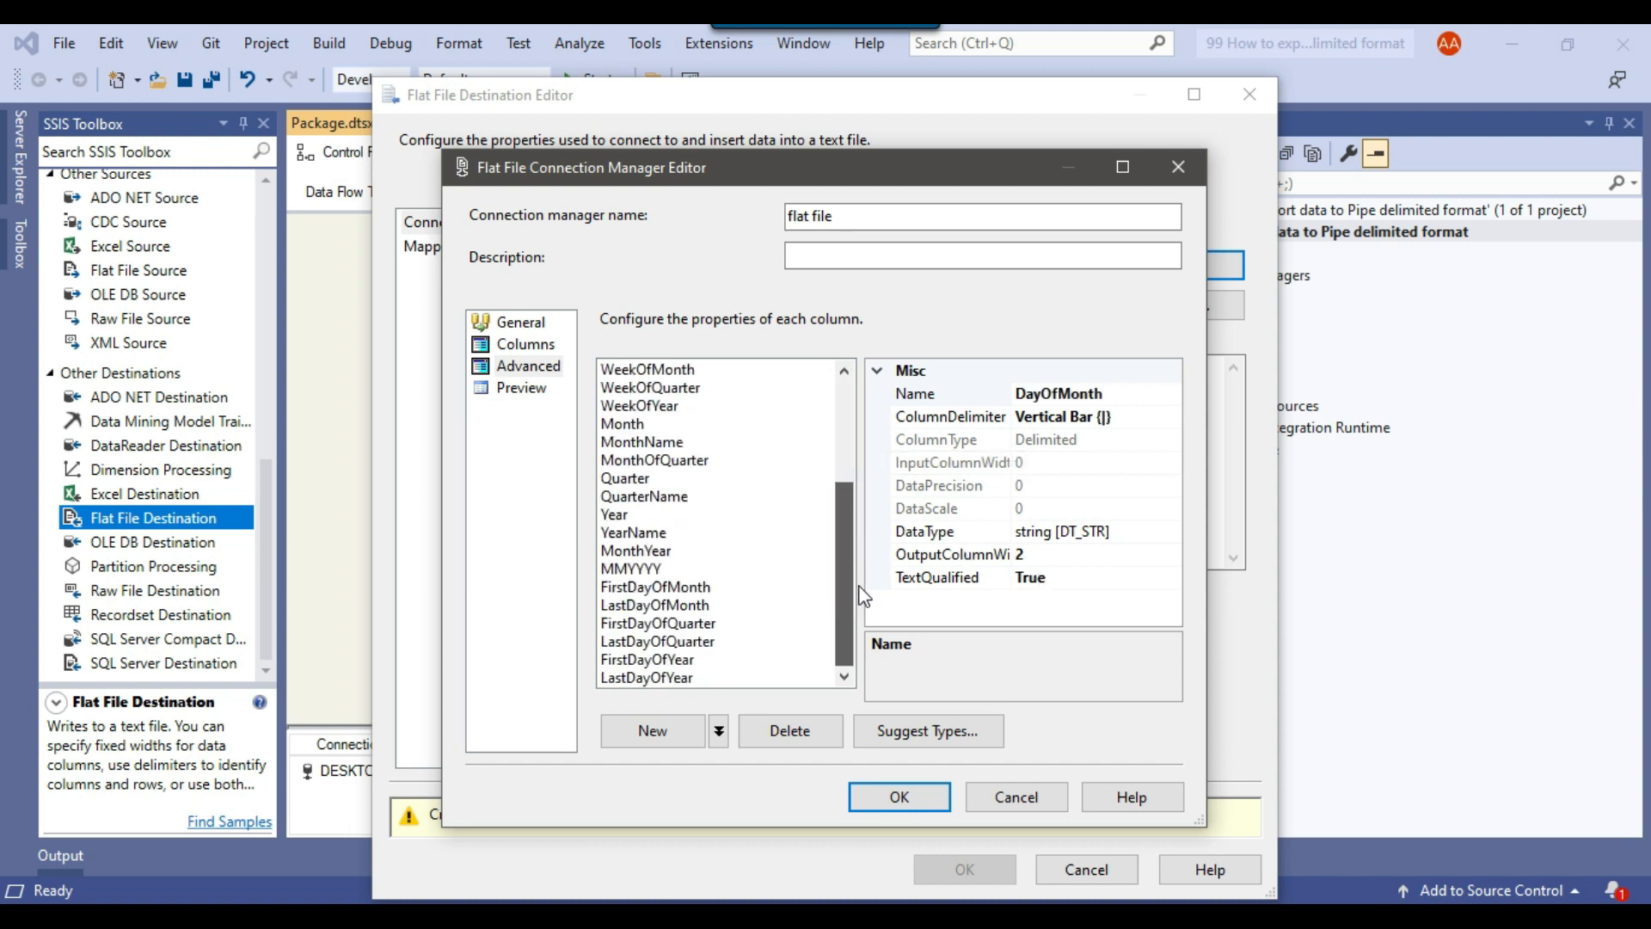
pyautogui.scroll(3)
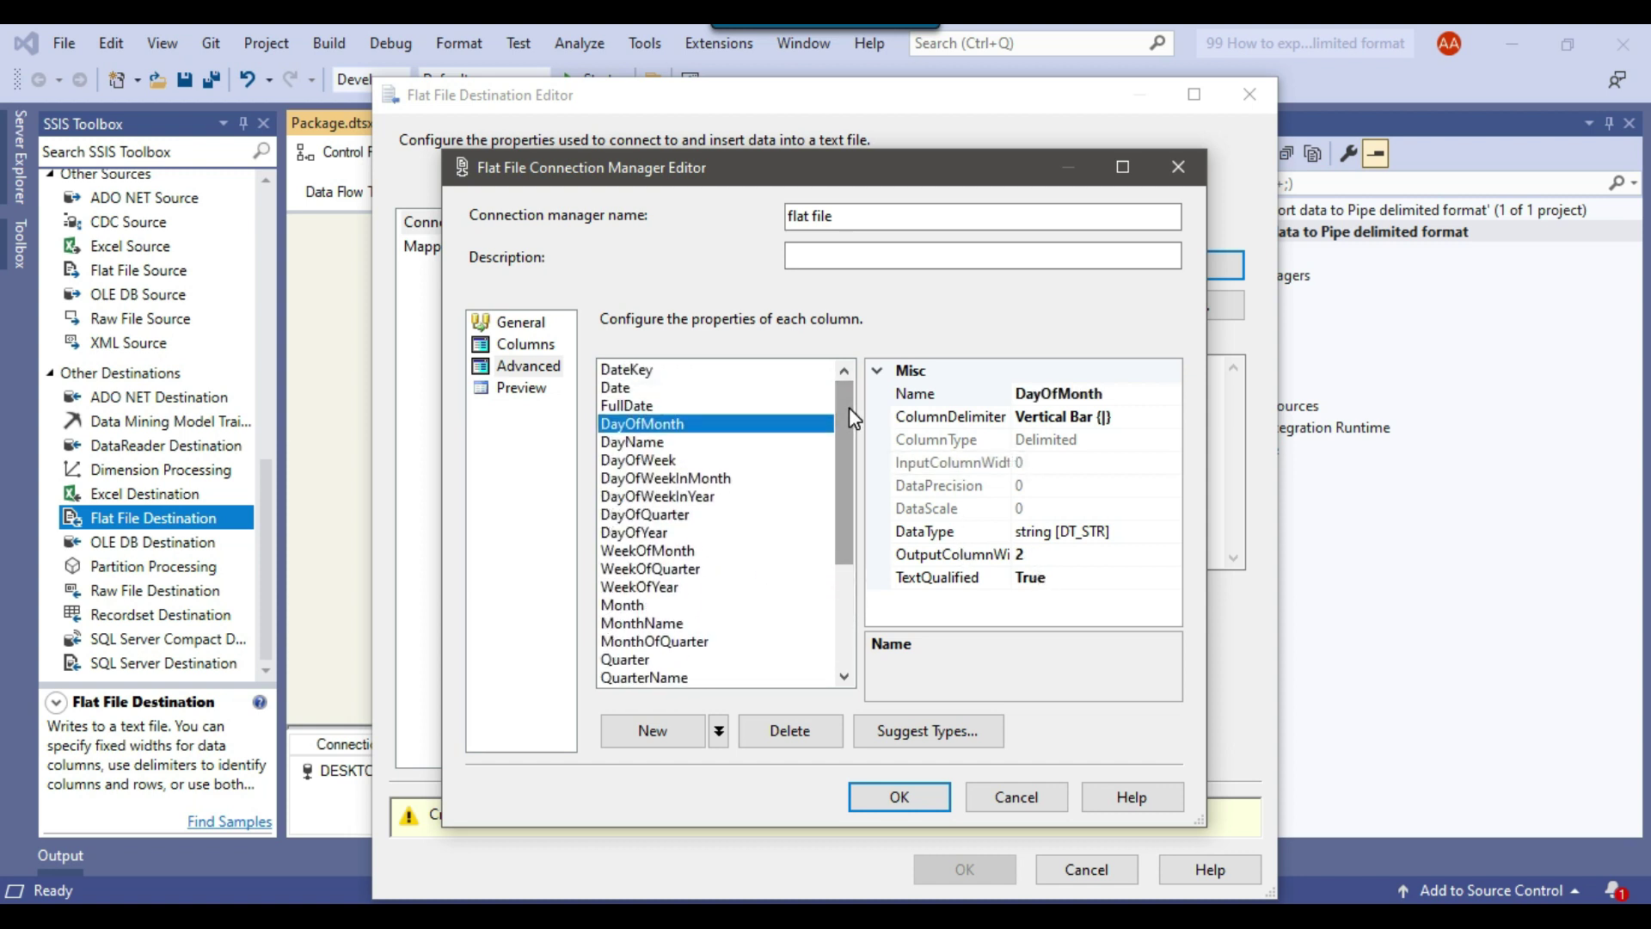
pyautogui.moveTo(846, 435)
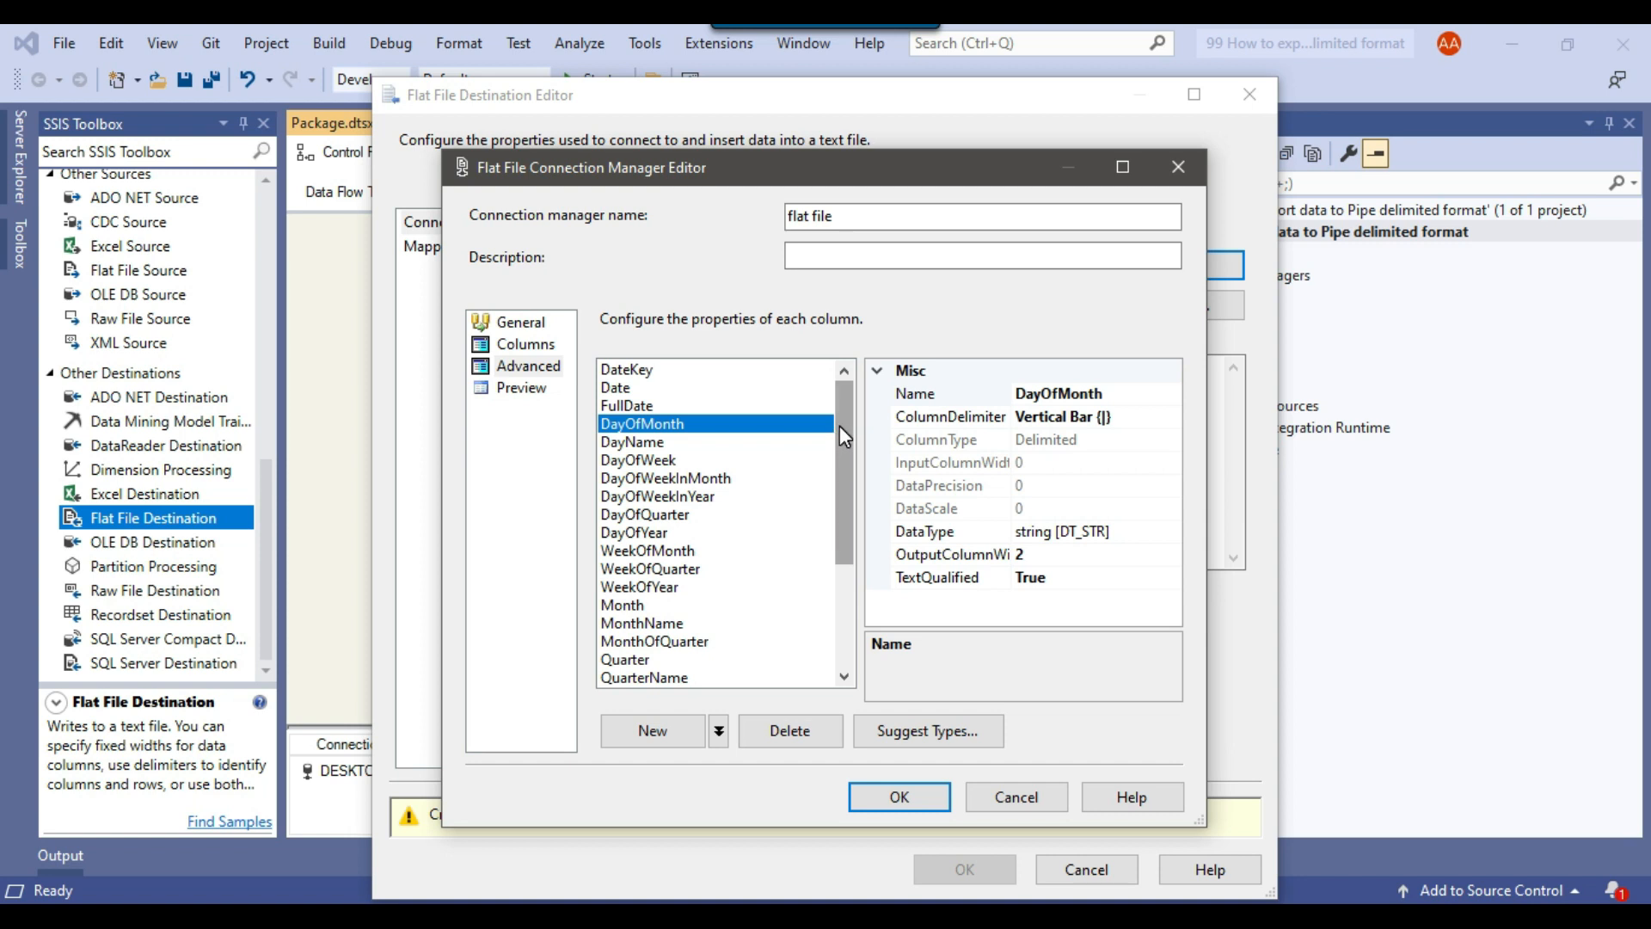
pyautogui.scroll(-3)
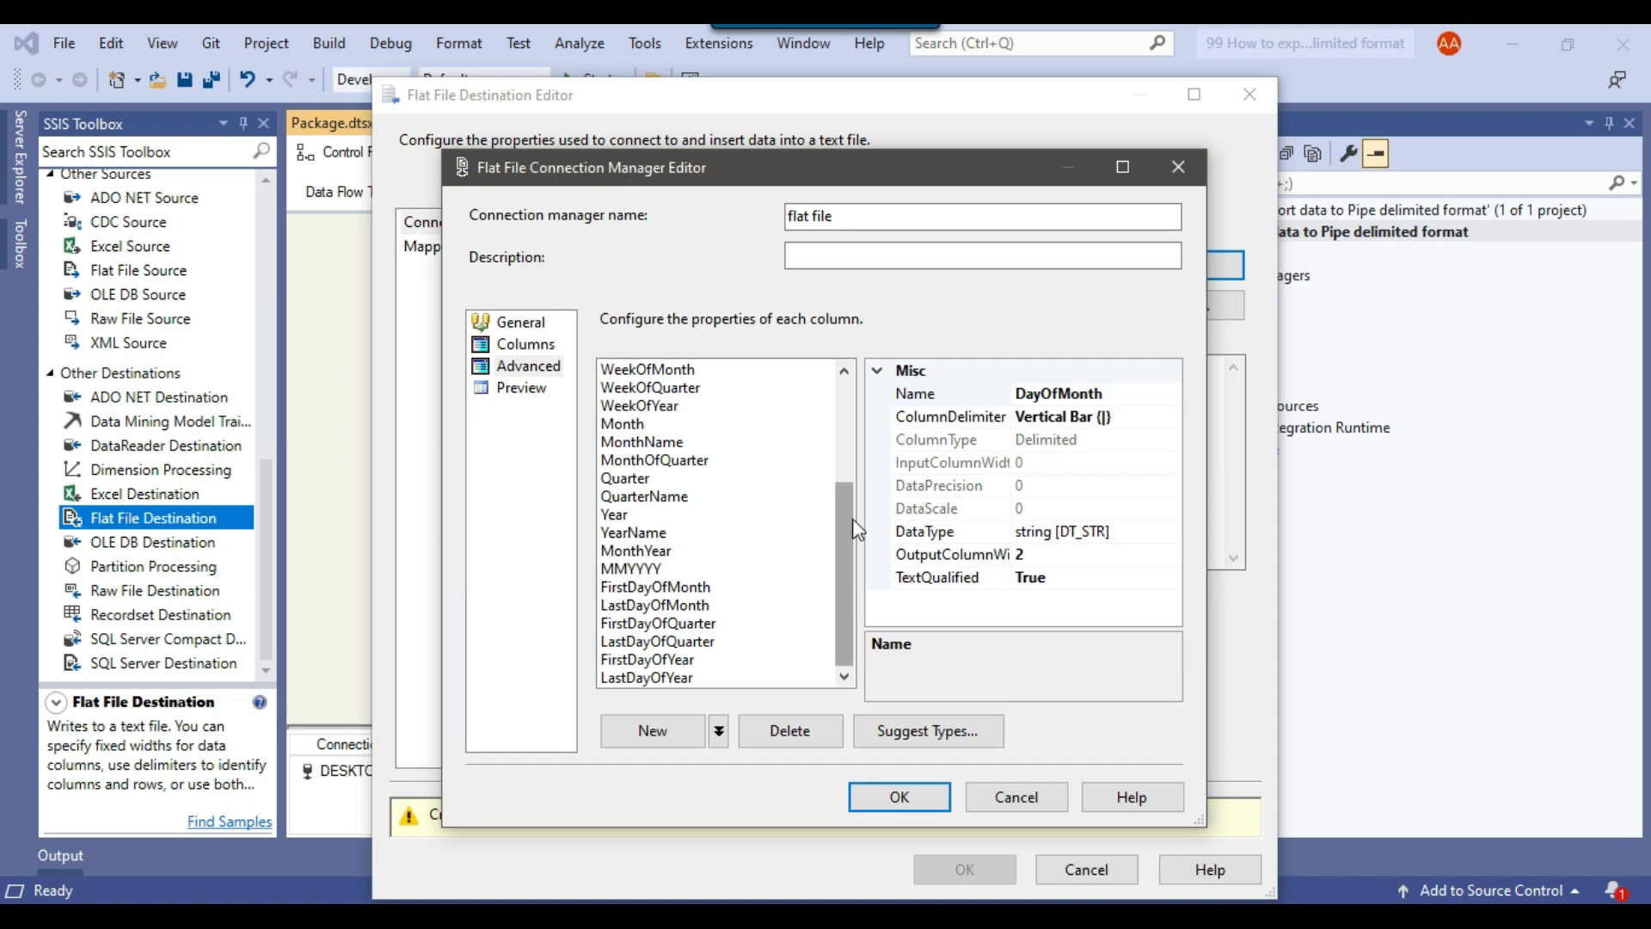
pyautogui.scroll(3)
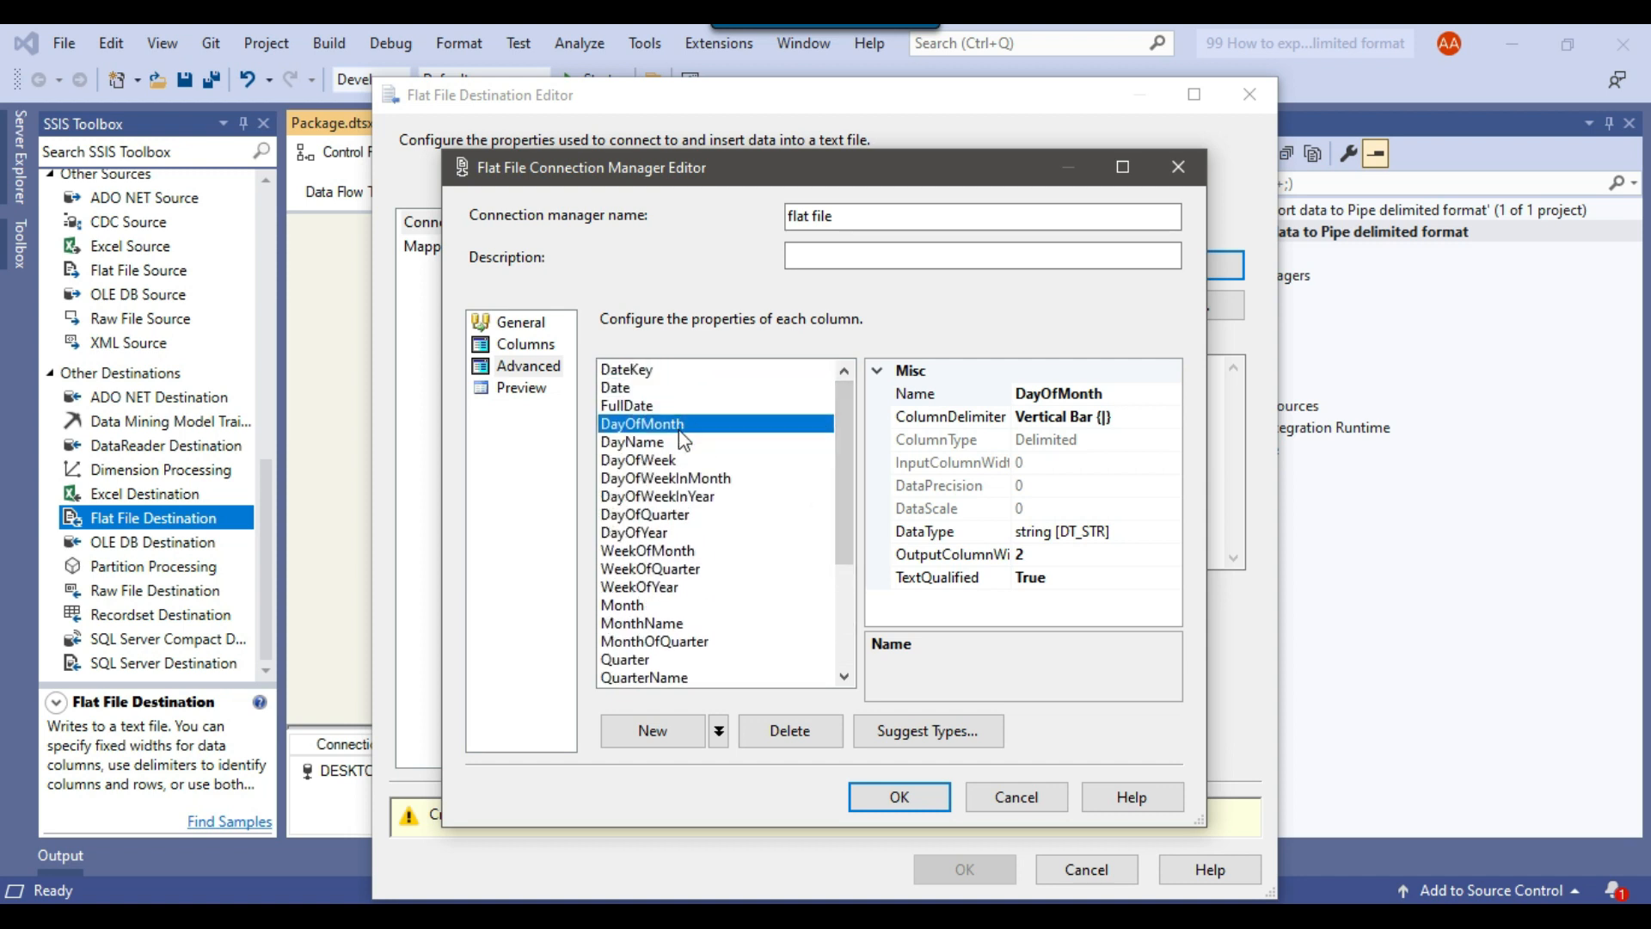
pyautogui.click(626, 404)
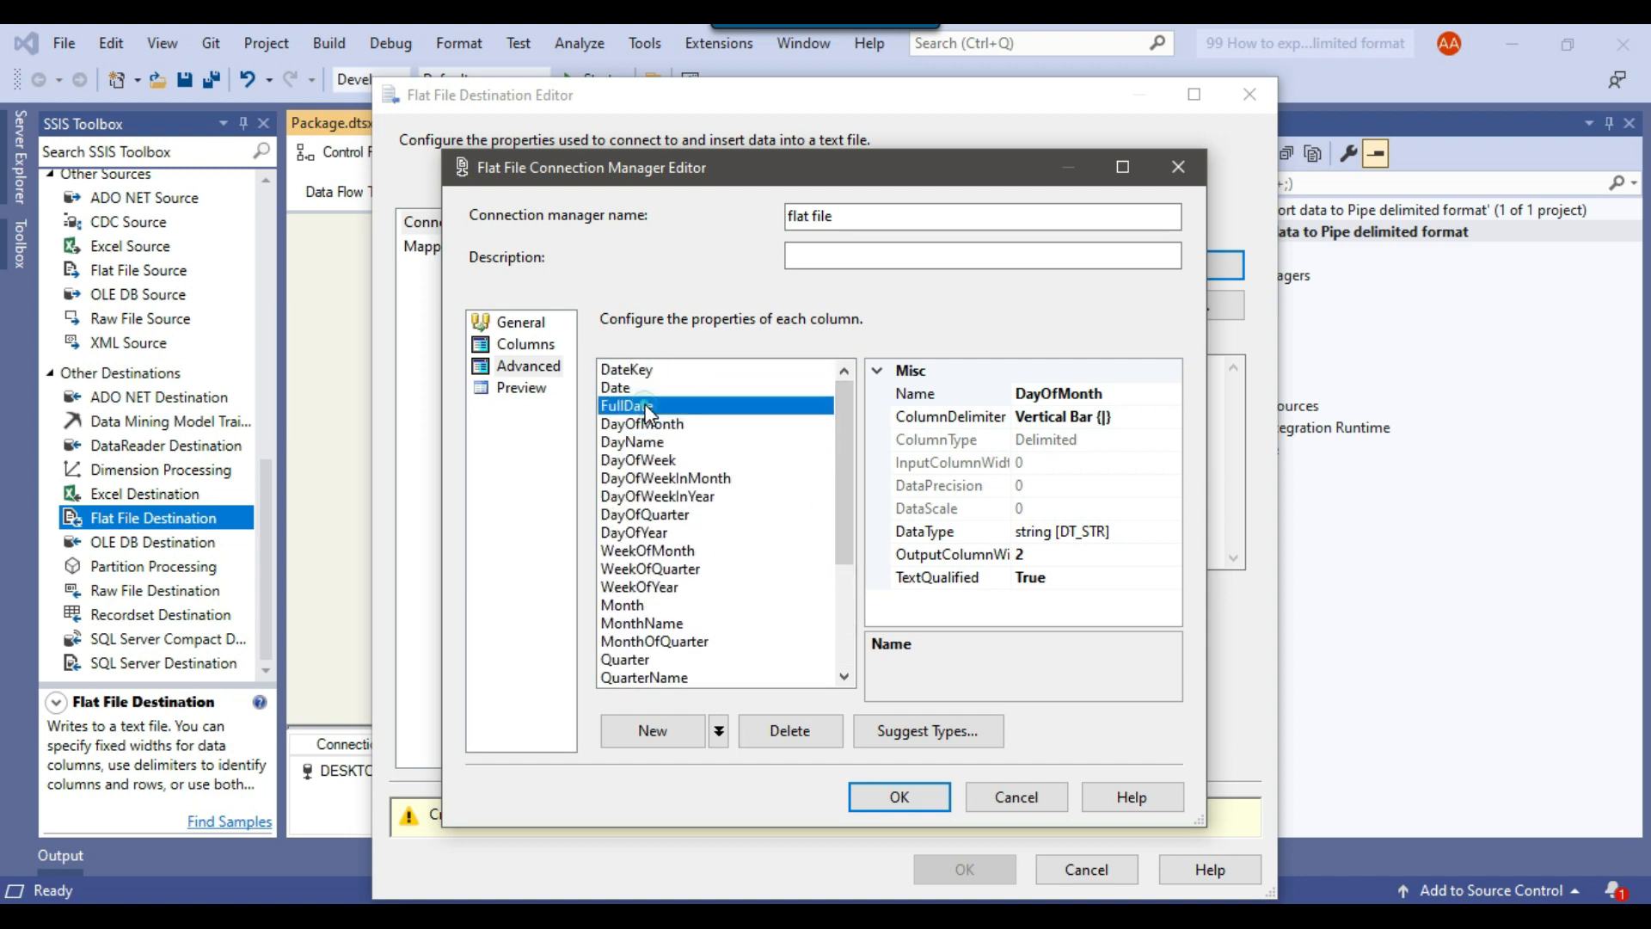
pyautogui.click(628, 405)
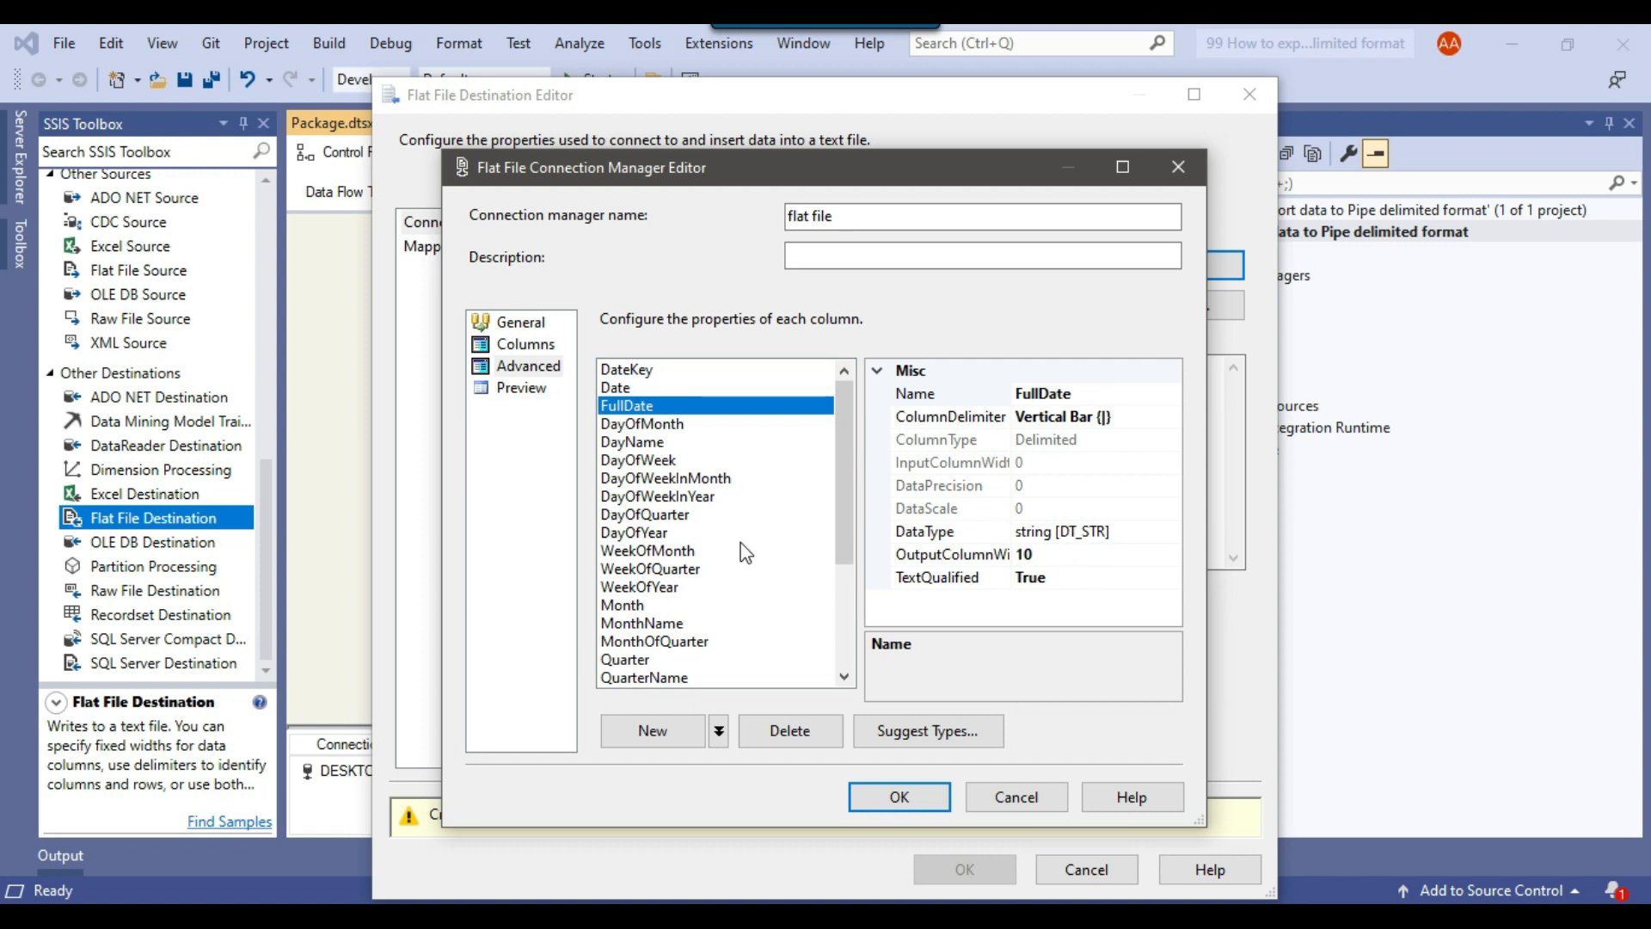
pyautogui.moveTo(805, 583)
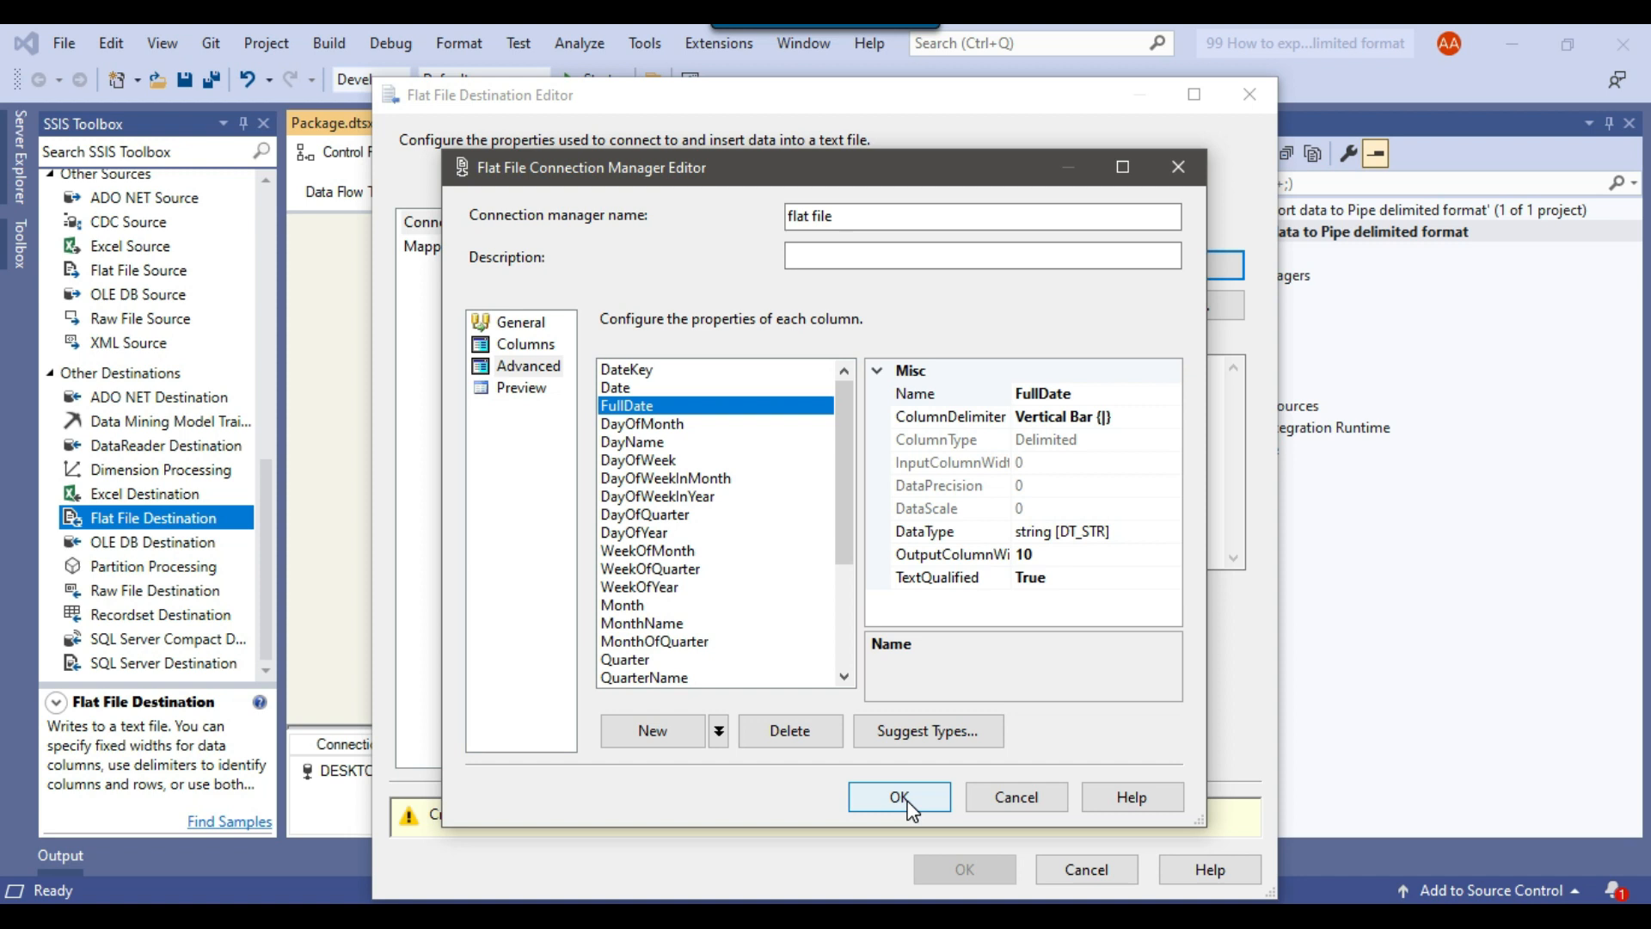
# Preview the output columns and accept the flat file connection settings
pyautogui.click(519, 387)
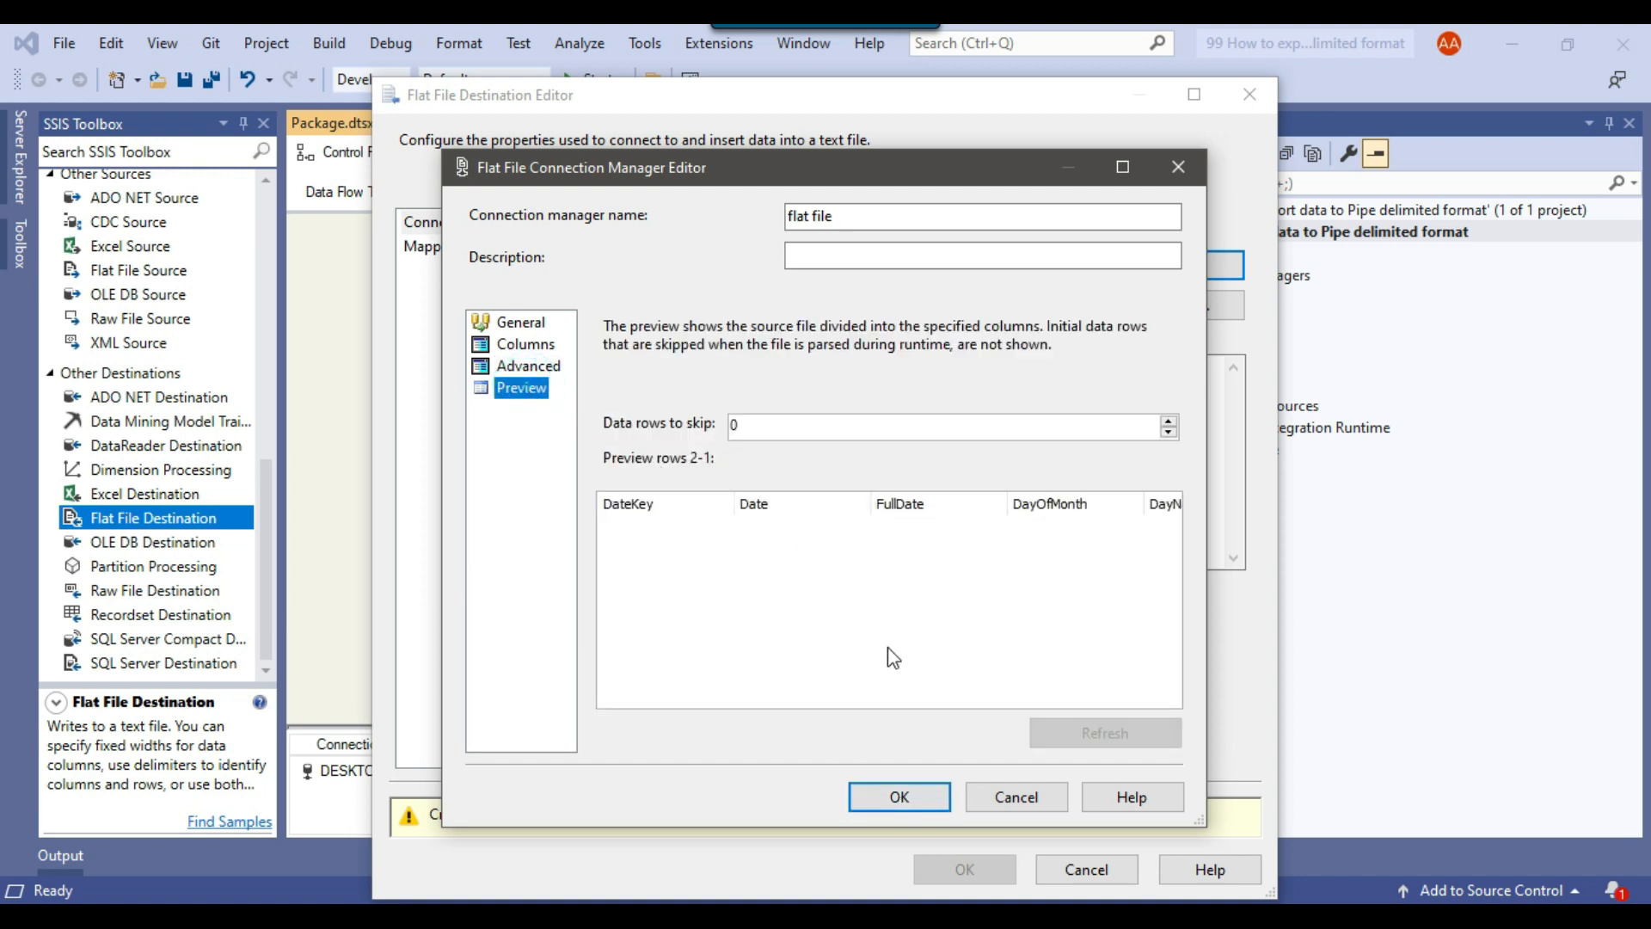
pyautogui.moveTo(702, 492)
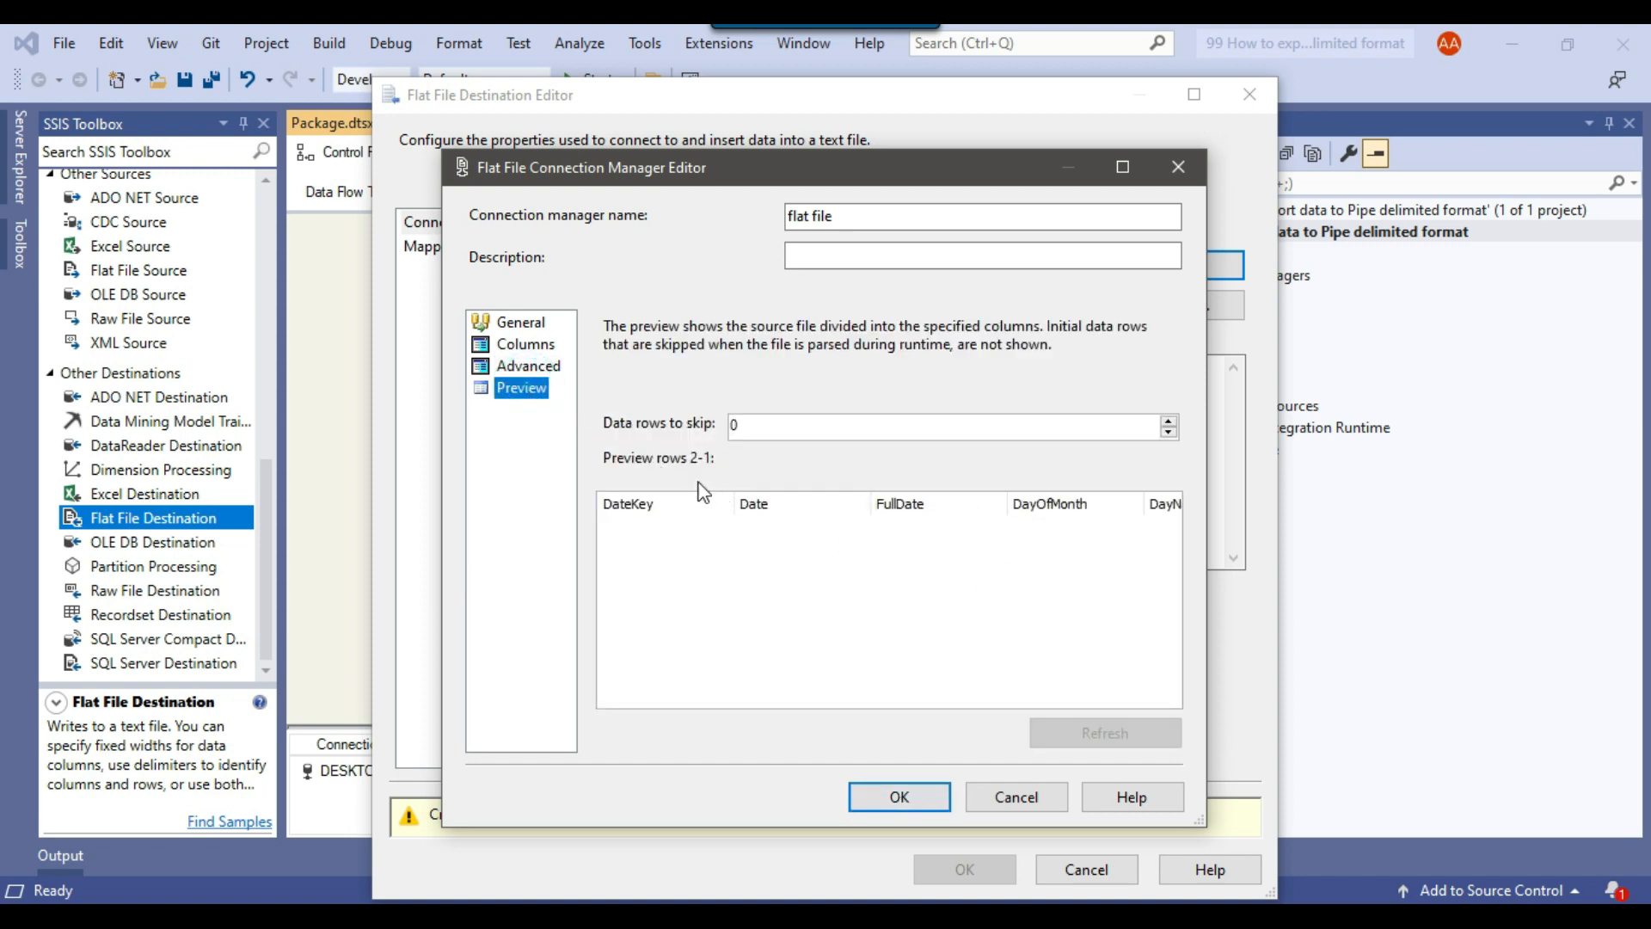
pyautogui.click(898, 796)
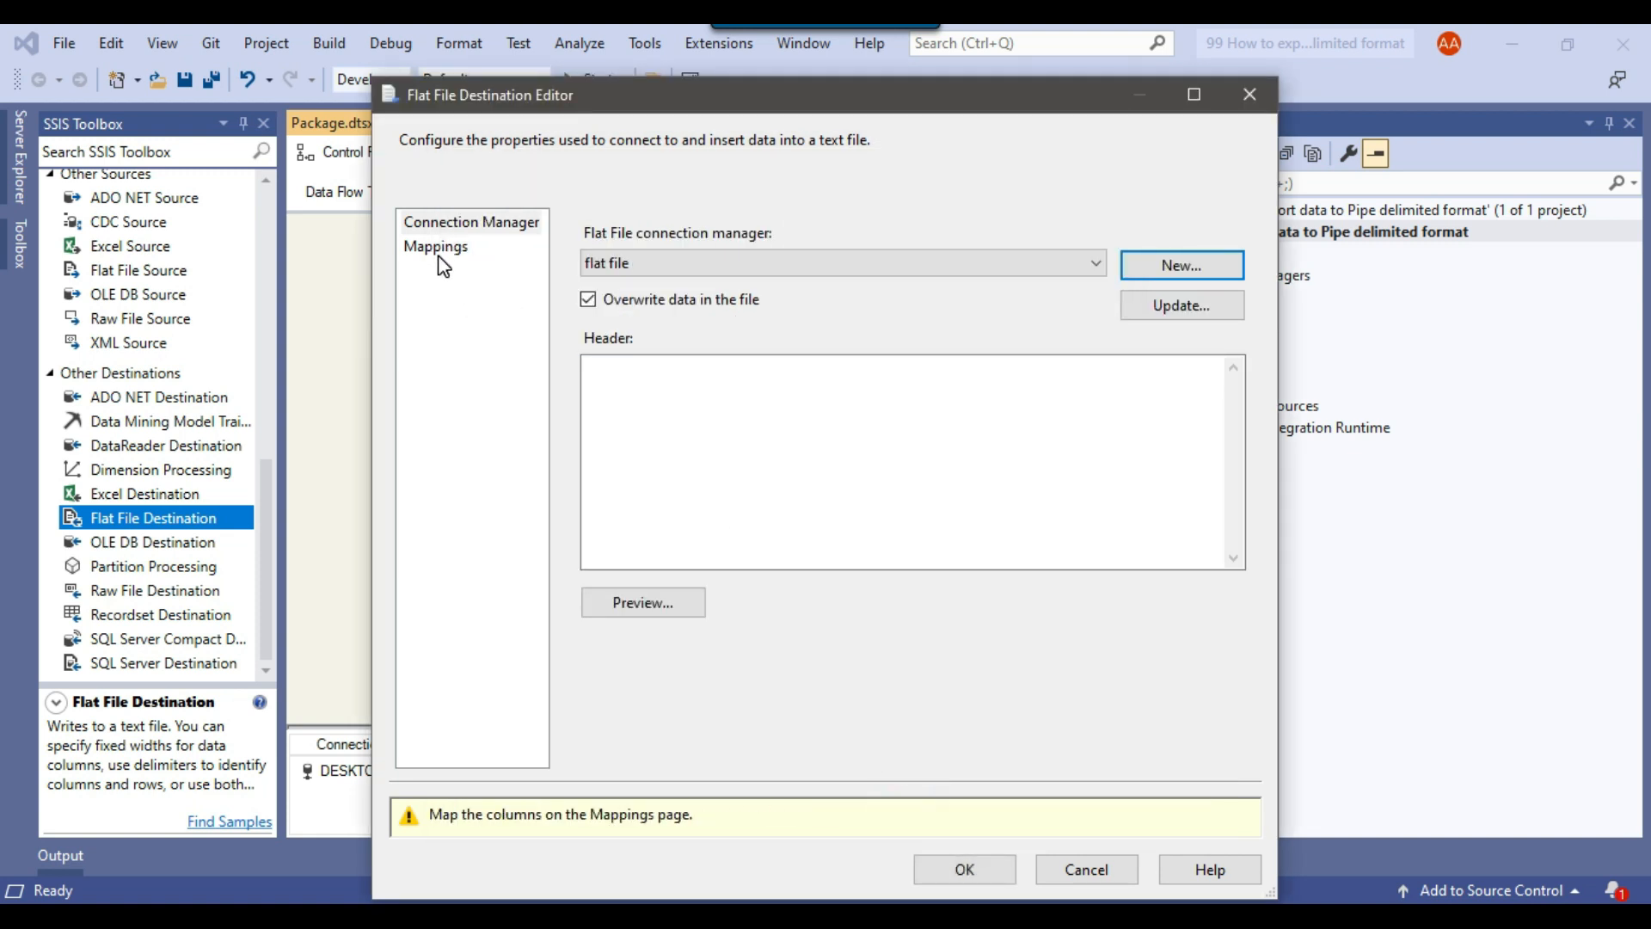
# Verify the mappings, keeping LastDayOfYear mapped to its own column, and confirm the destination
pyautogui.click(435, 246)
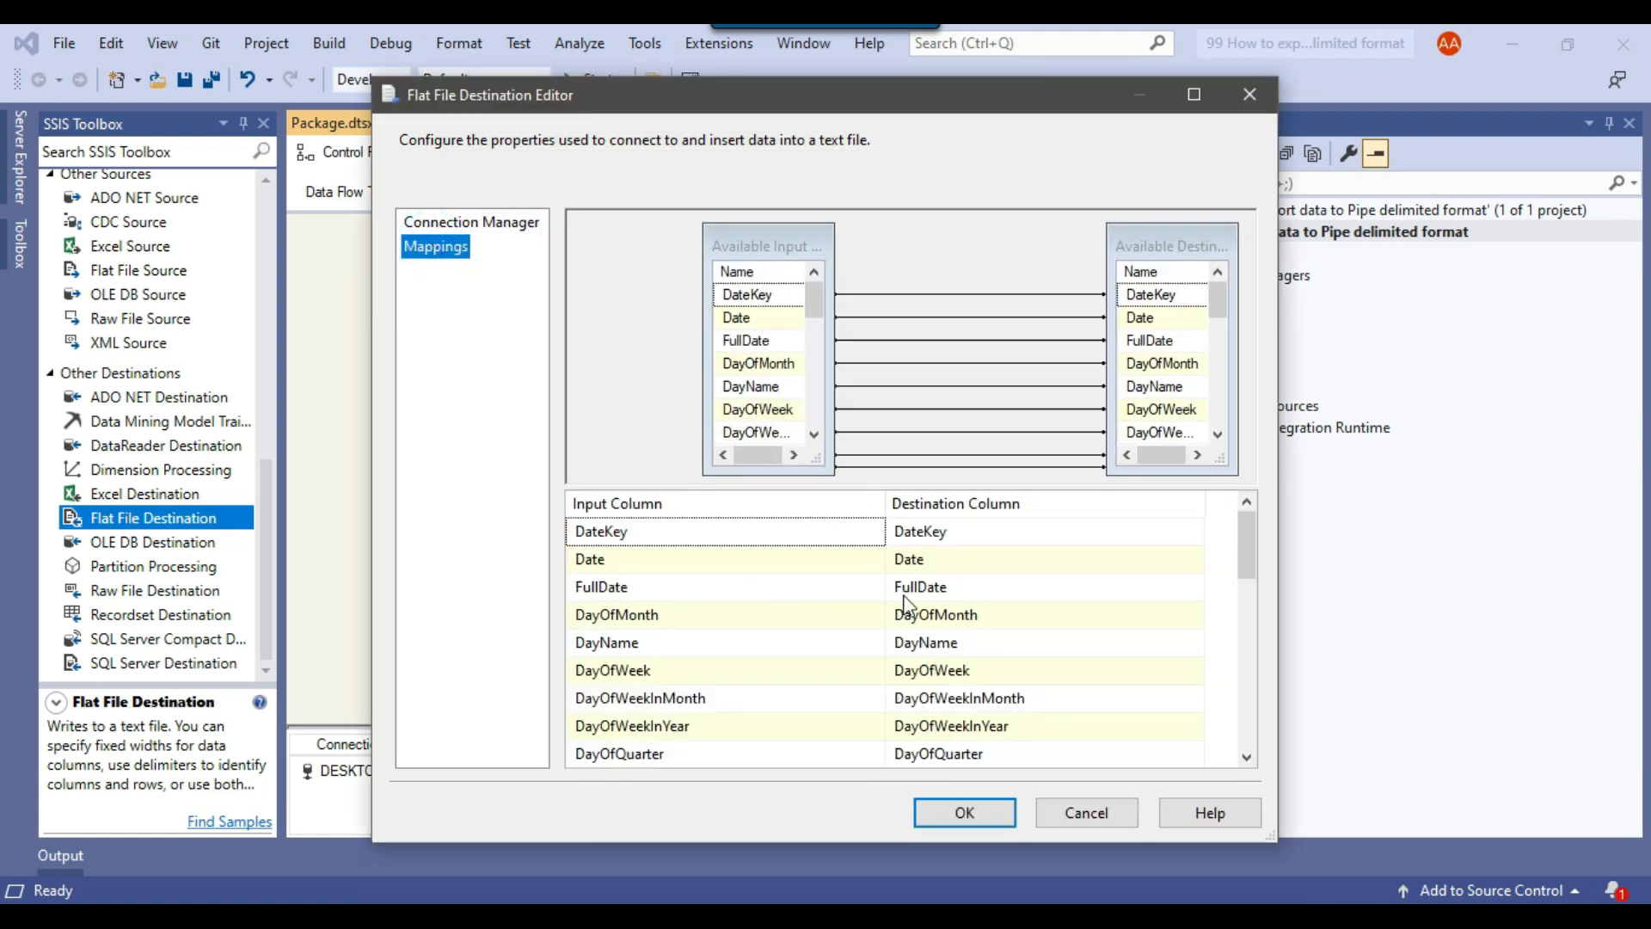
pyautogui.scroll(-3)
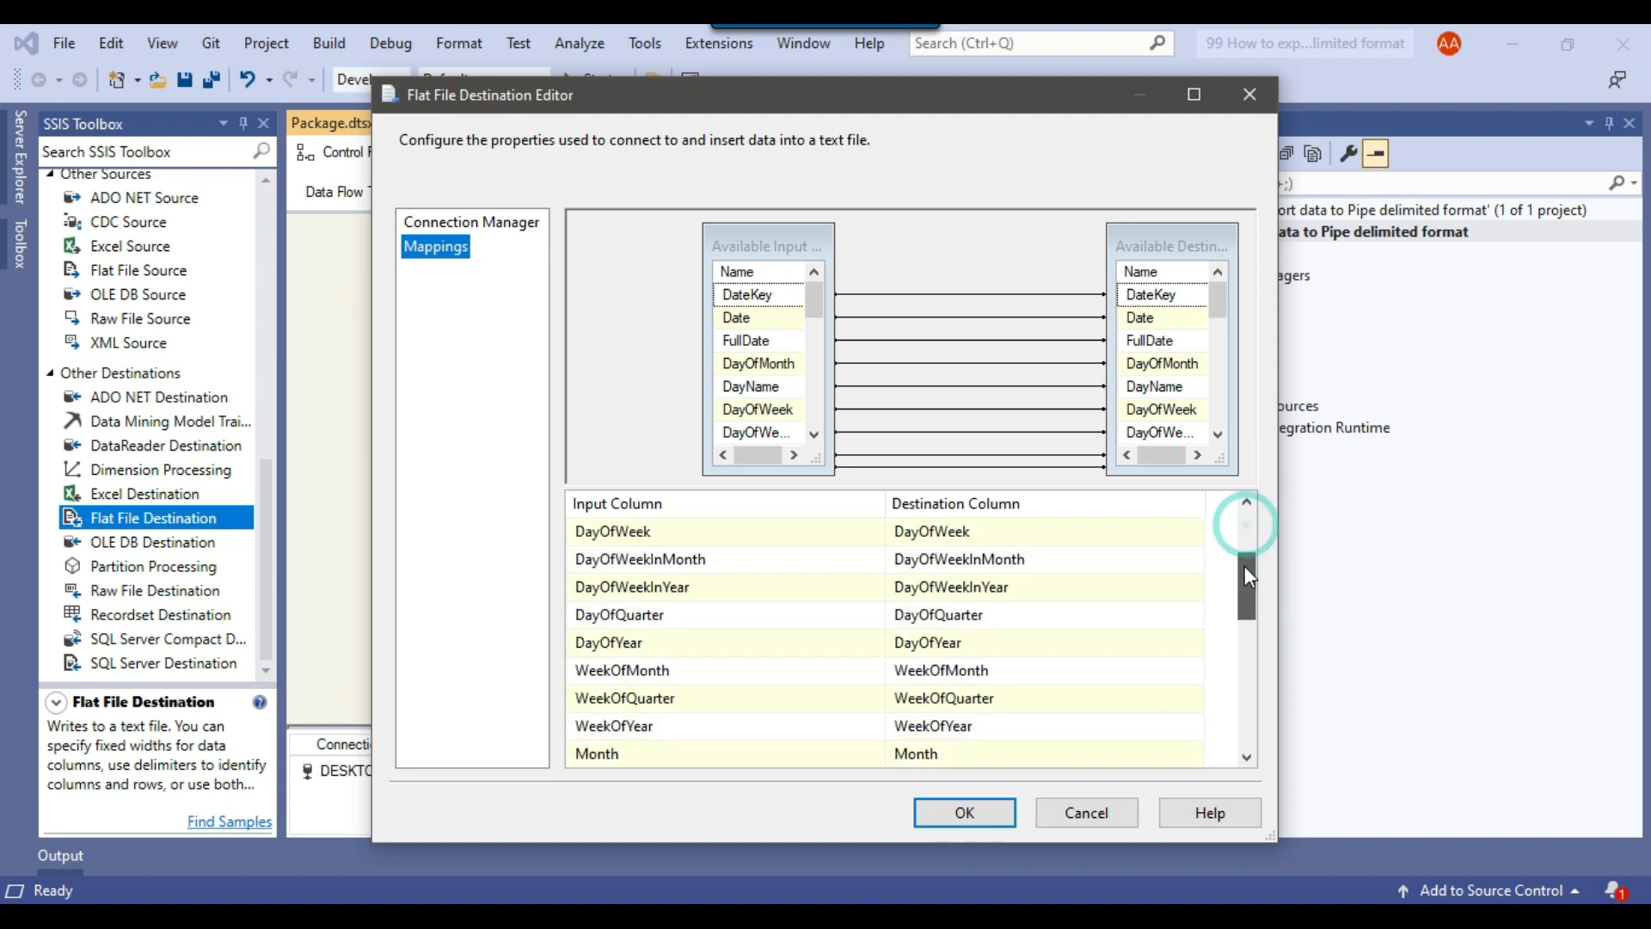
pyautogui.scroll(-3)
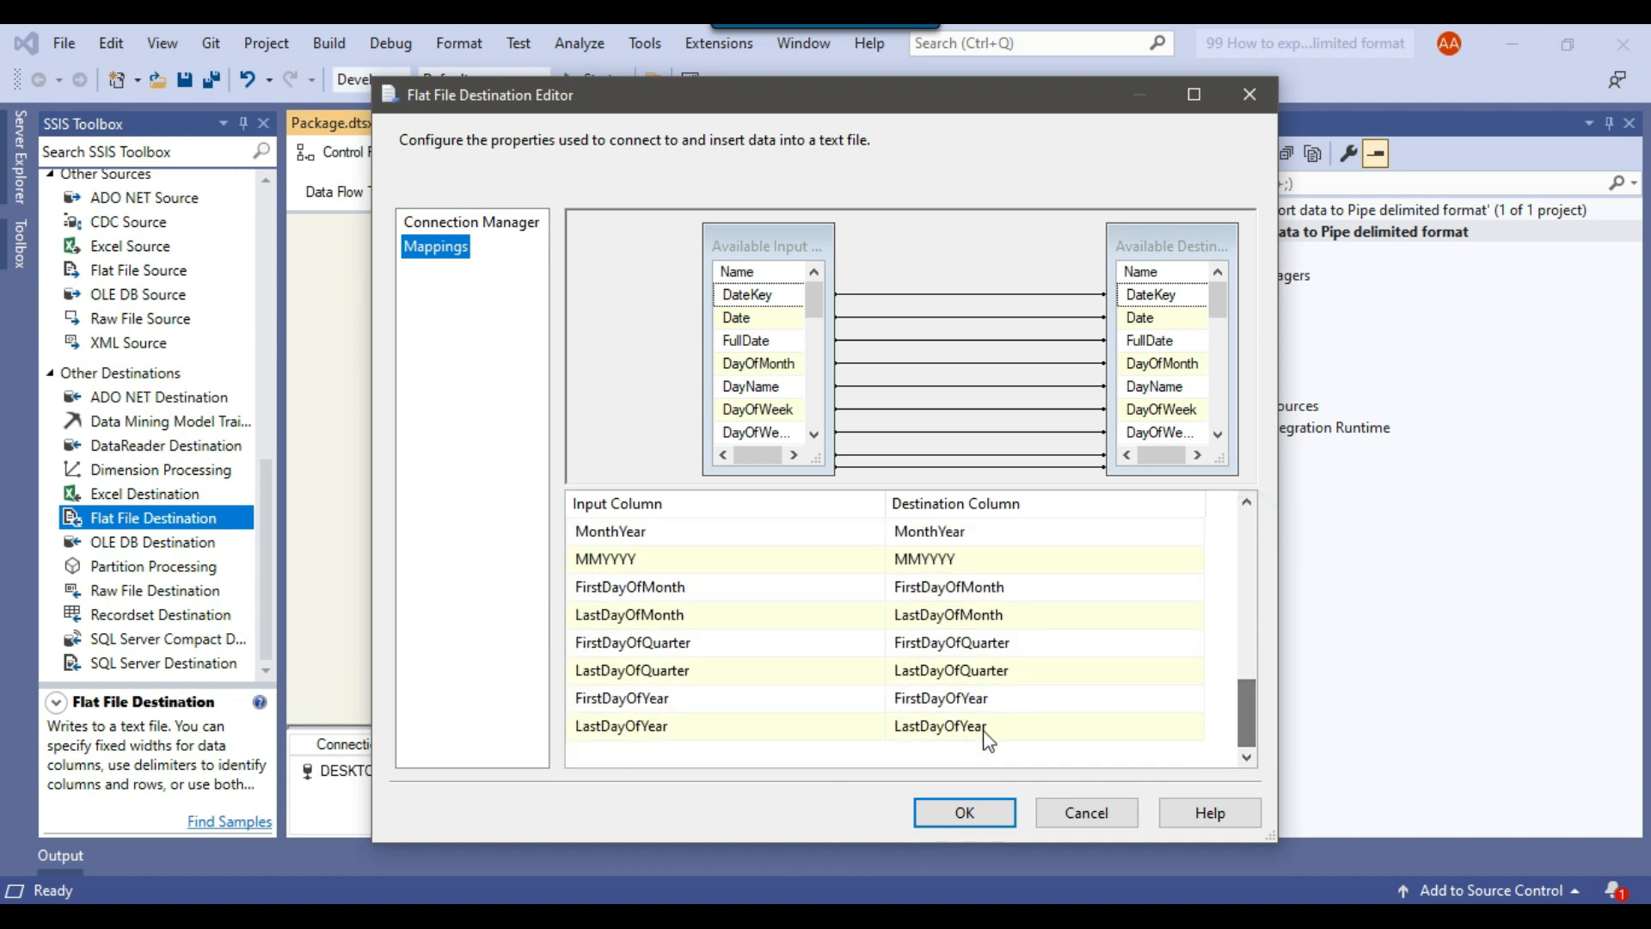
pyautogui.click(872, 726)
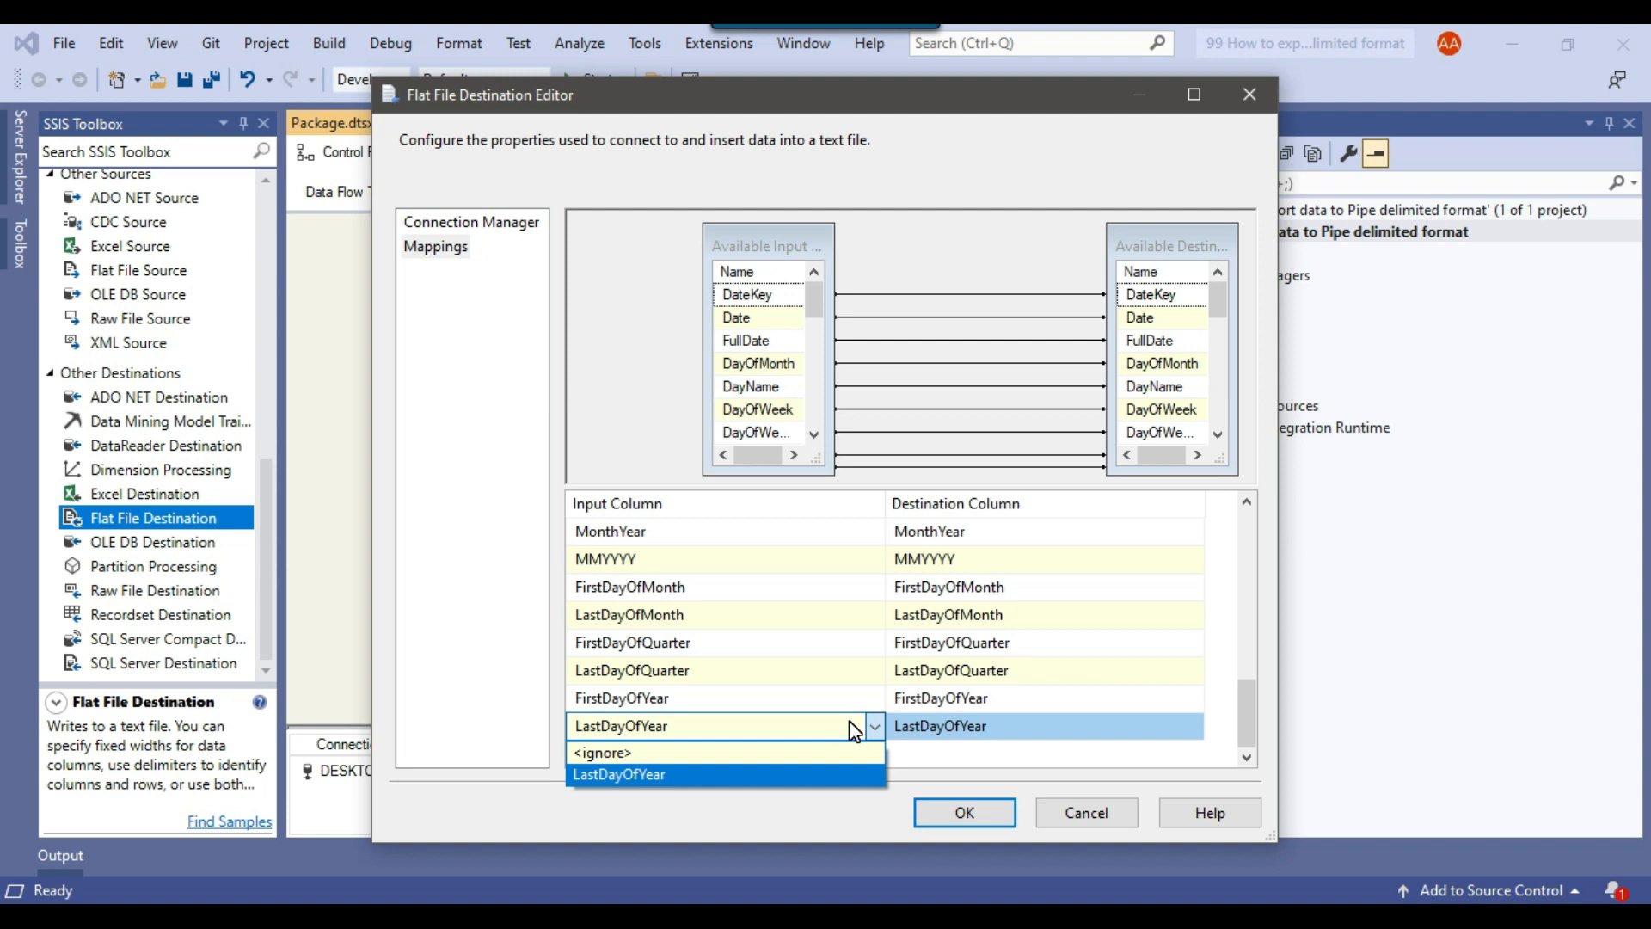
pyautogui.click(619, 774)
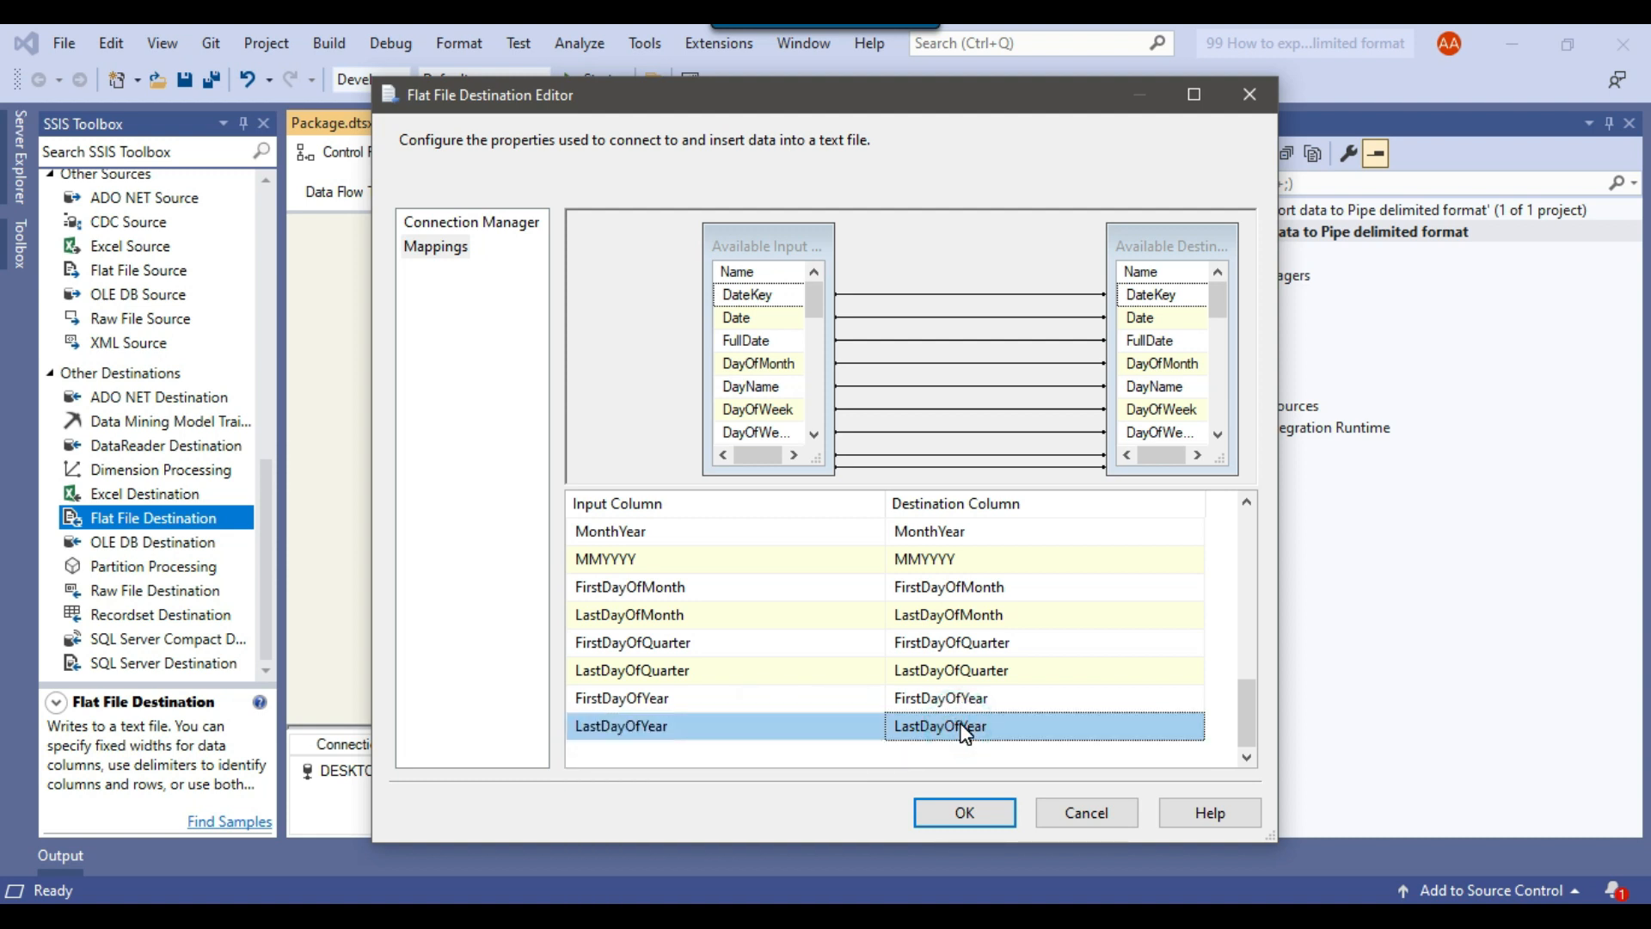
pyautogui.click(962, 812)
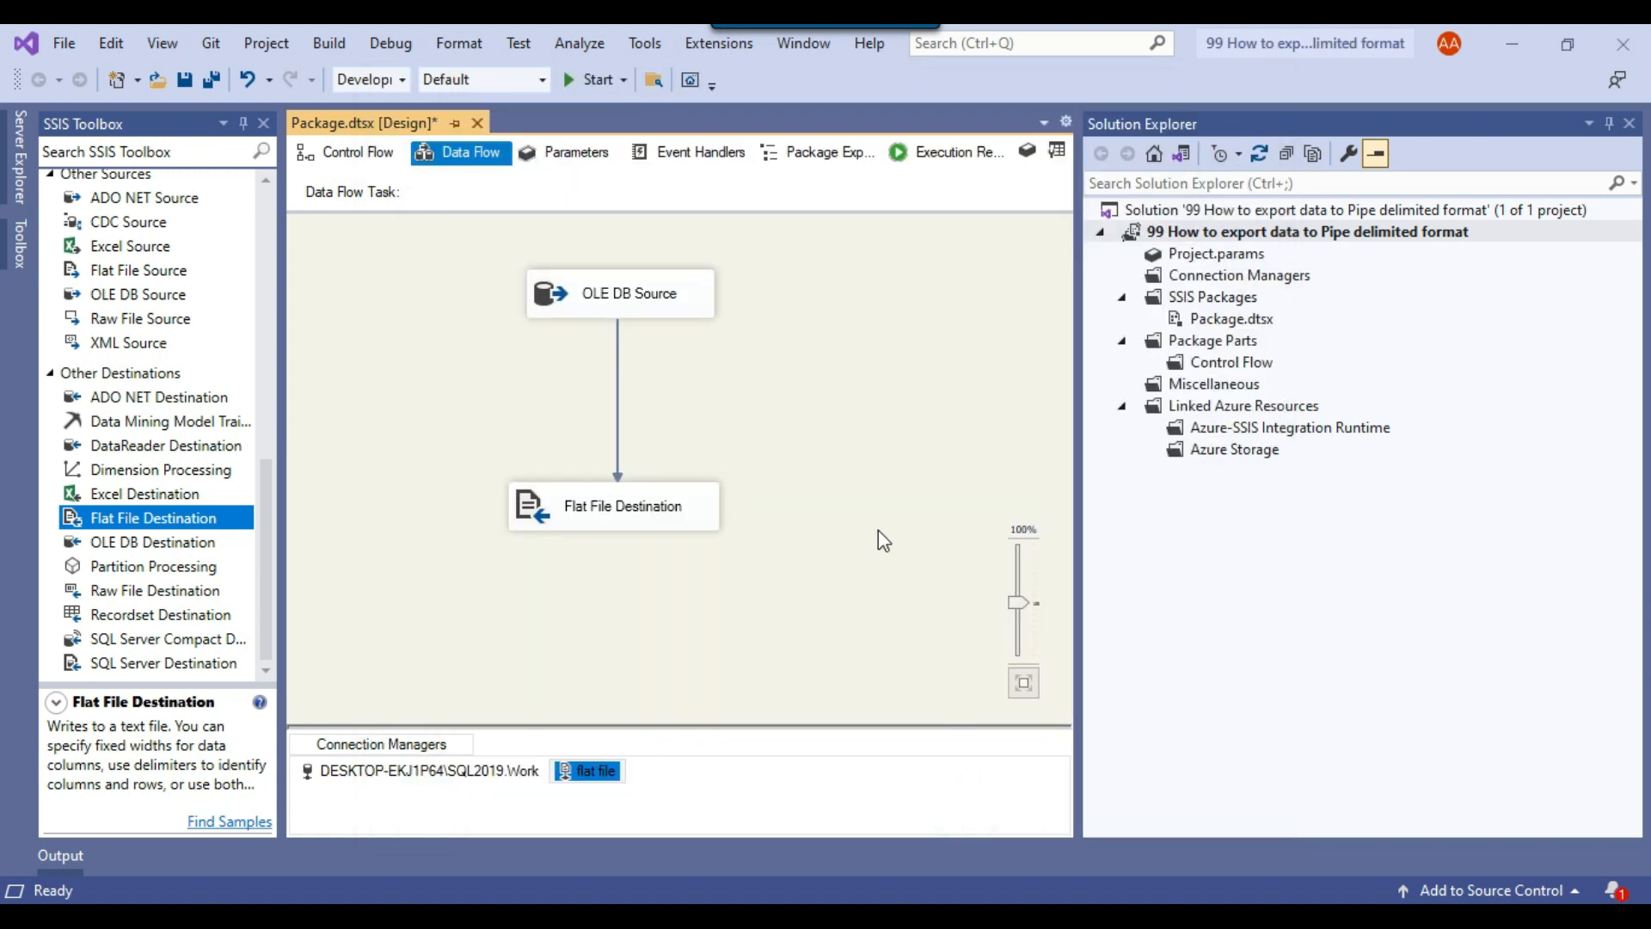
pyautogui.moveTo(882, 522)
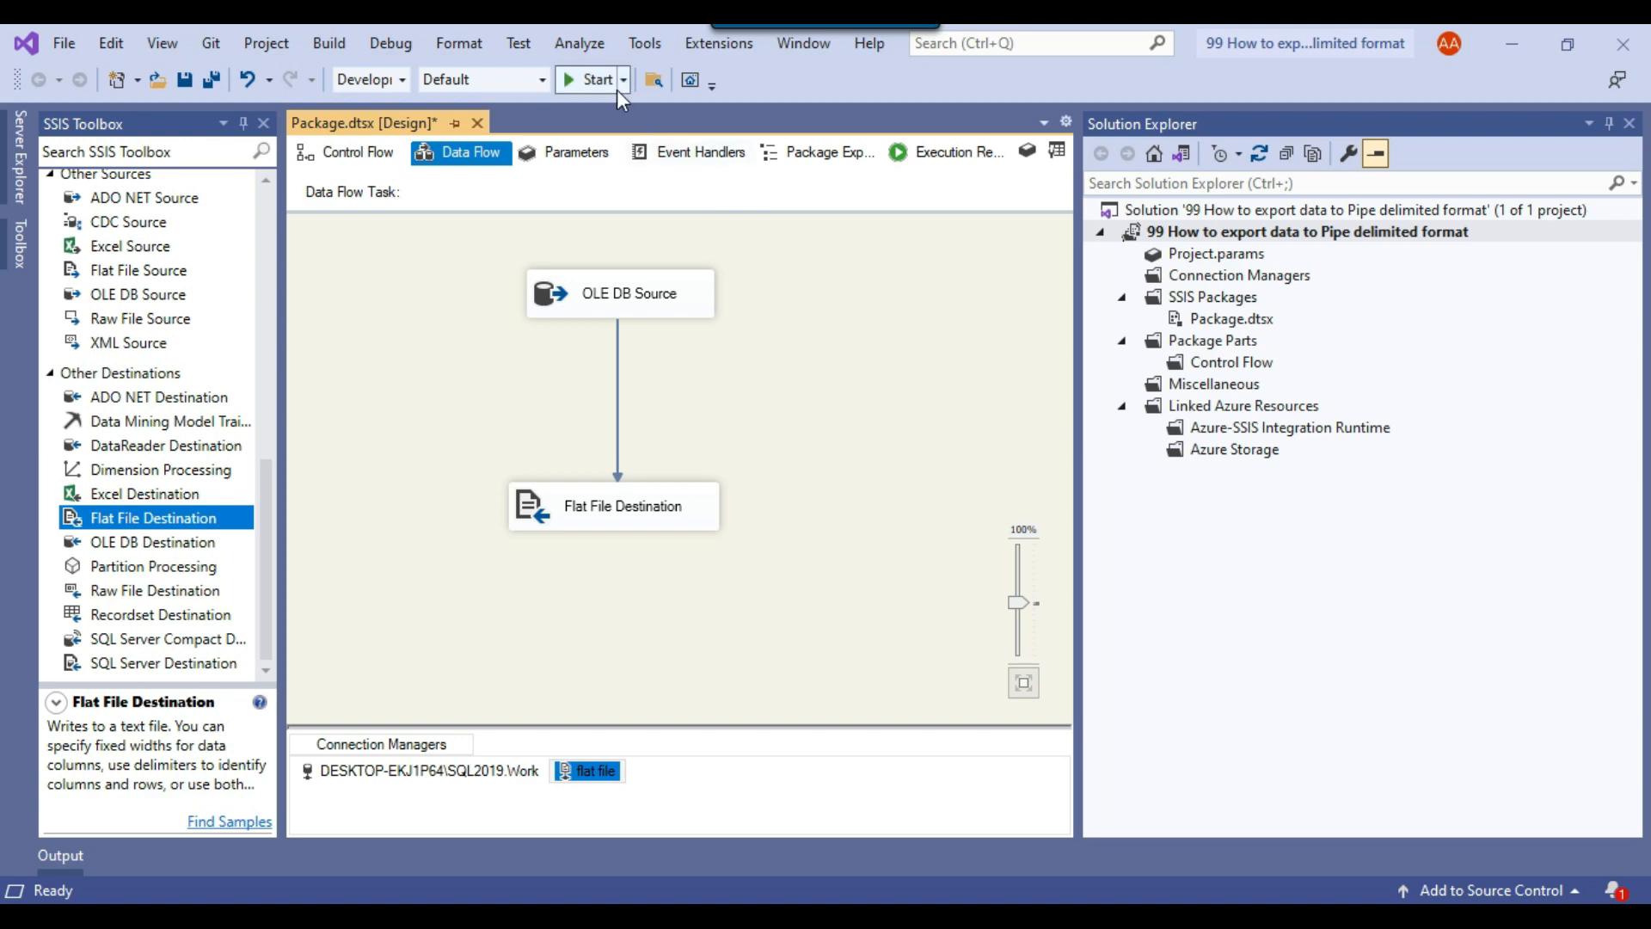
# Execute the package so 4,018 rows flow from the OLE DB Source to the flat file
pyautogui.click(589, 79)
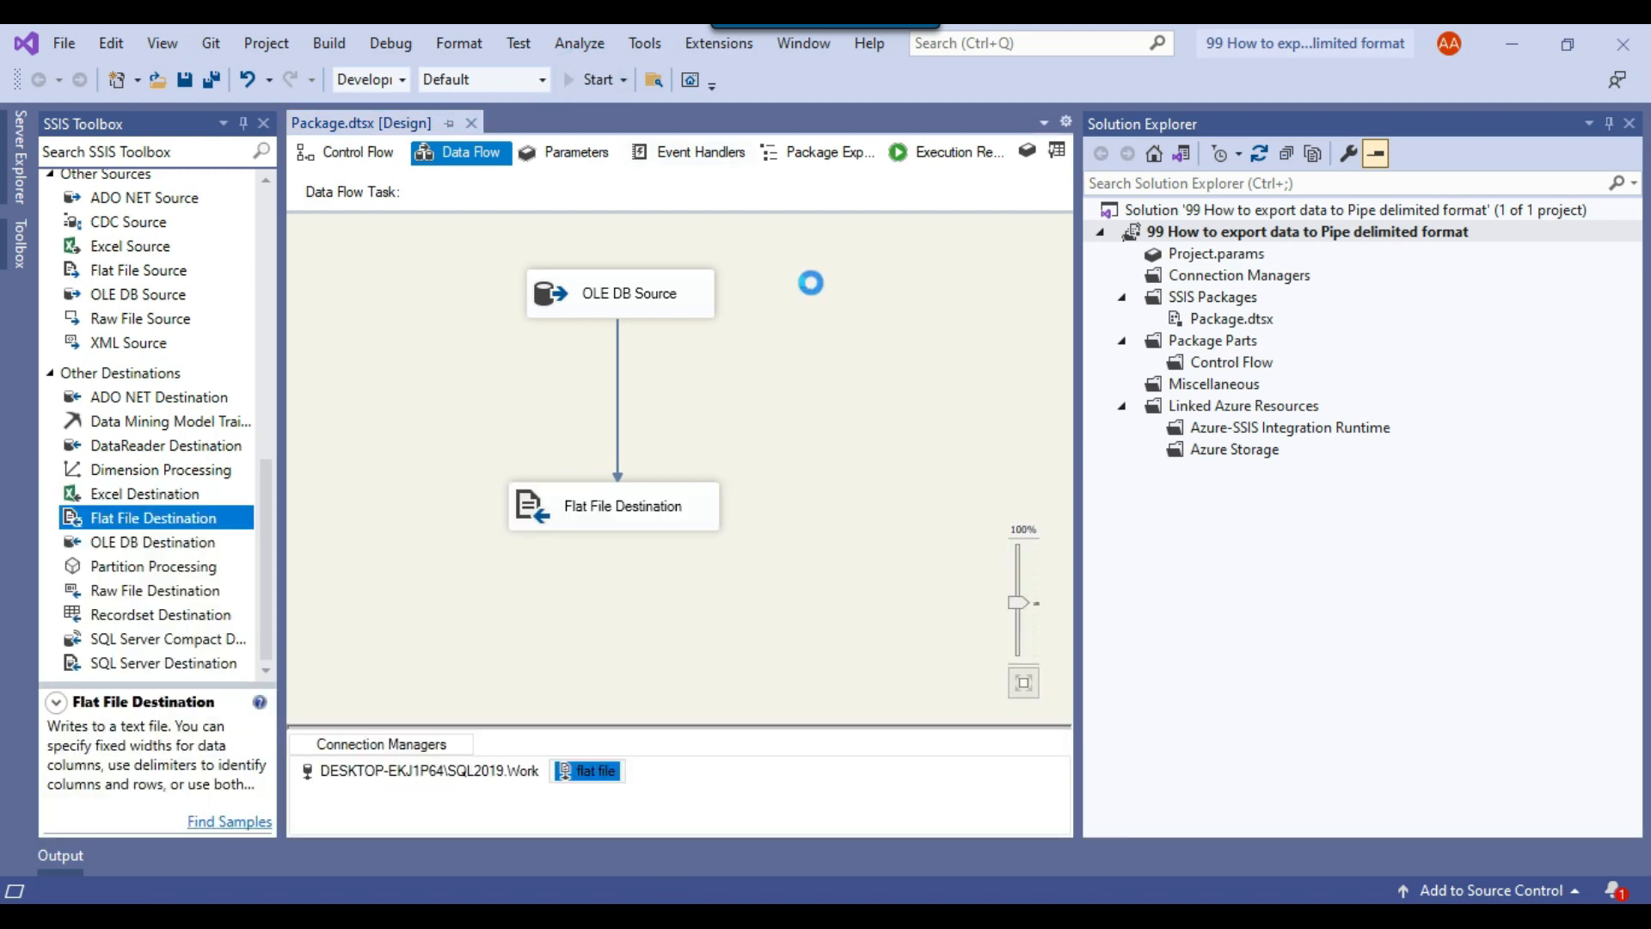
pyautogui.click(595, 79)
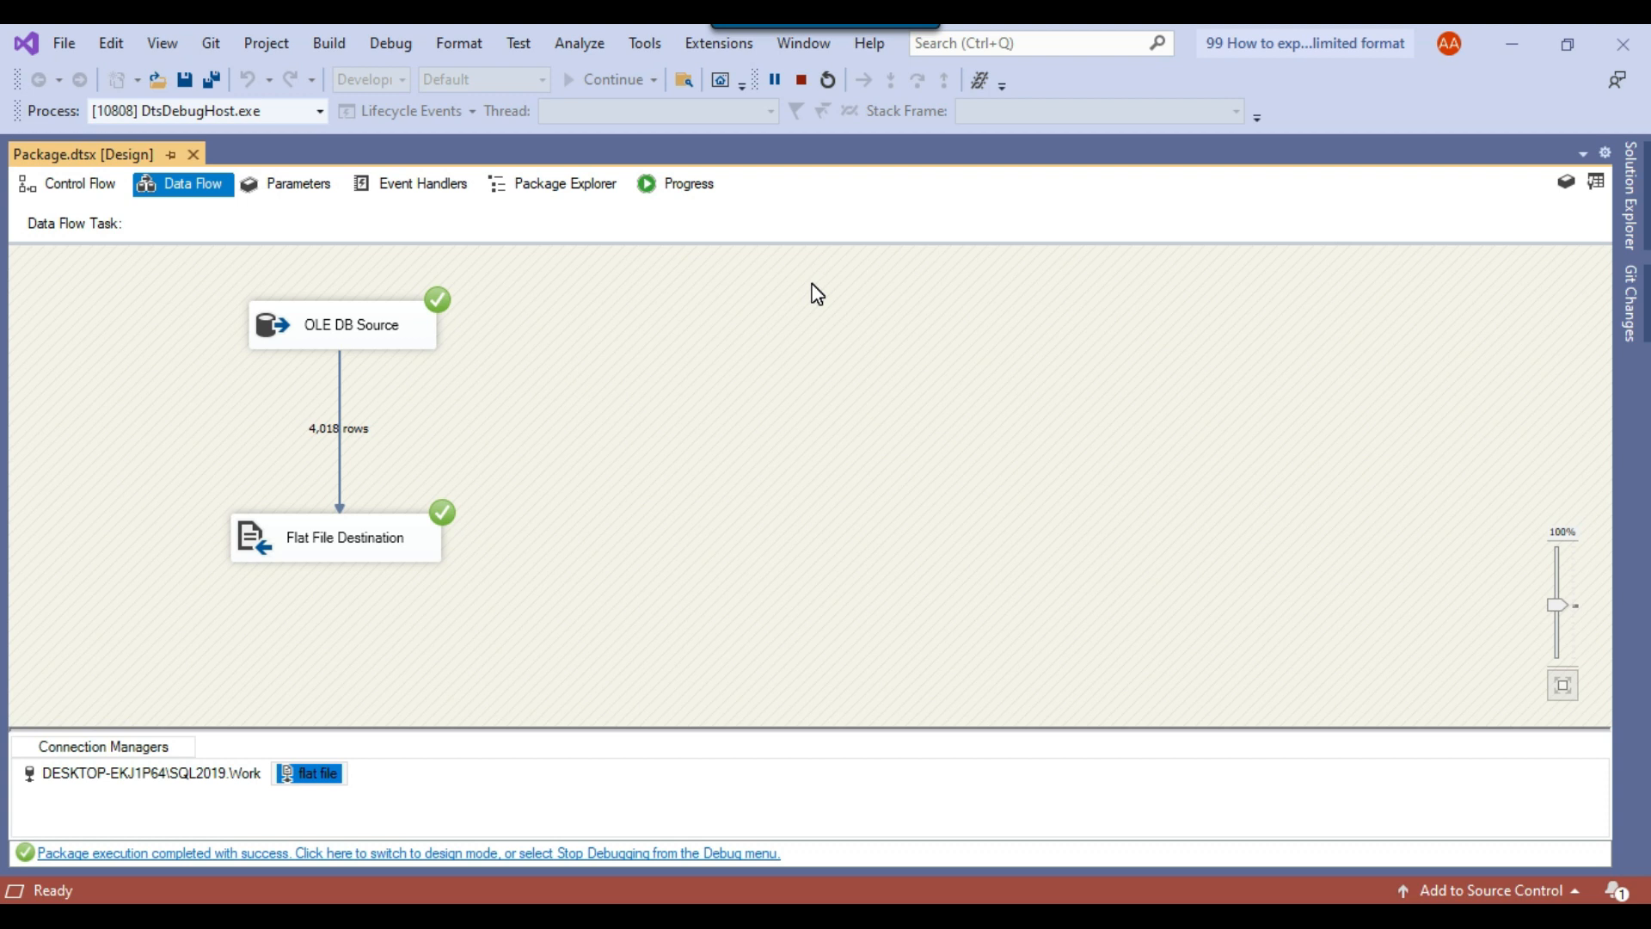
pyautogui.moveTo(822, 297)
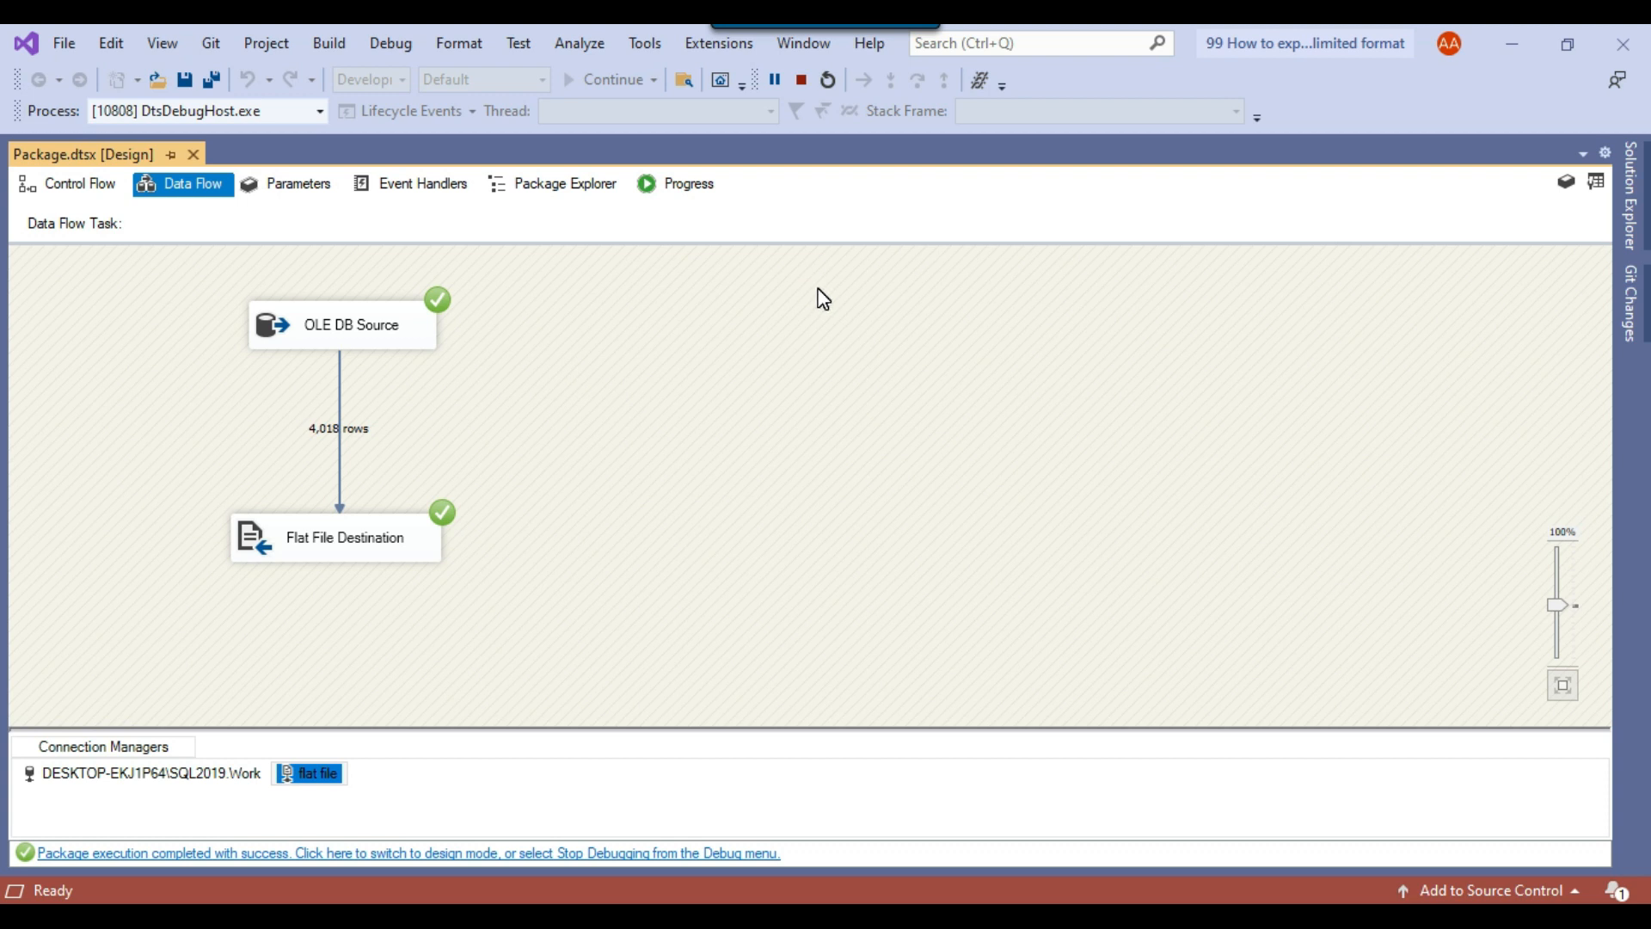
pyautogui.moveTo(810, 546)
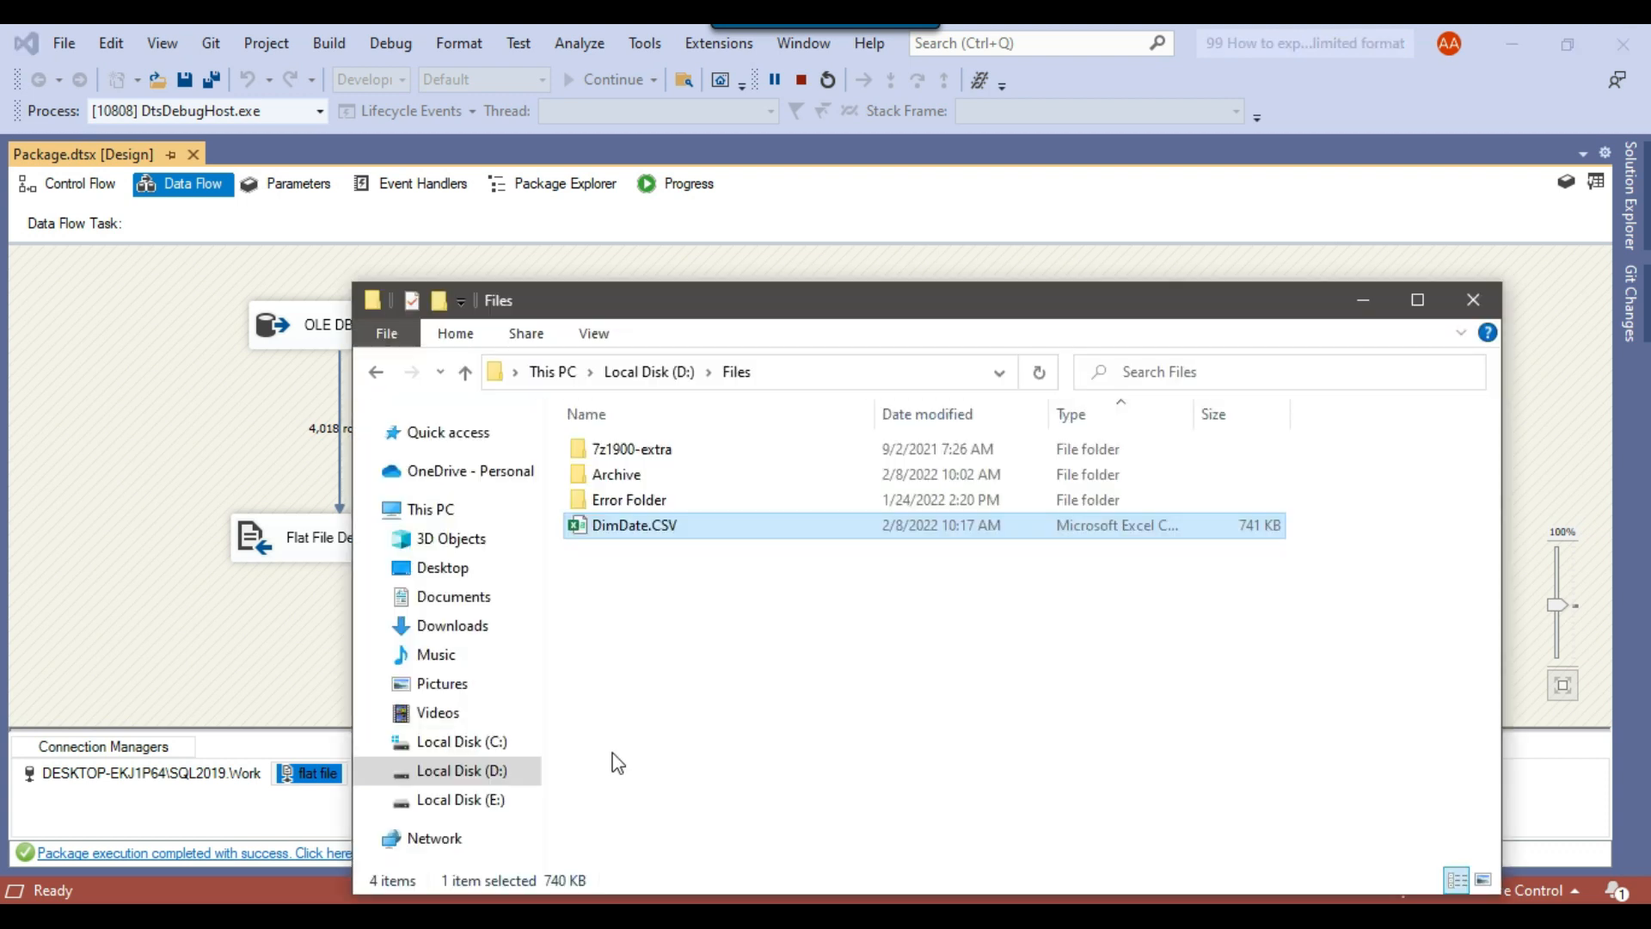
# Open the exported DimDate.CSV from D:\Files in TextPad
pyautogui.click(634, 526)
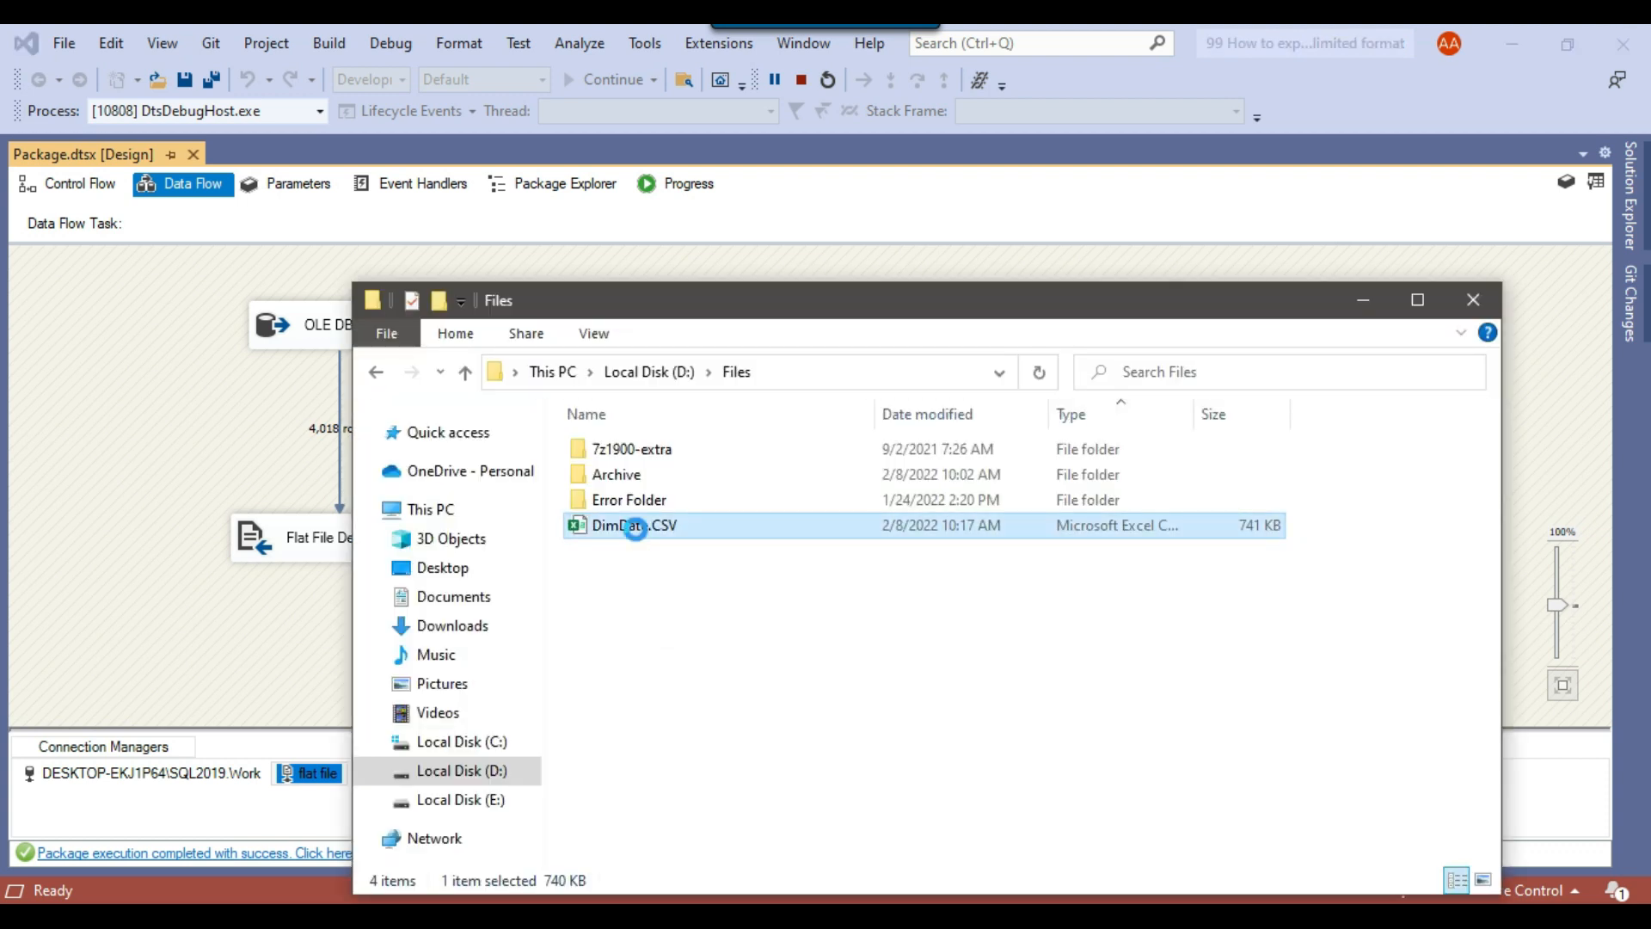
pyautogui.moveTo(753, 536)
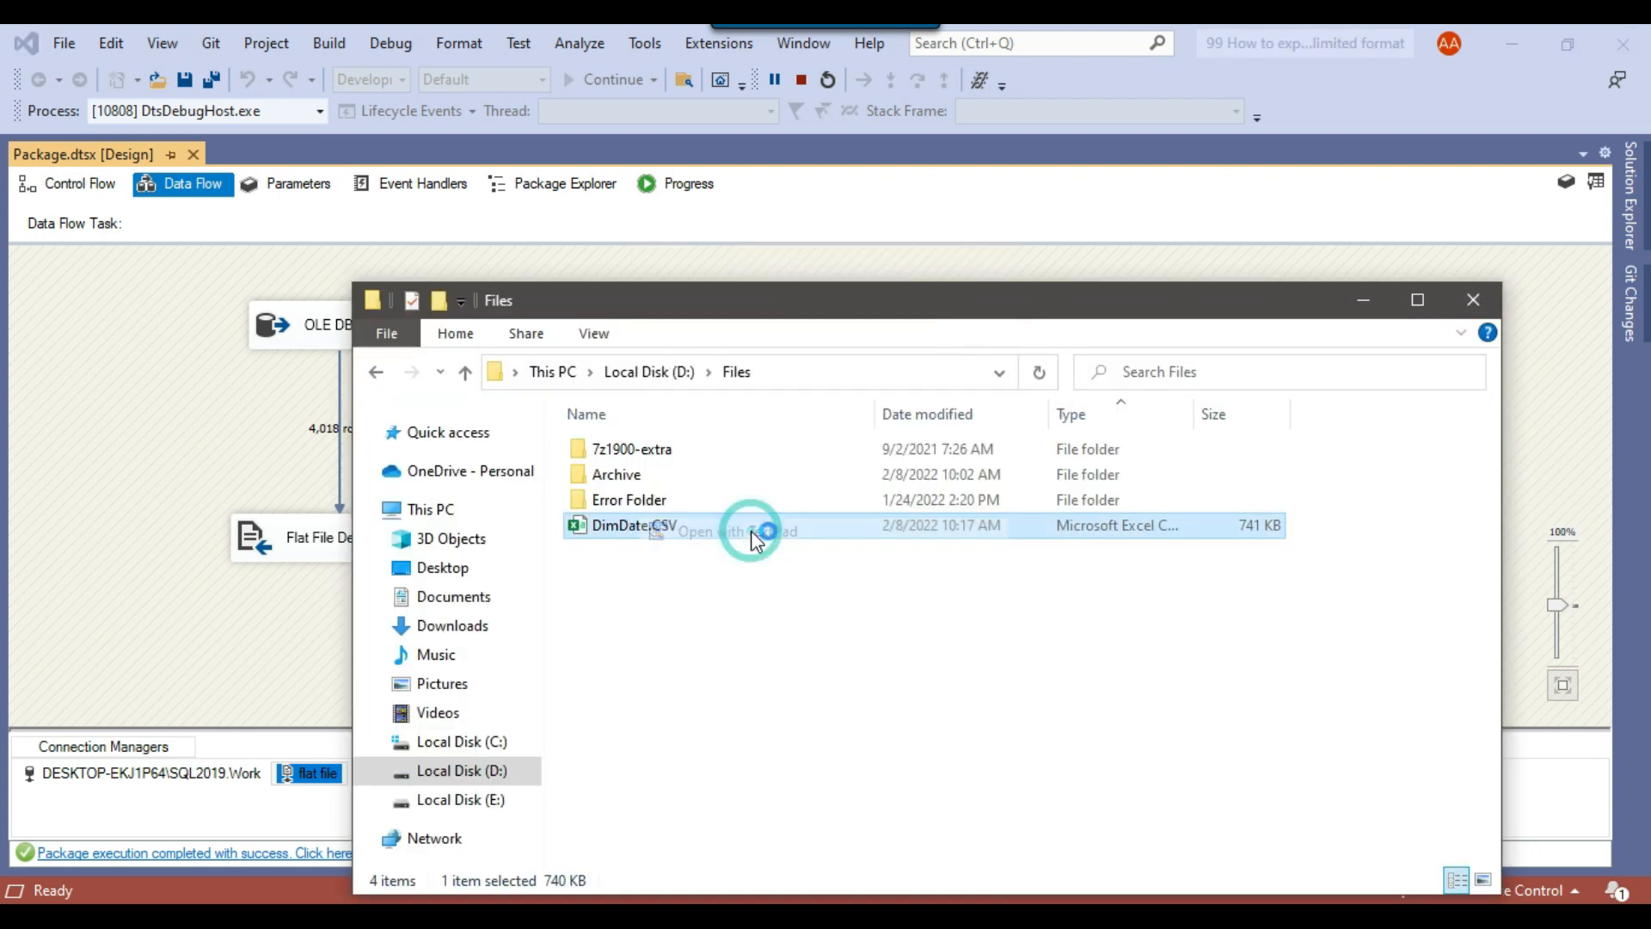
pyautogui.doubleClick(633, 525)
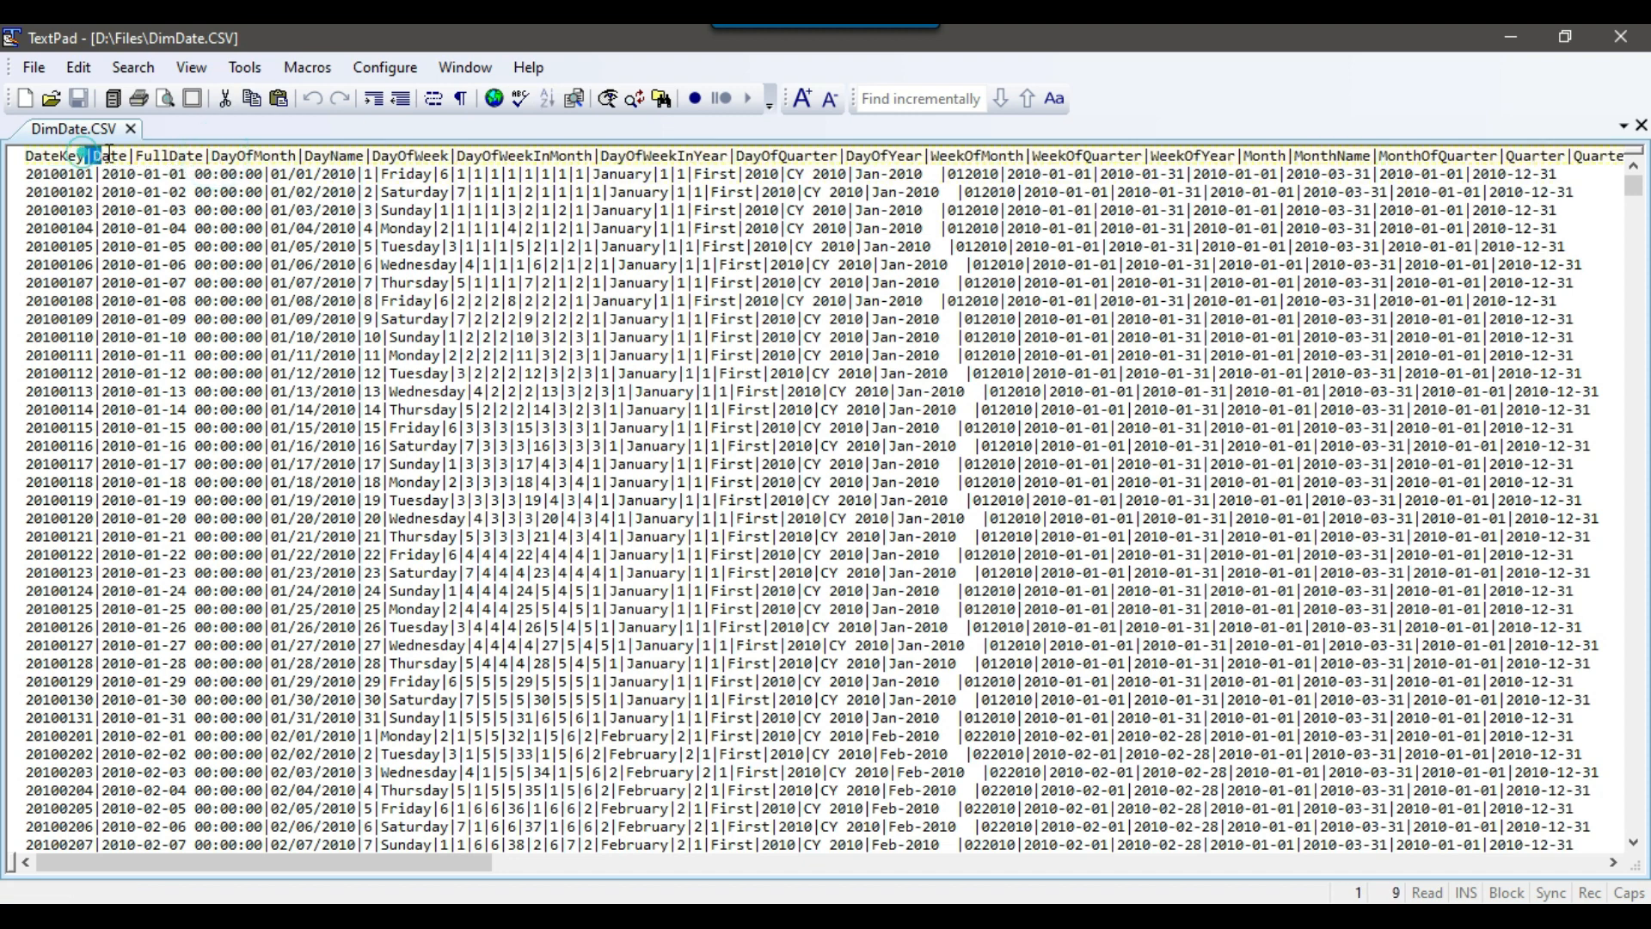
pyautogui.click(97, 191)
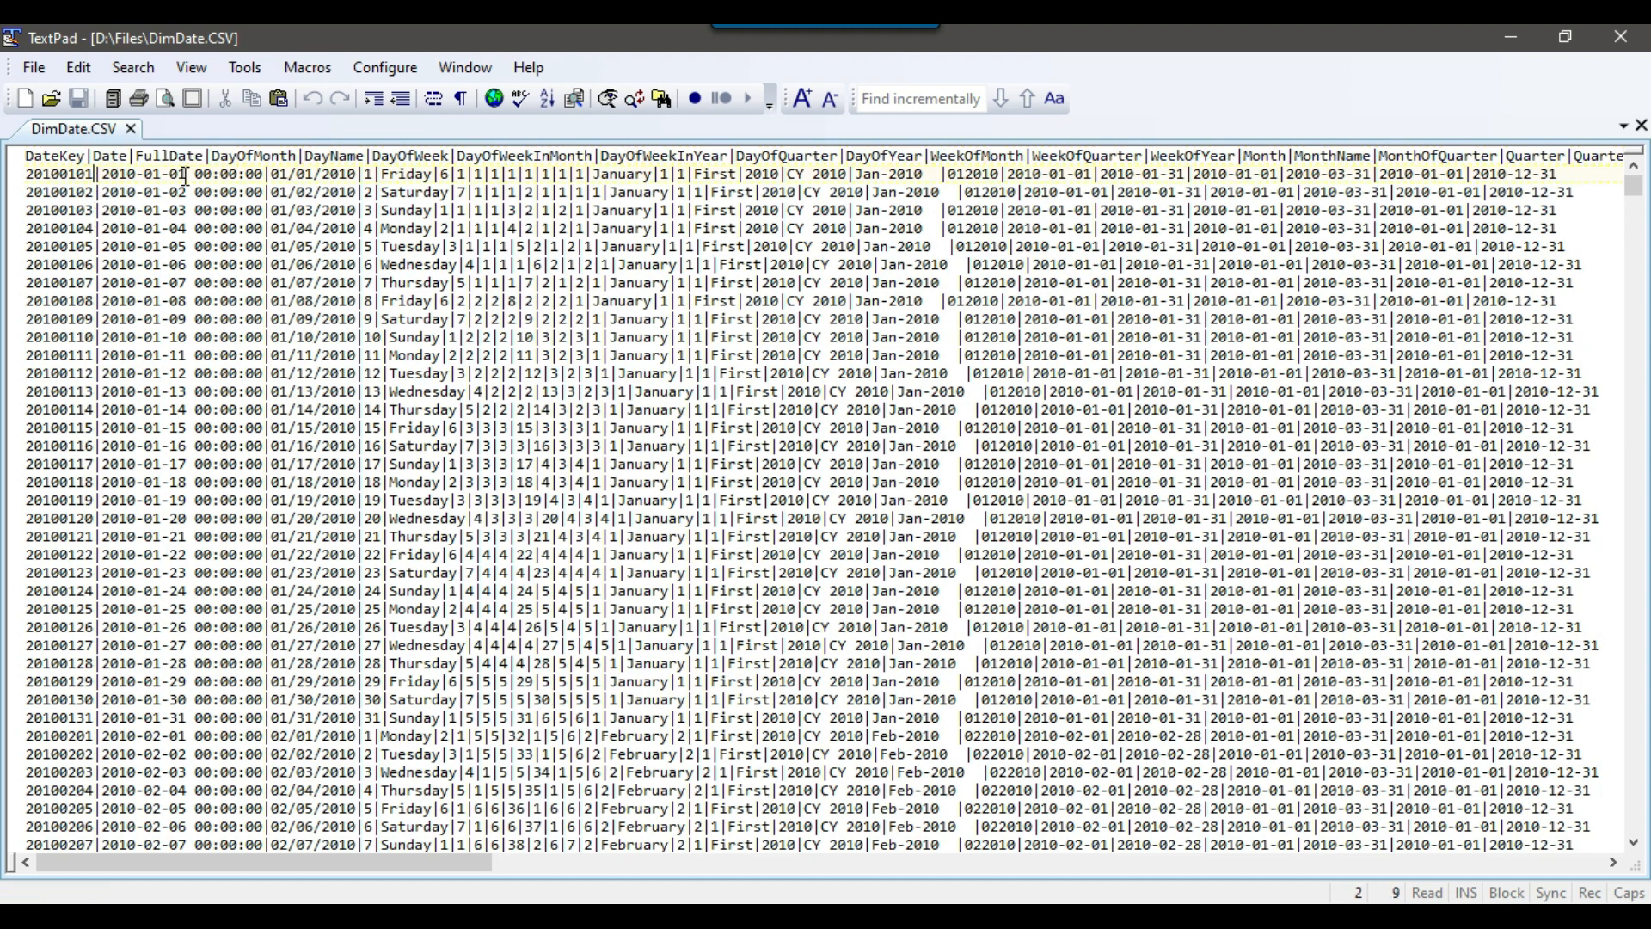
pyautogui.moveTo(707, 294)
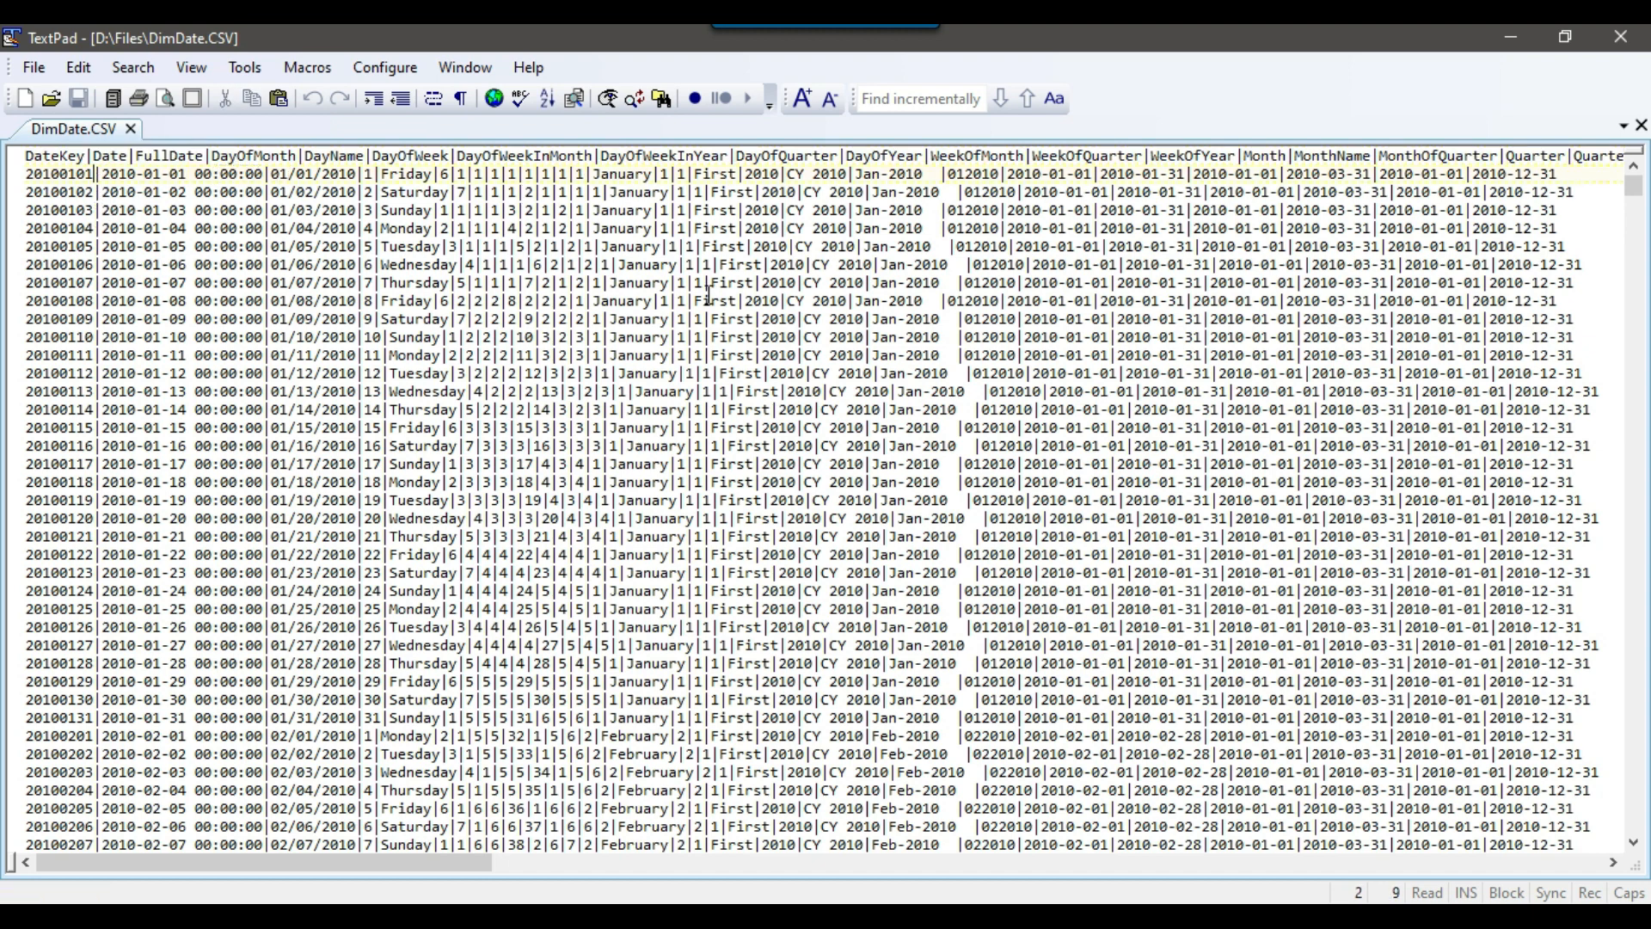